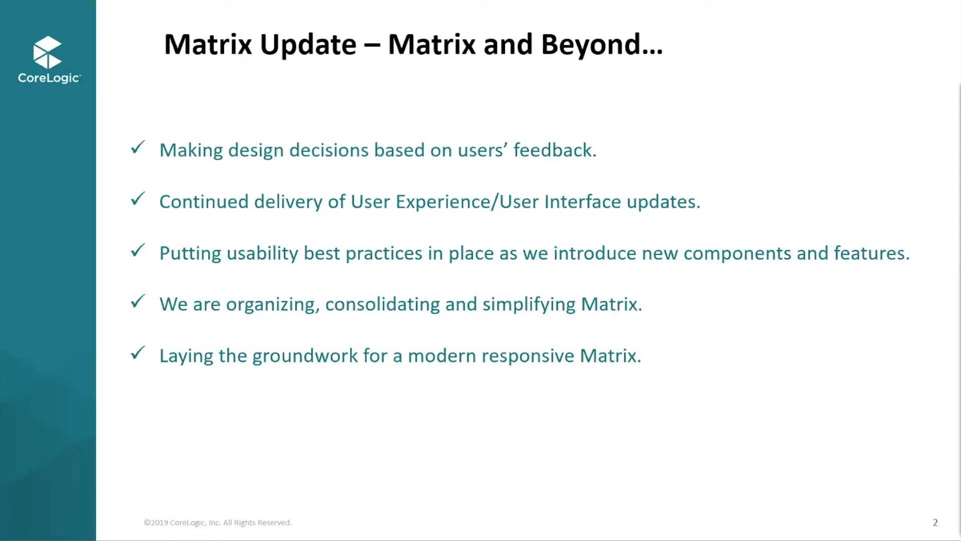
Step: Preview the My Matrix menu, then show the Hello, Jay account dropdown
key("Escape")
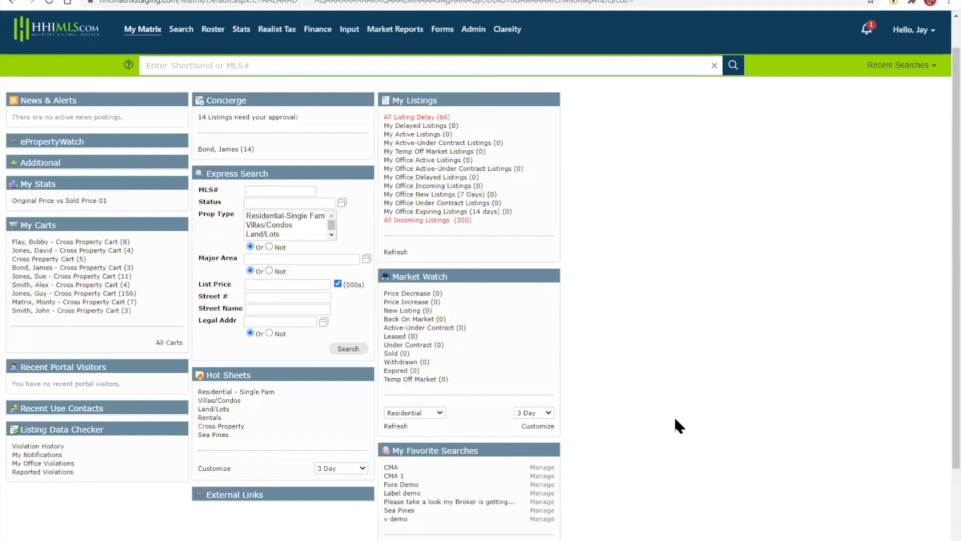
mouse_move(570, 405)
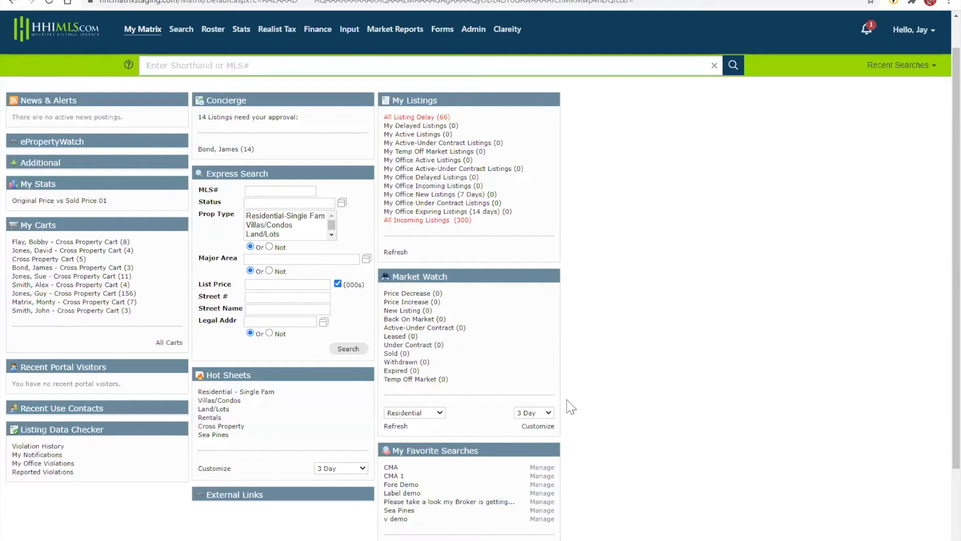
mouse_move(150, 52)
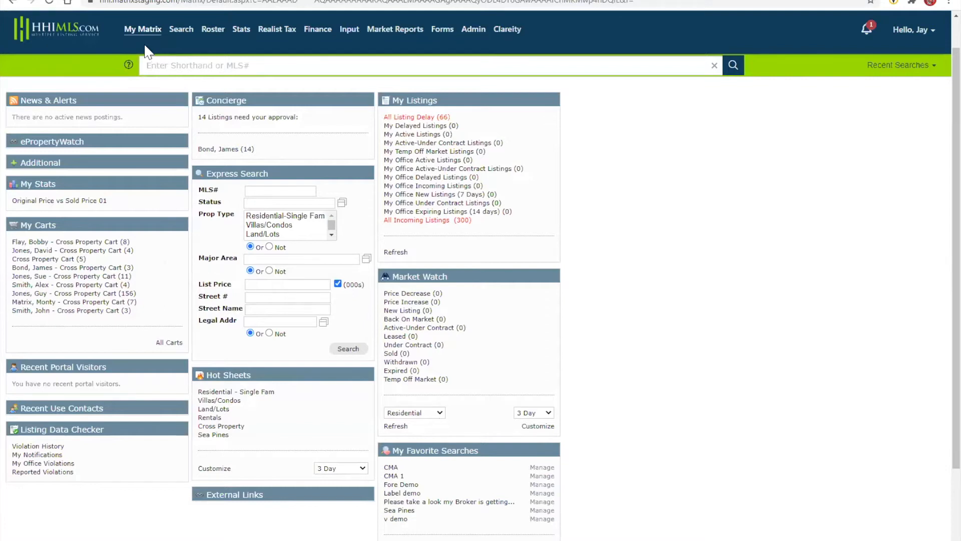
mouse_move(547, 49)
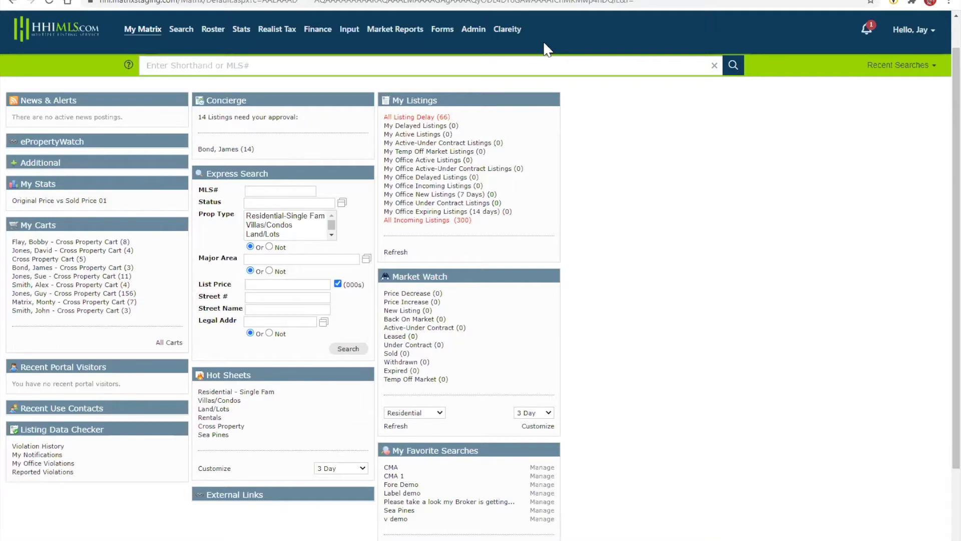
mouse_move(124, 80)
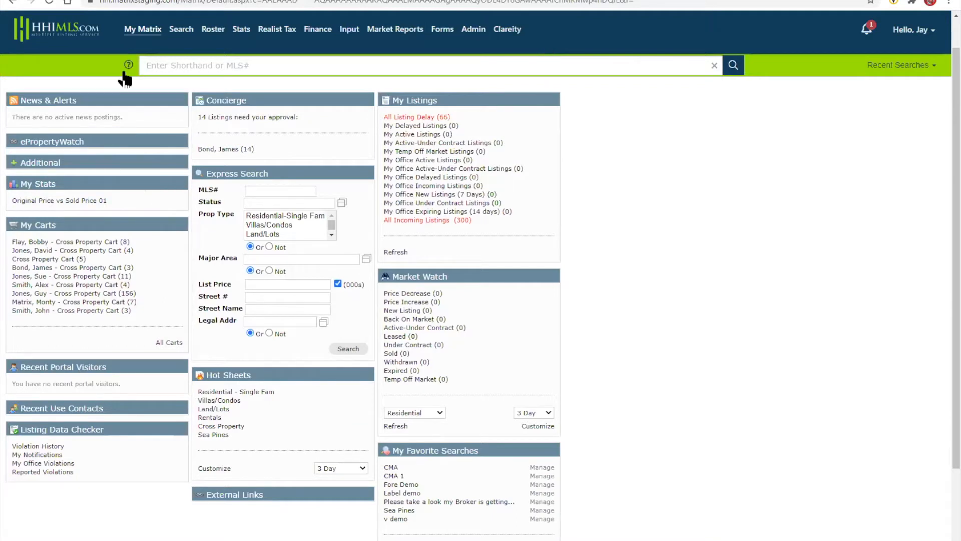
left_click(142, 29)
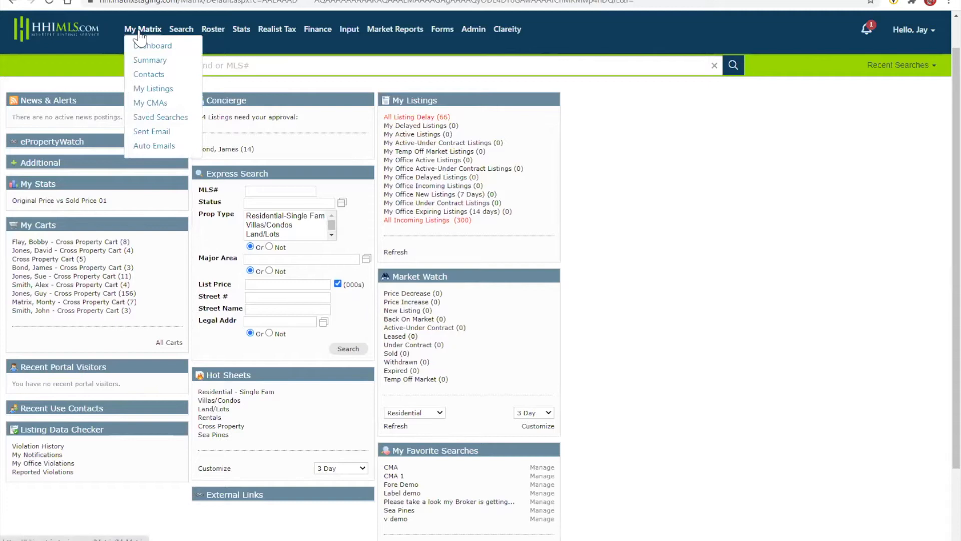
mouse_move(740, 347)
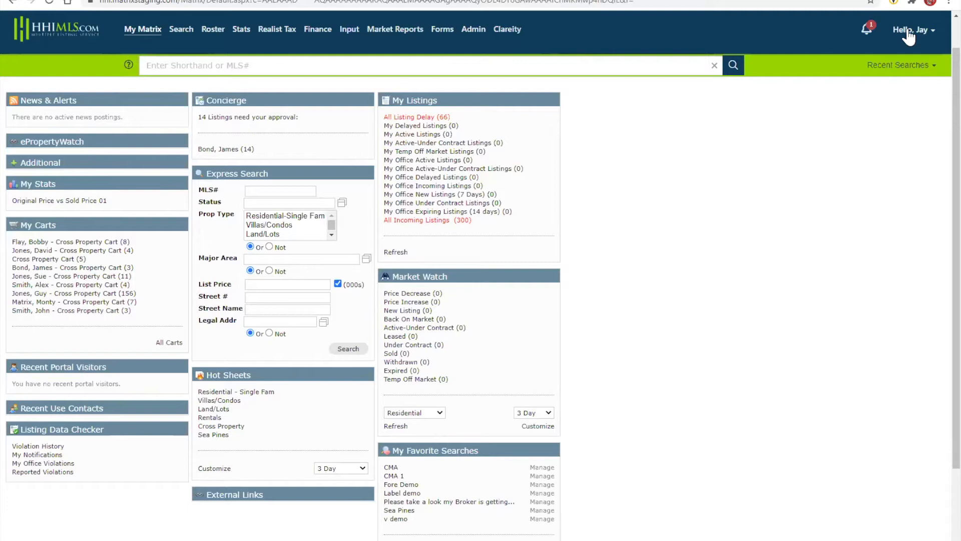
mouse_move(910, 37)
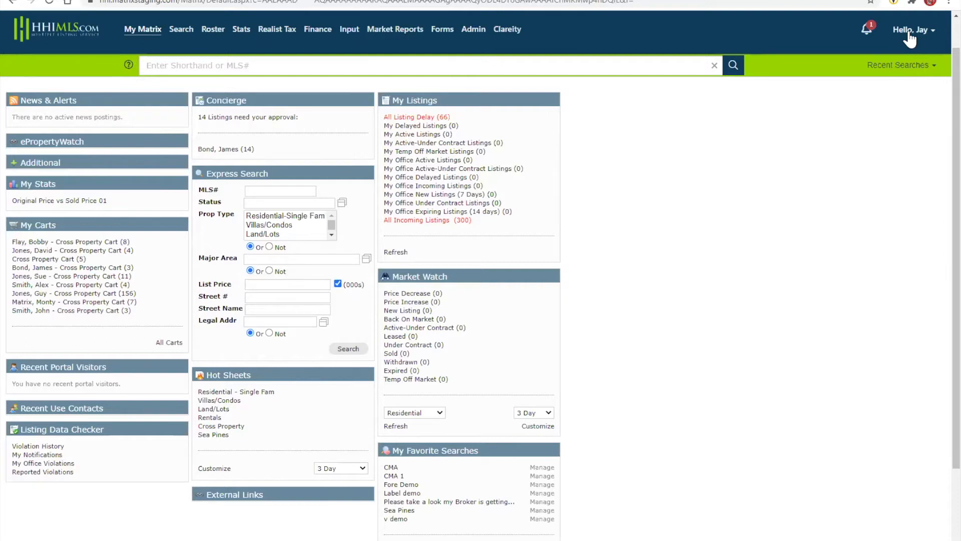
left_click(913, 29)
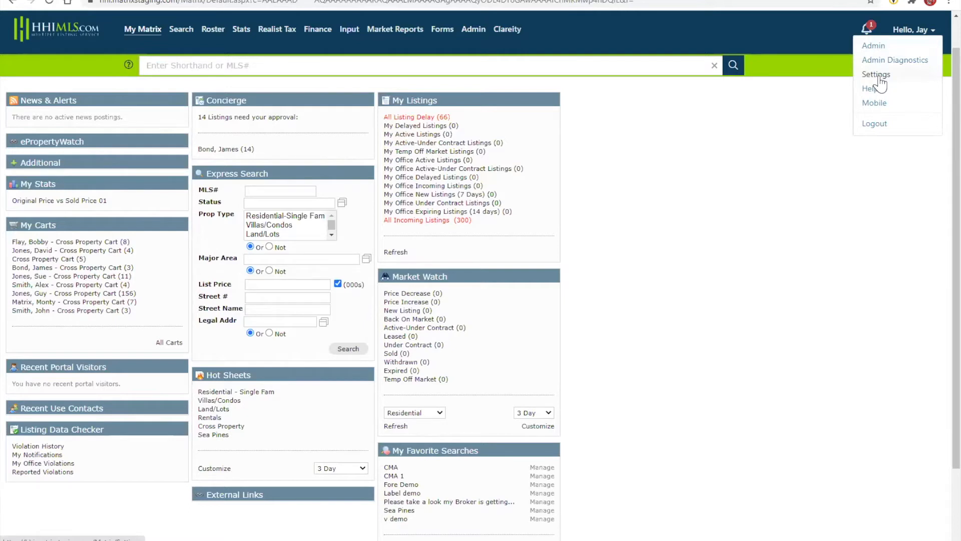
mouse_move(874, 103)
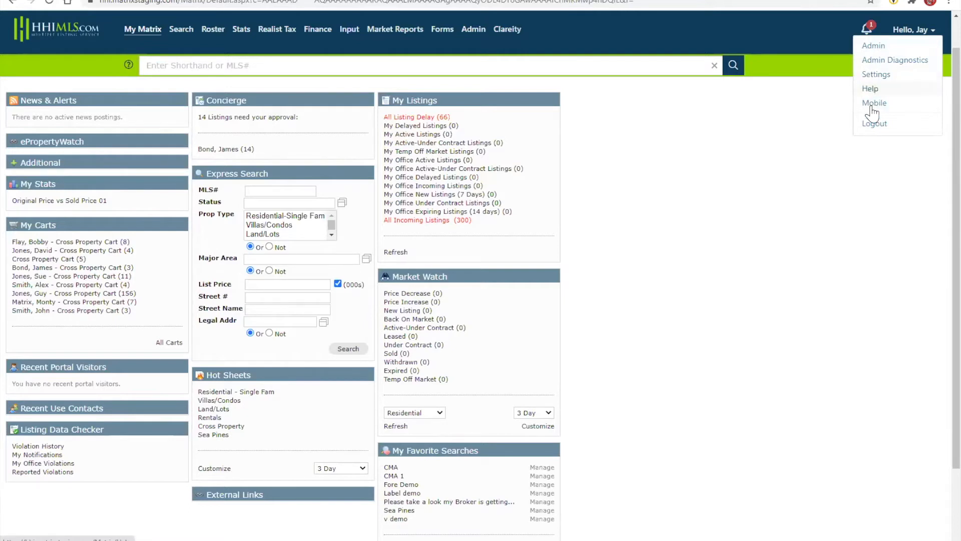
mouse_move(873, 123)
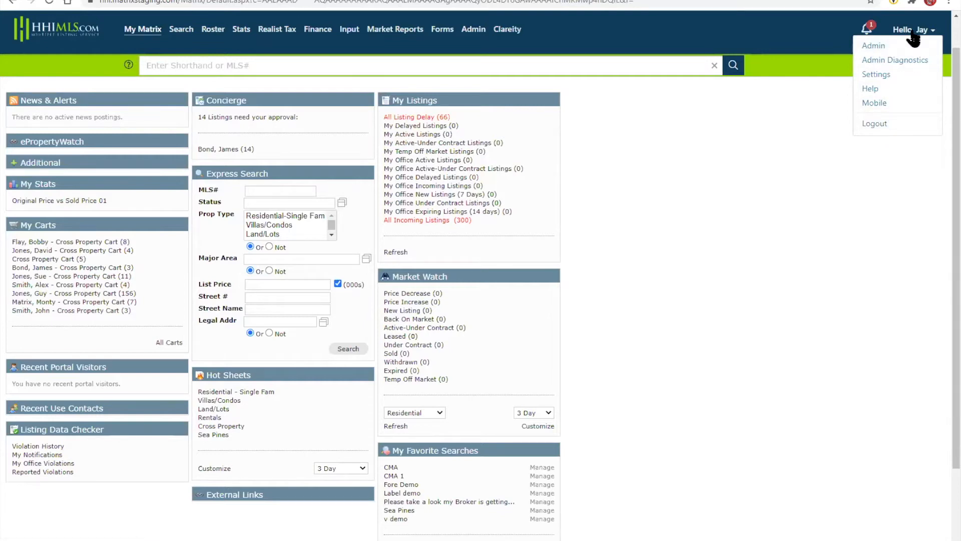
mouse_move(876, 74)
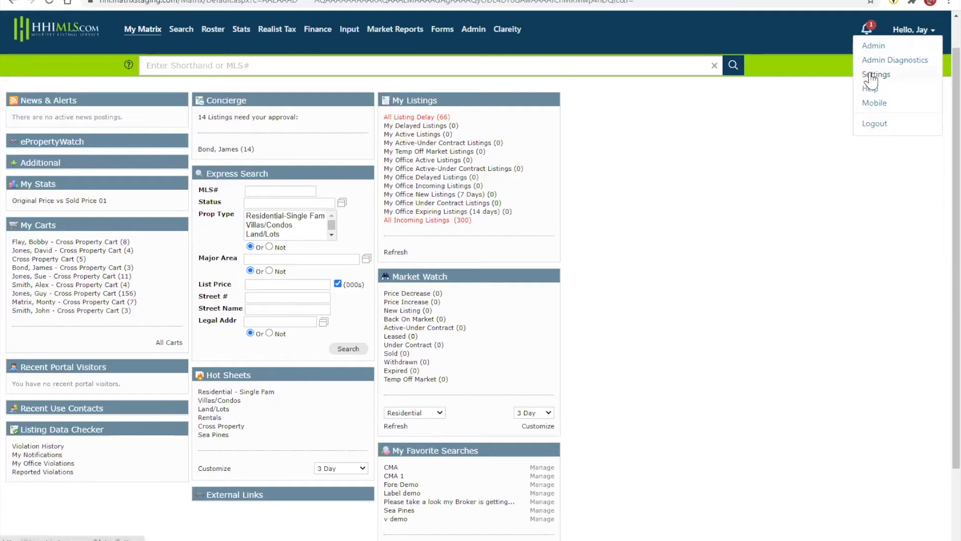
Step: Go to the Settings page from the account dropdown, then show the My Matrix menu
left_click(875, 74)
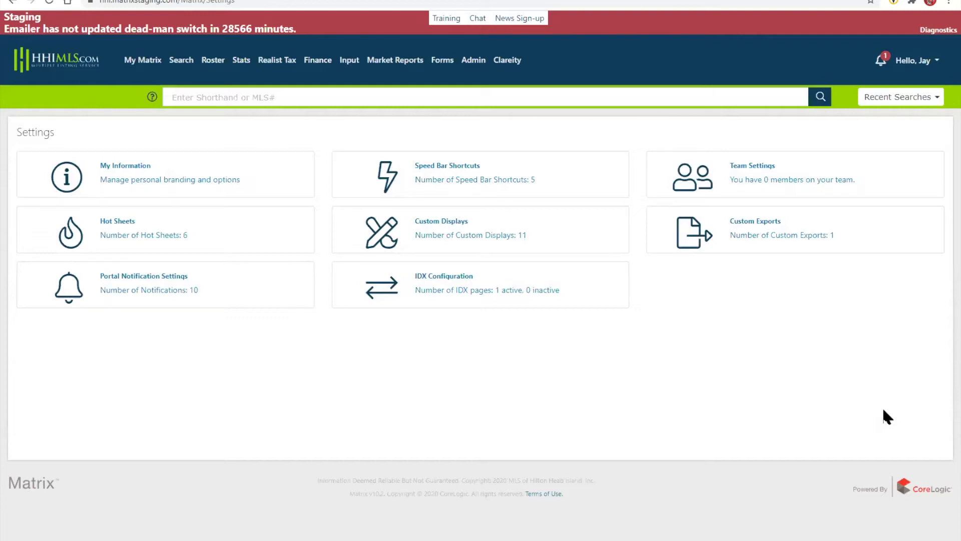
mouse_move(832, 156)
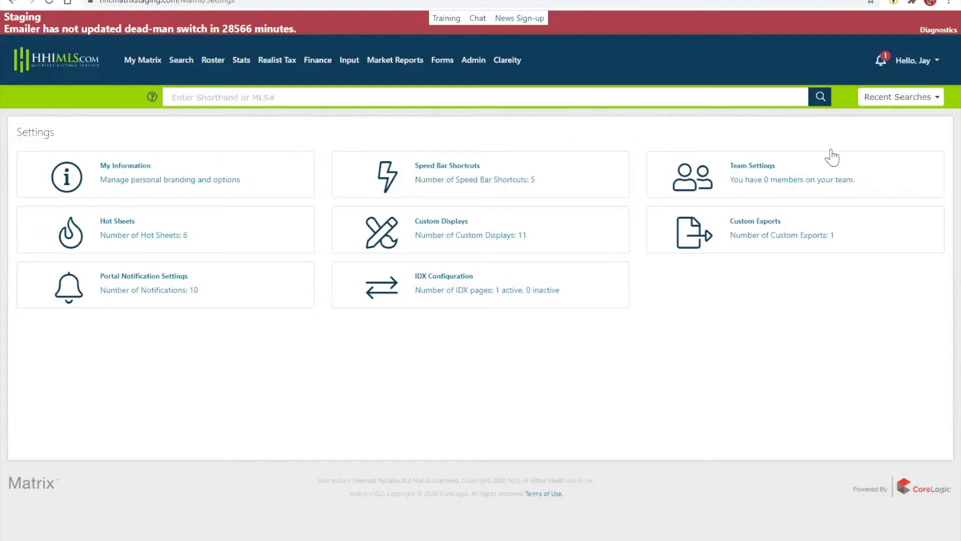
mouse_move(720, 358)
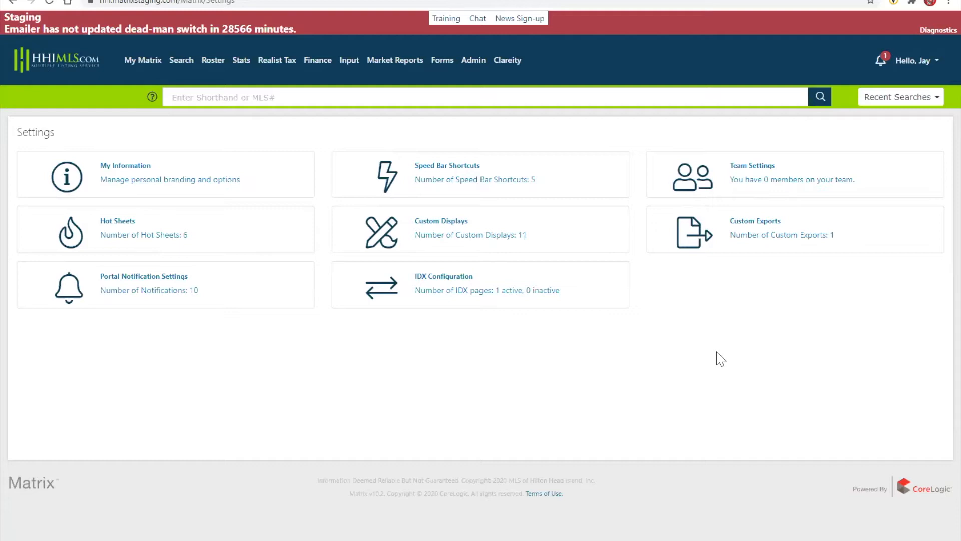
mouse_move(137, 186)
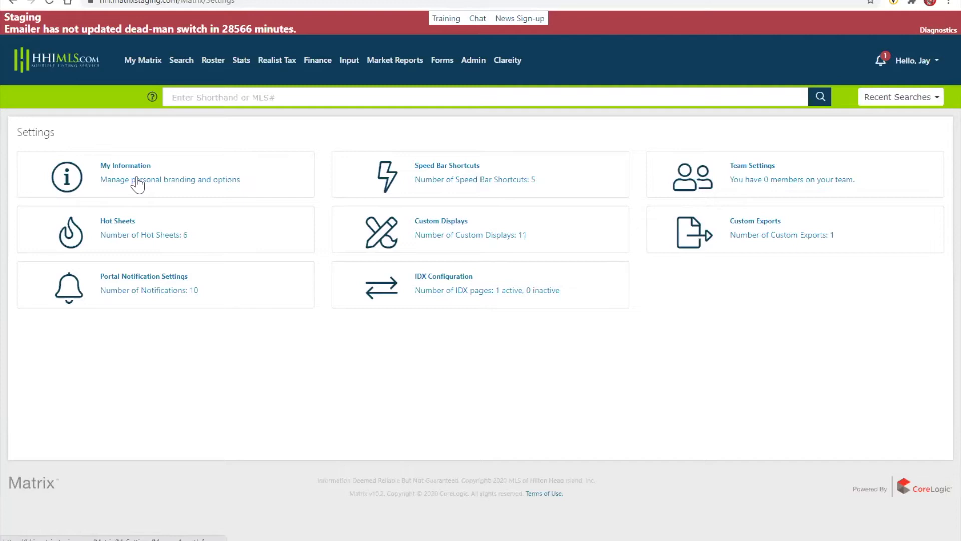
left_click(142, 59)
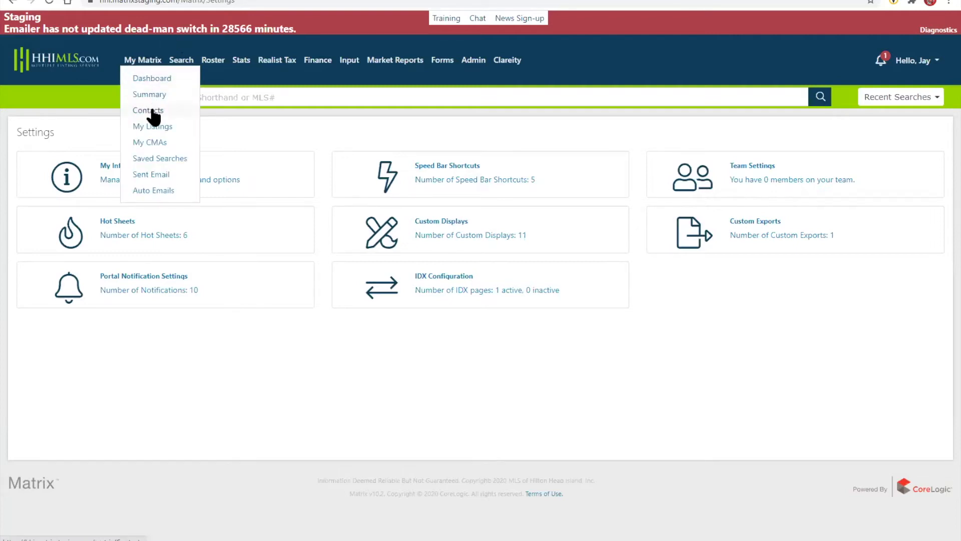
Step: View the Contacts list, reveal the Add dropdown's Import option, and select the first contact
left_click(148, 110)
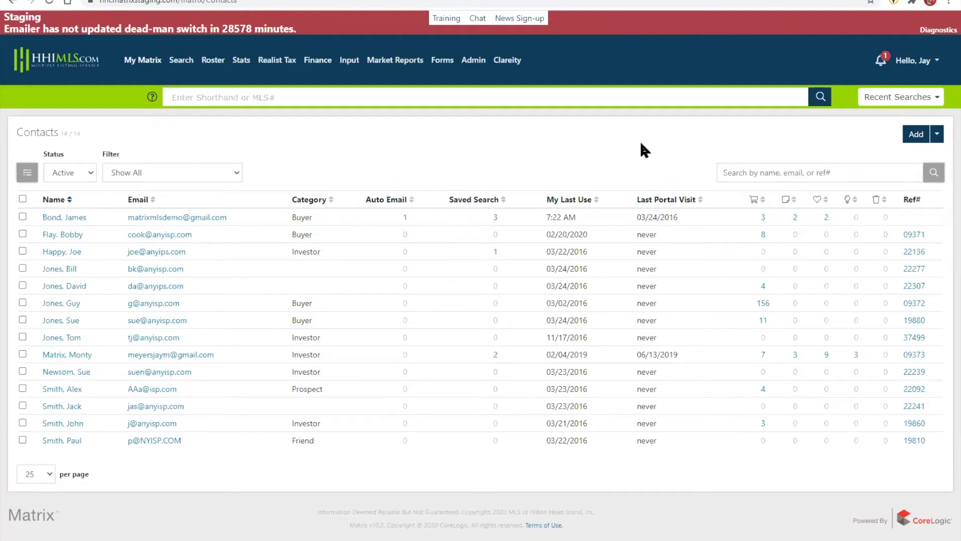
mouse_move(77, 228)
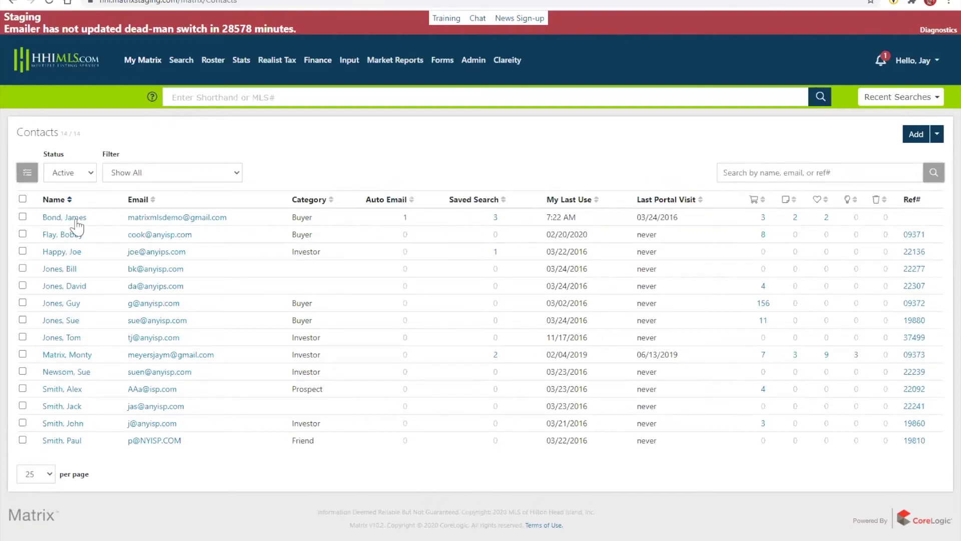
mouse_move(852, 141)
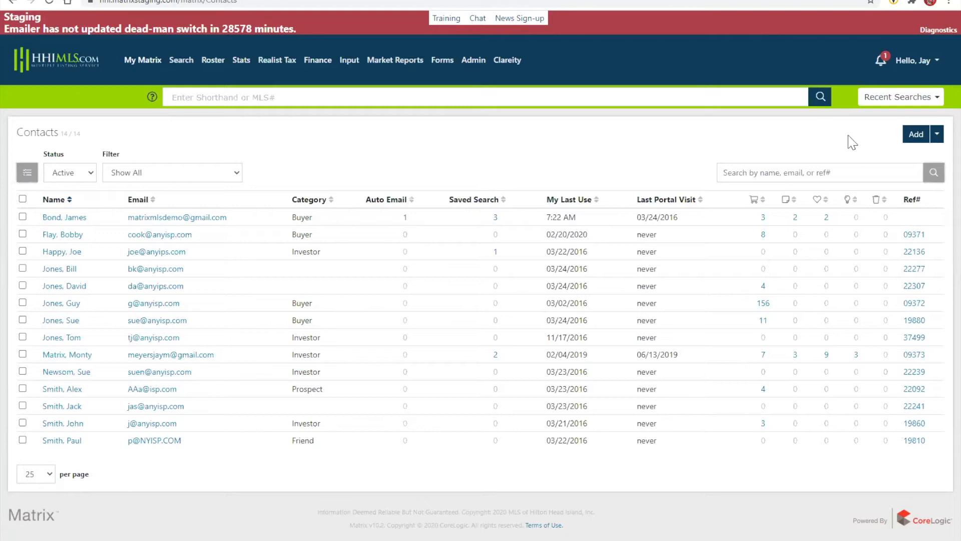
left_click(939, 134)
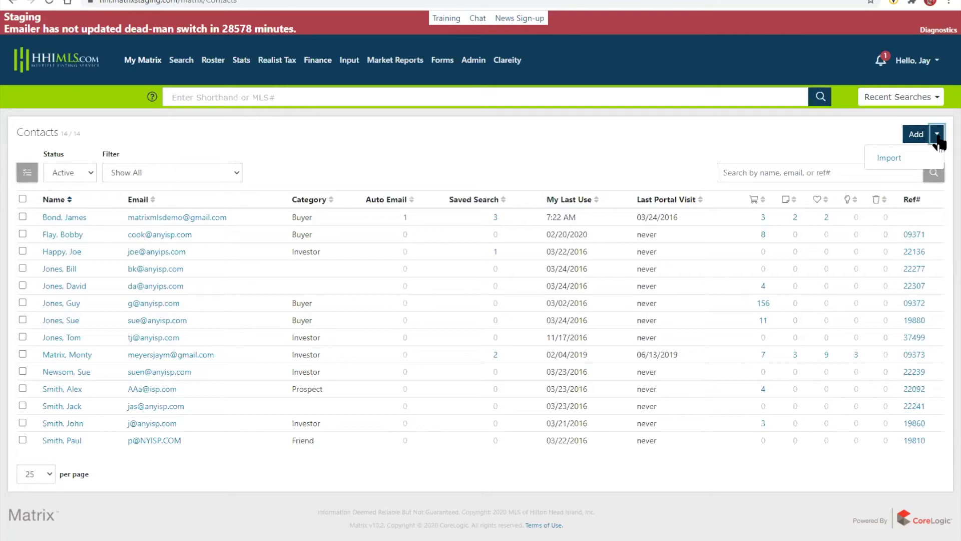
mouse_move(544, 151)
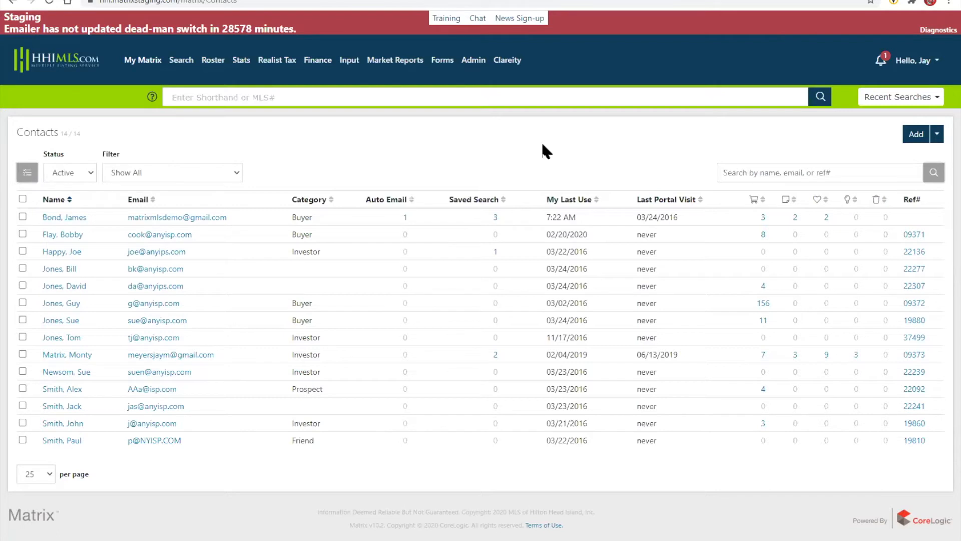
mouse_move(398, 144)
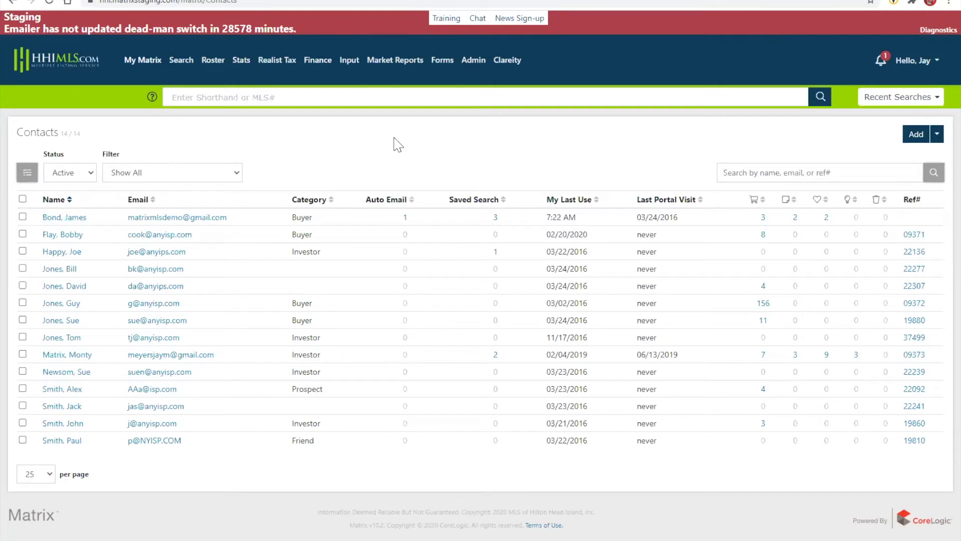
left_click(64, 217)
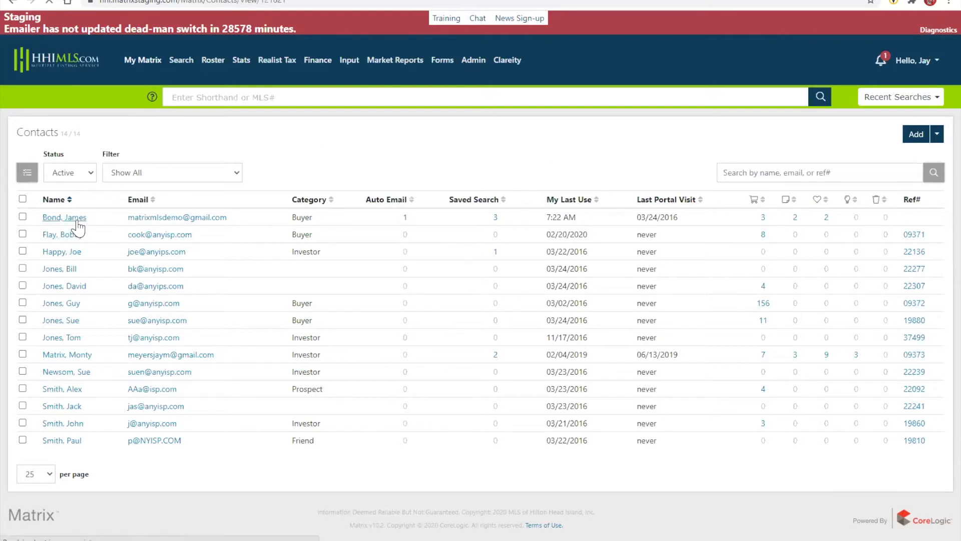
Step: Review James Bond's Auto Email, Carts, Sent Email and Searches tabs on his contact record
left_click(64, 217)
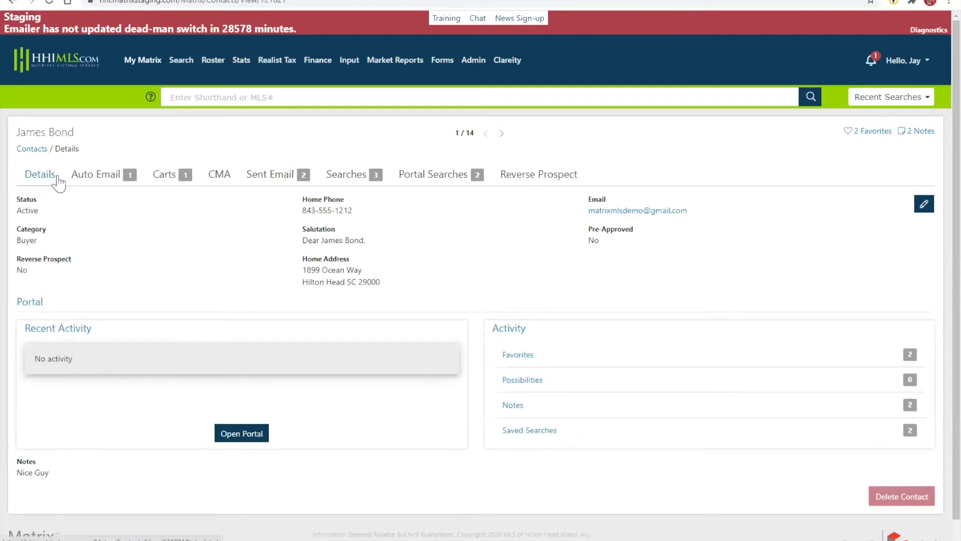
left_click(96, 175)
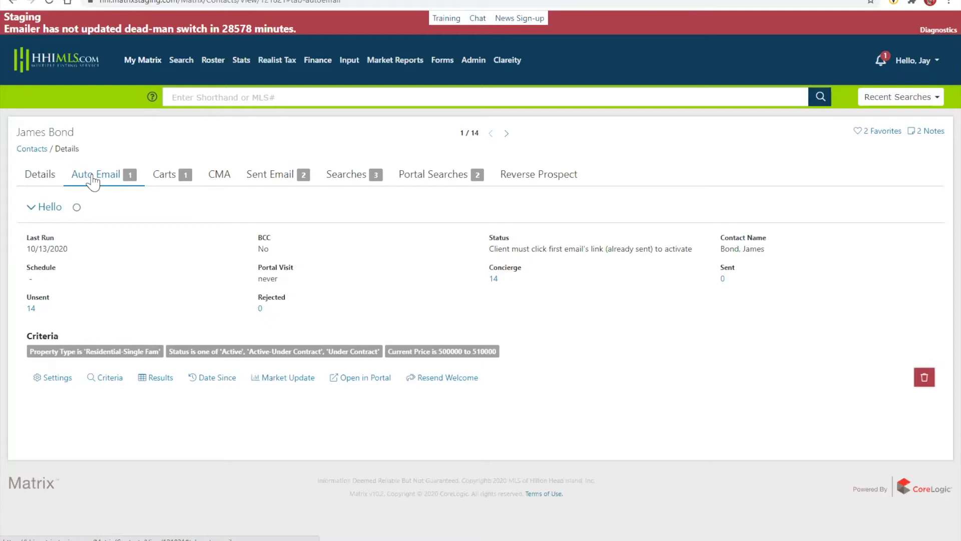
mouse_move(135, 185)
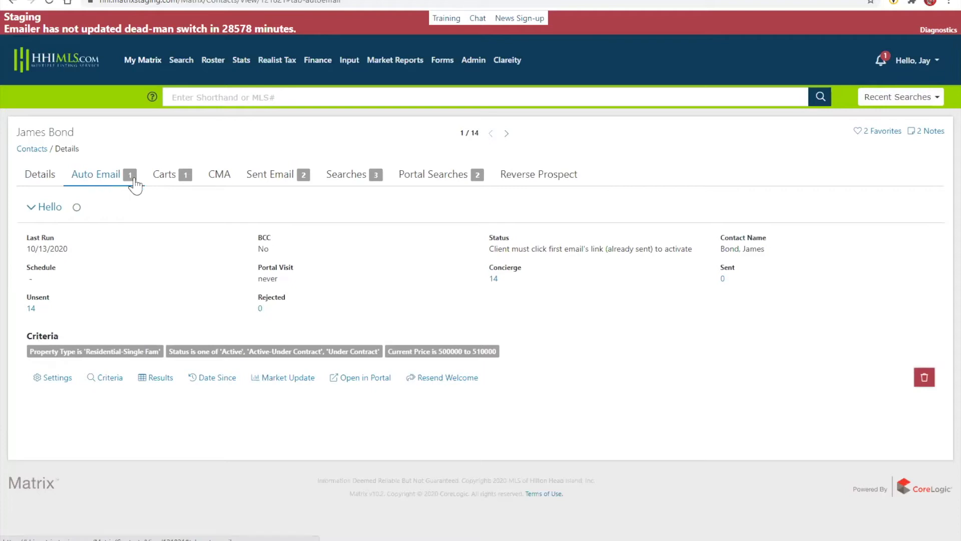
left_click(163, 174)
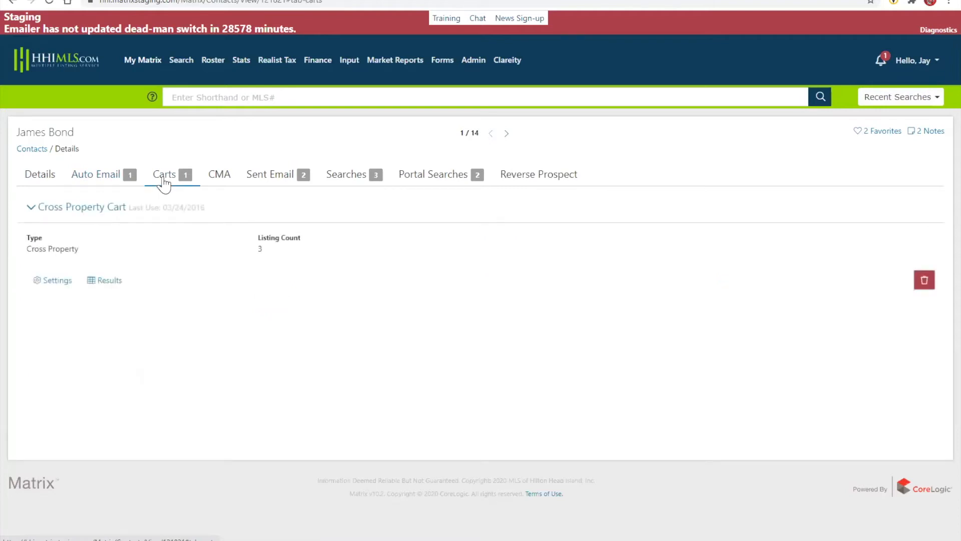
mouse_move(269, 184)
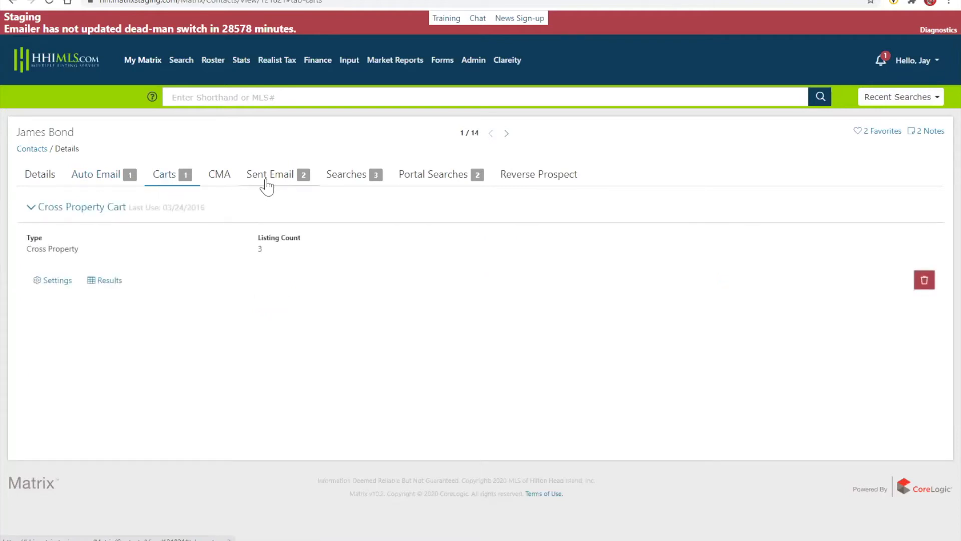
left_click(269, 174)
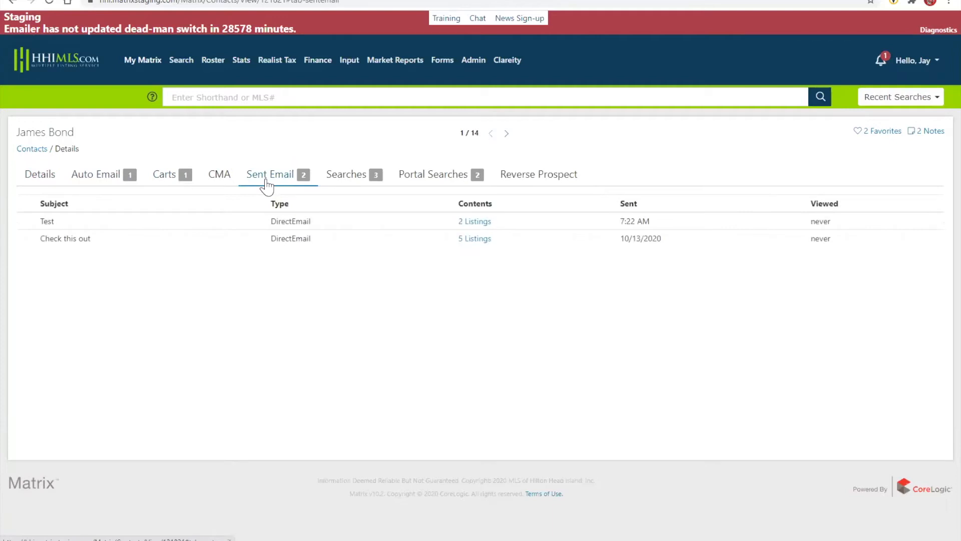
mouse_move(341, 178)
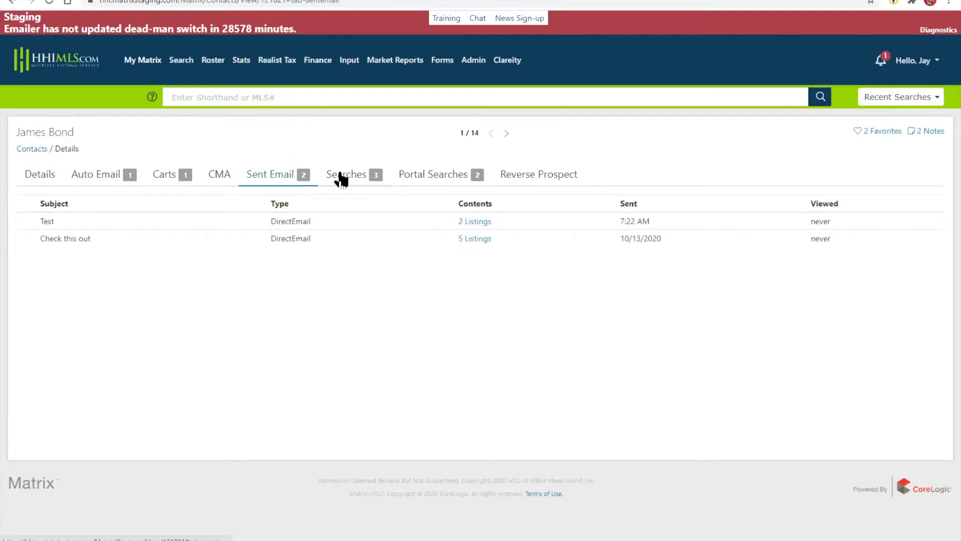
left_click(347, 175)
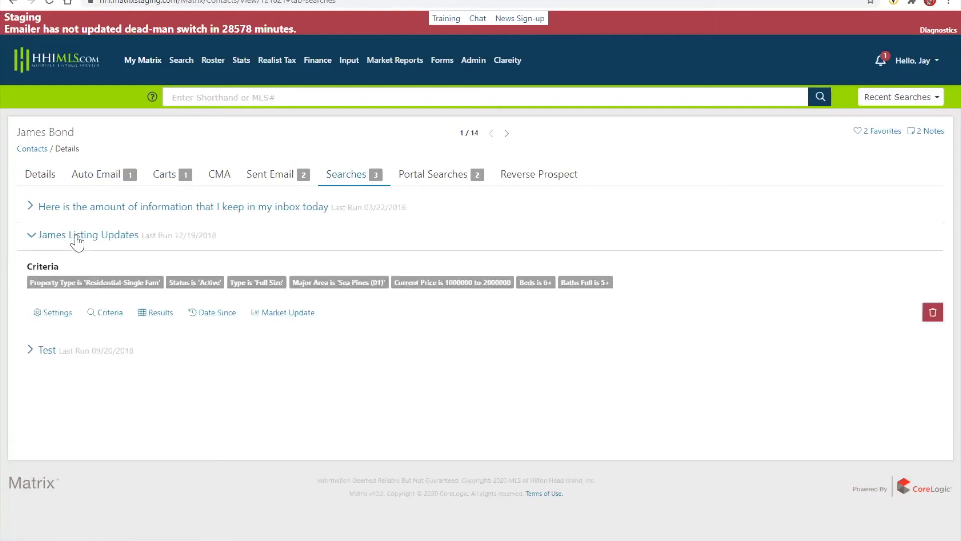
mouse_move(48, 332)
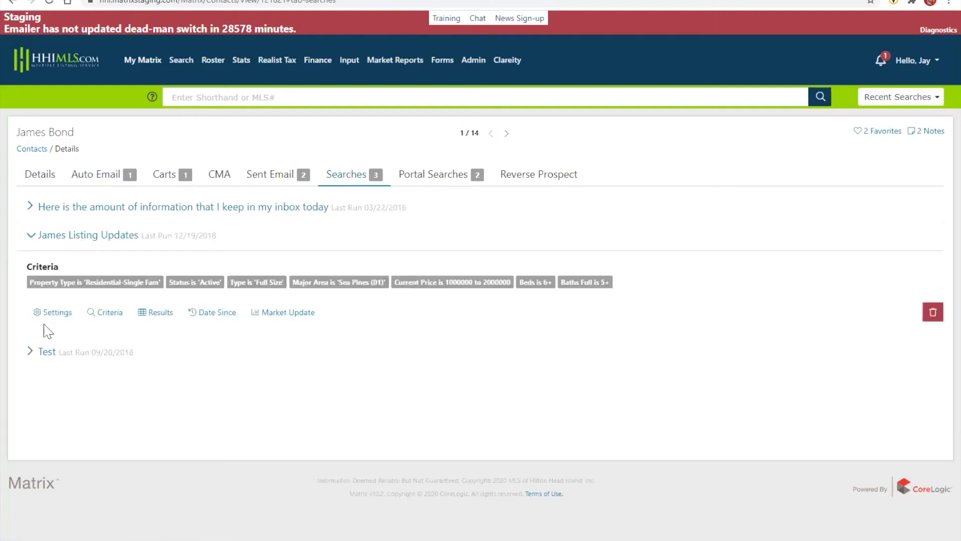
mouse_move(109, 313)
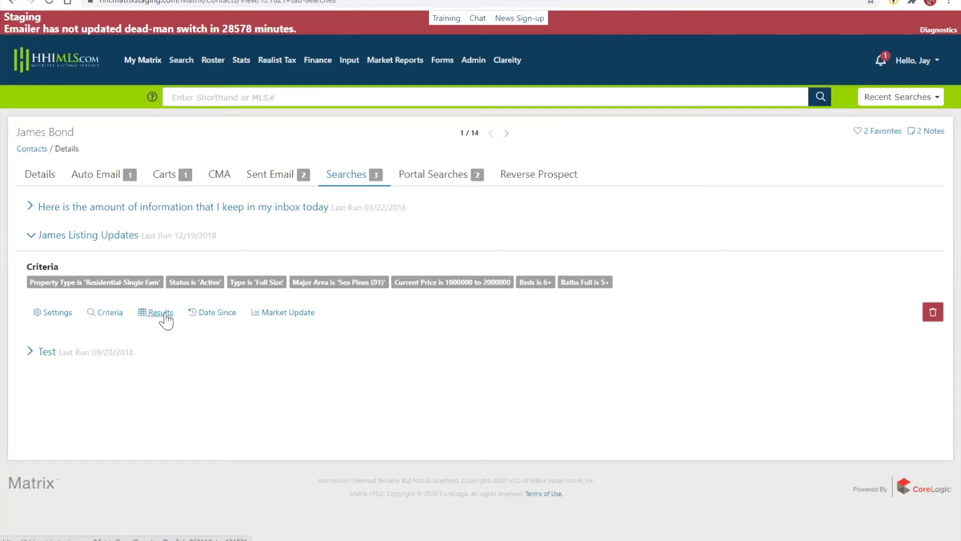
mouse_move(793, 222)
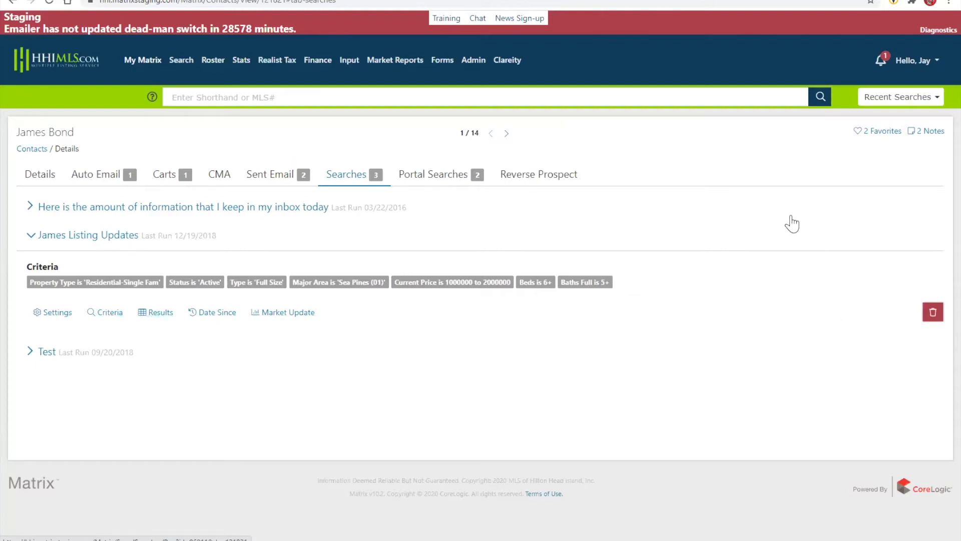
mouse_move(31, 148)
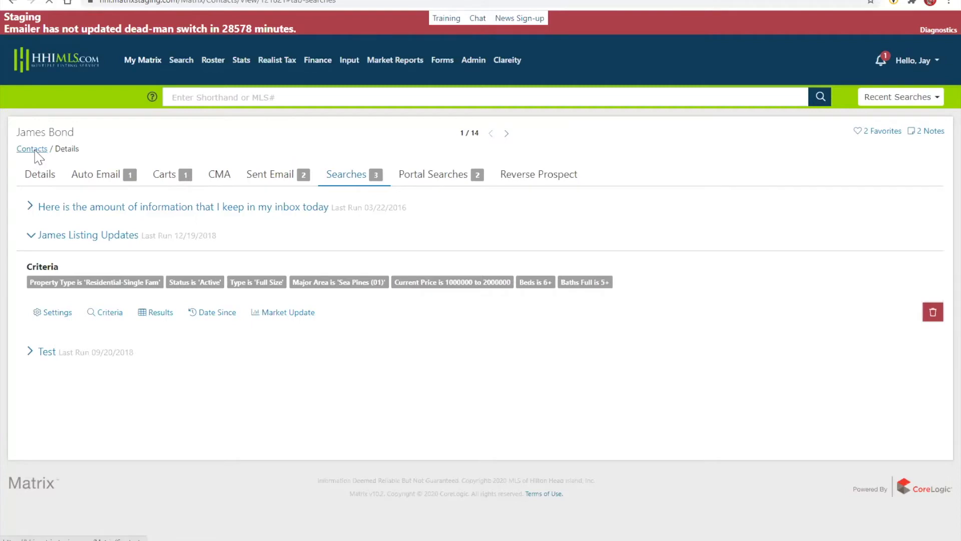
Step: Return to Contacts, then reach the Settings page via the Hello, Jay menu and scan it
left_click(31, 148)
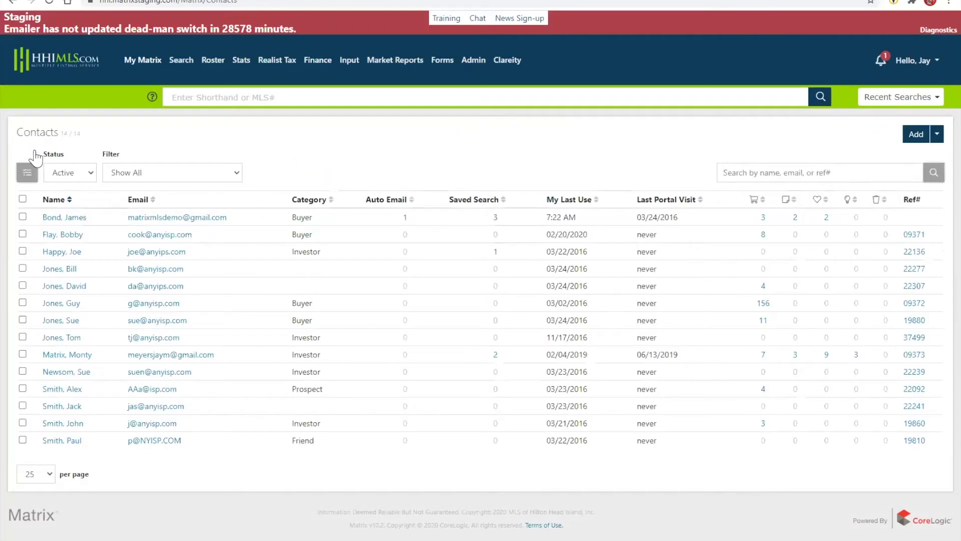
left_click(910, 59)
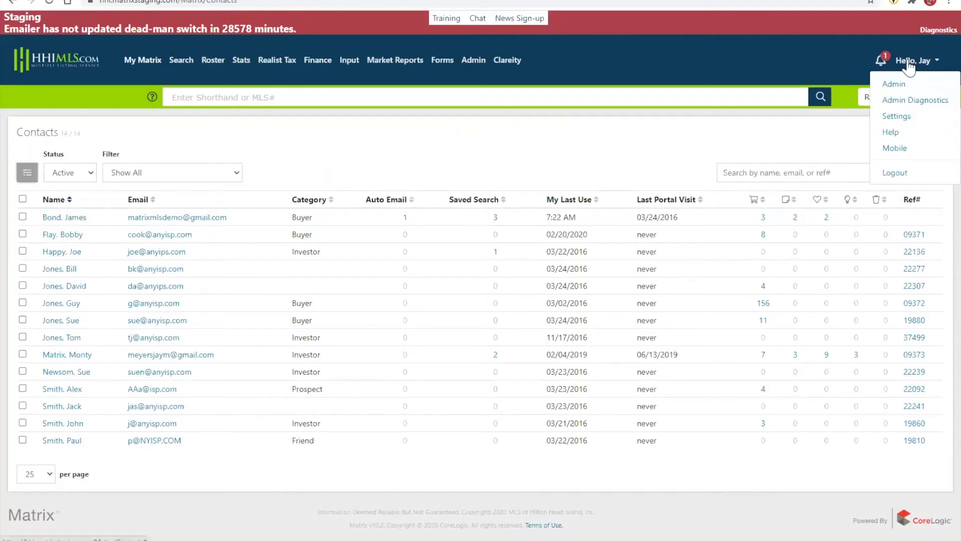
left_click(896, 116)
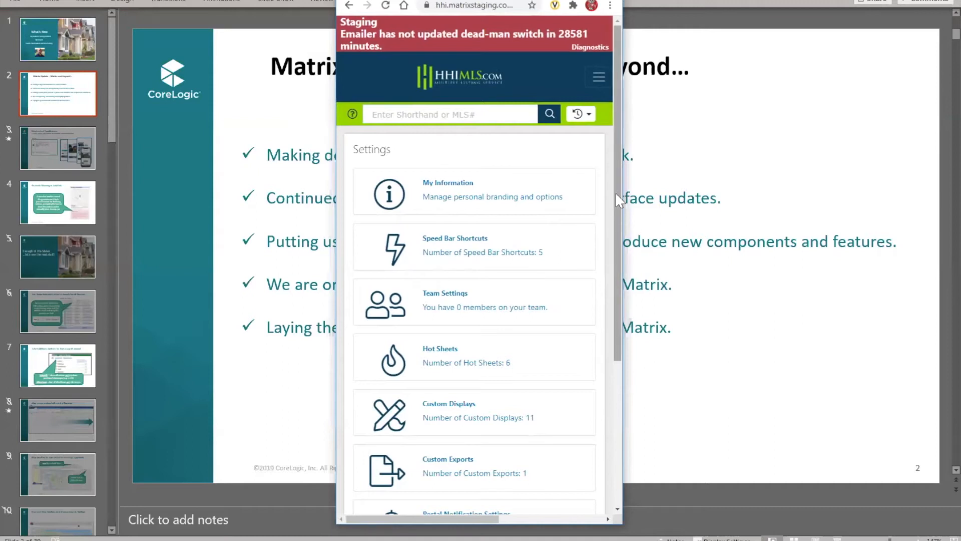
mouse_move(607, 170)
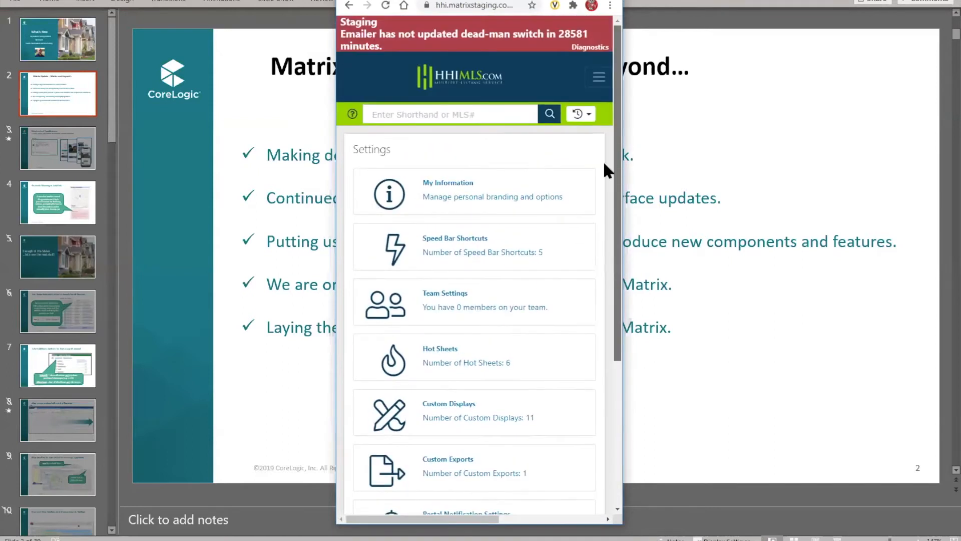
scroll("down", 3)
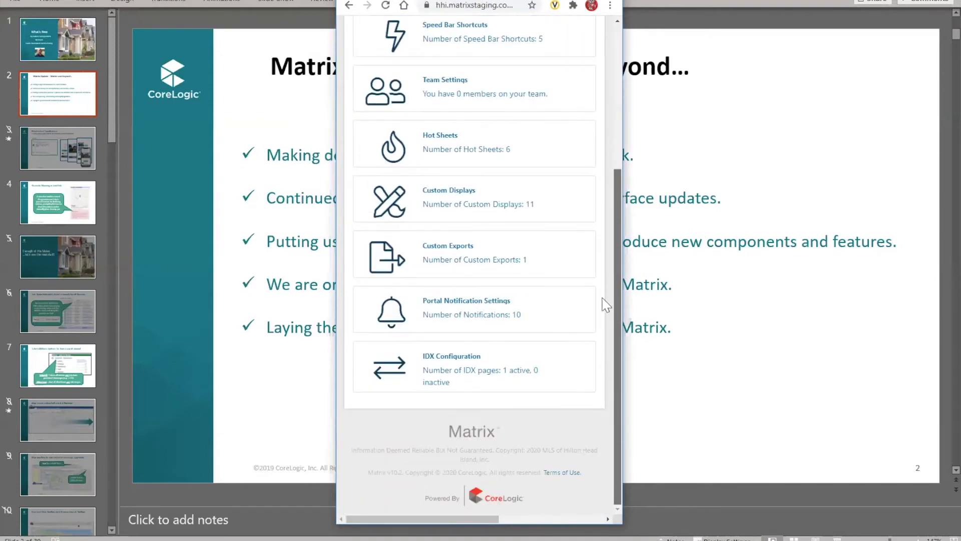
scroll("up", 3)
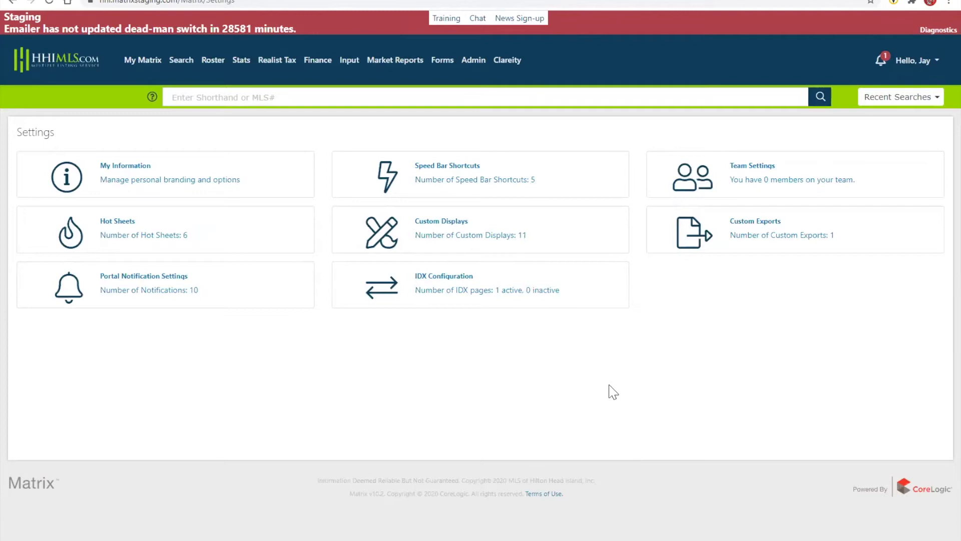
mouse_move(143, 67)
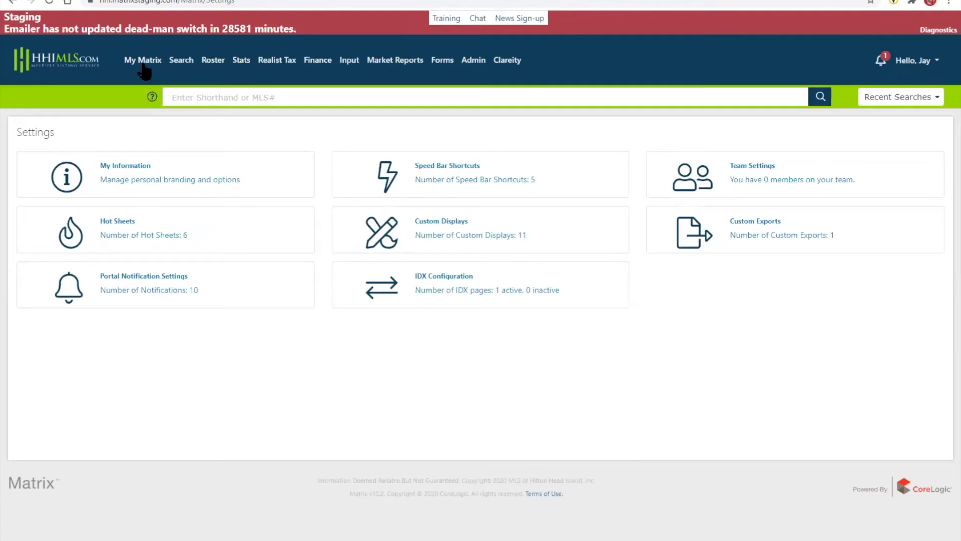
Step: Go to the My Matrix home dashboard with listings, carts, hot sheets and market watch
left_click(142, 59)
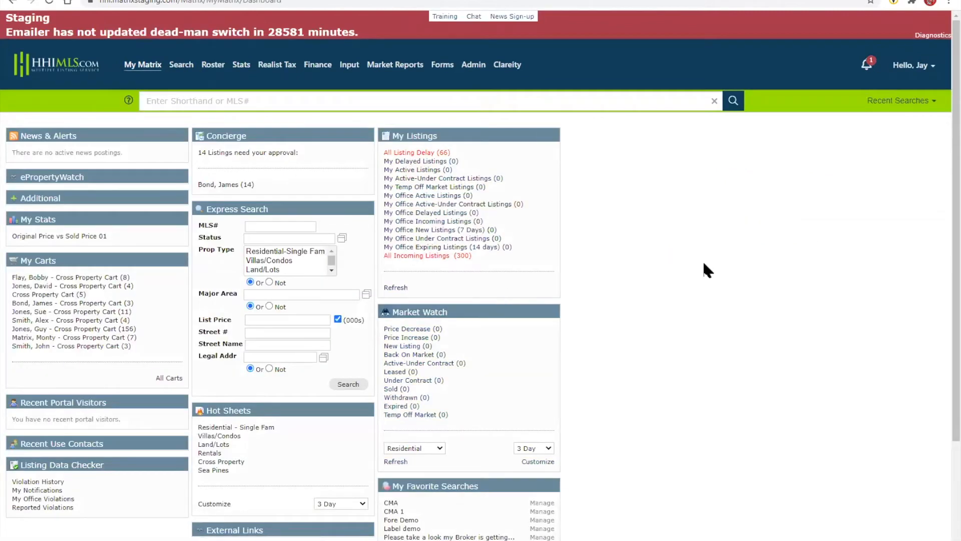
mouse_move(490, 135)
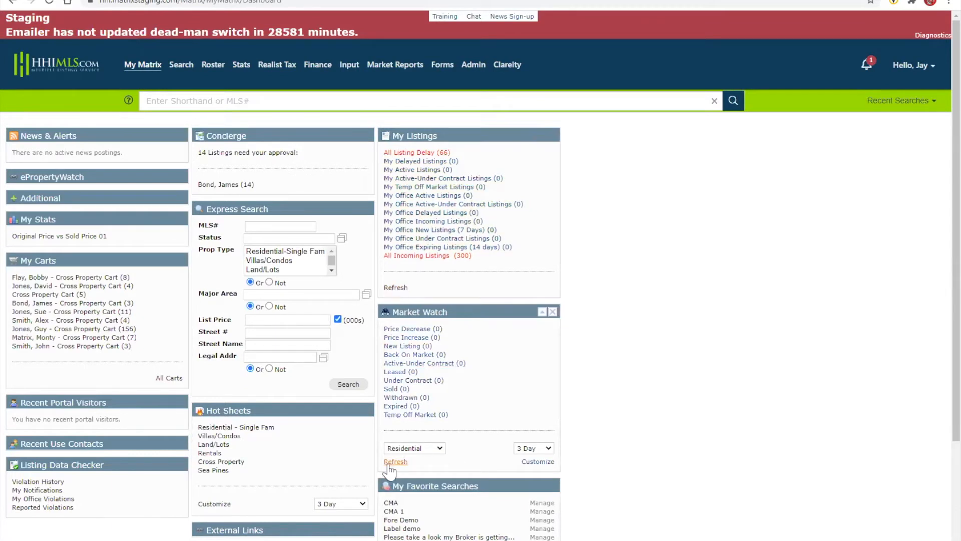
mouse_move(452, 474)
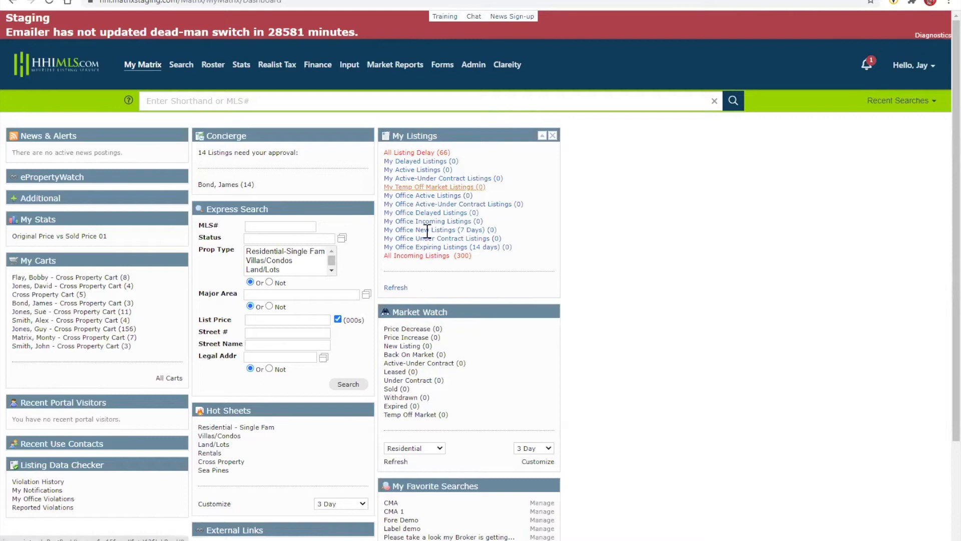
mouse_move(441, 297)
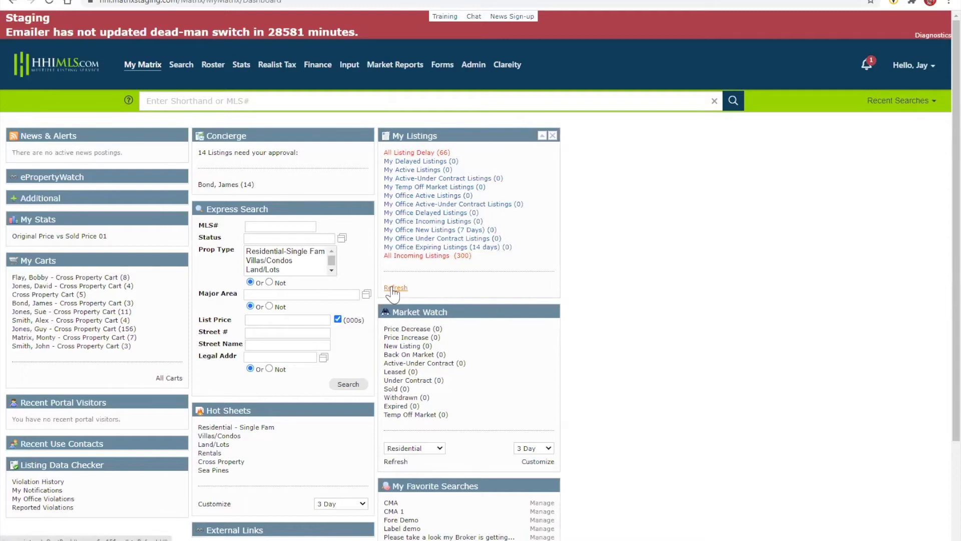
mouse_move(489, 283)
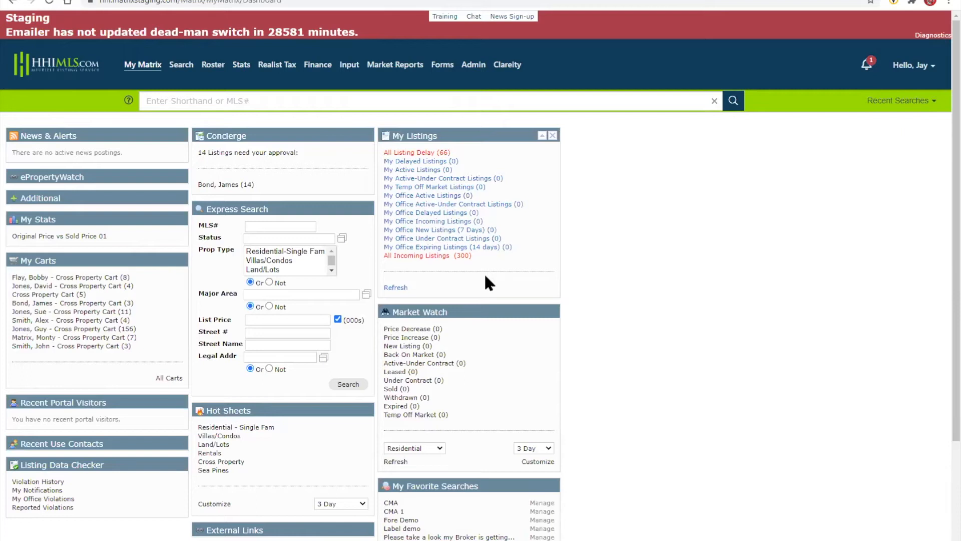
mouse_move(395, 287)
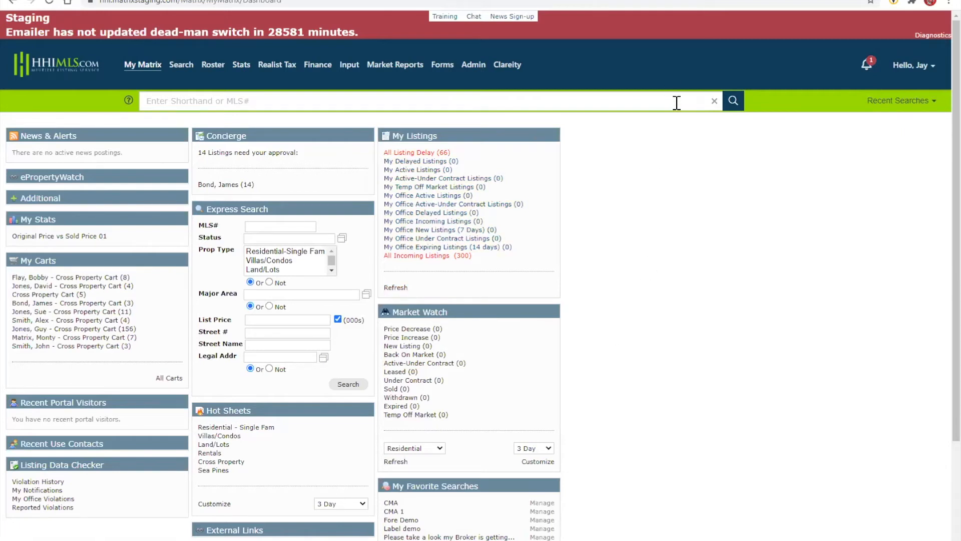
mouse_move(518, 102)
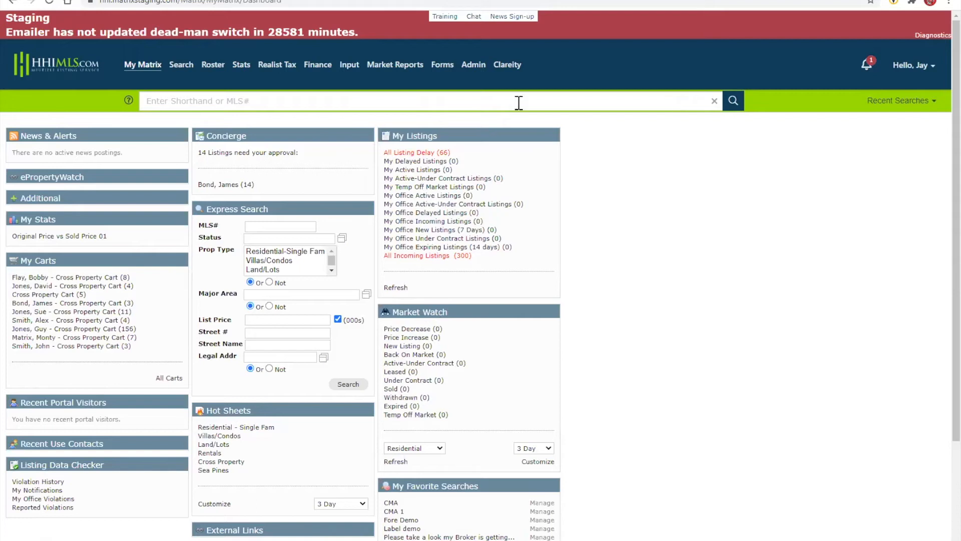
mouse_move(447, 116)
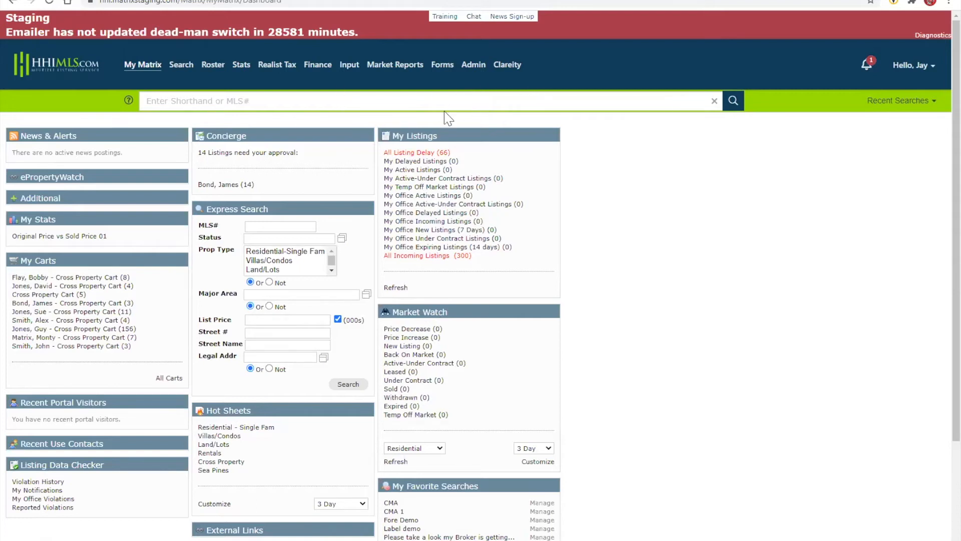
mouse_move(442, 113)
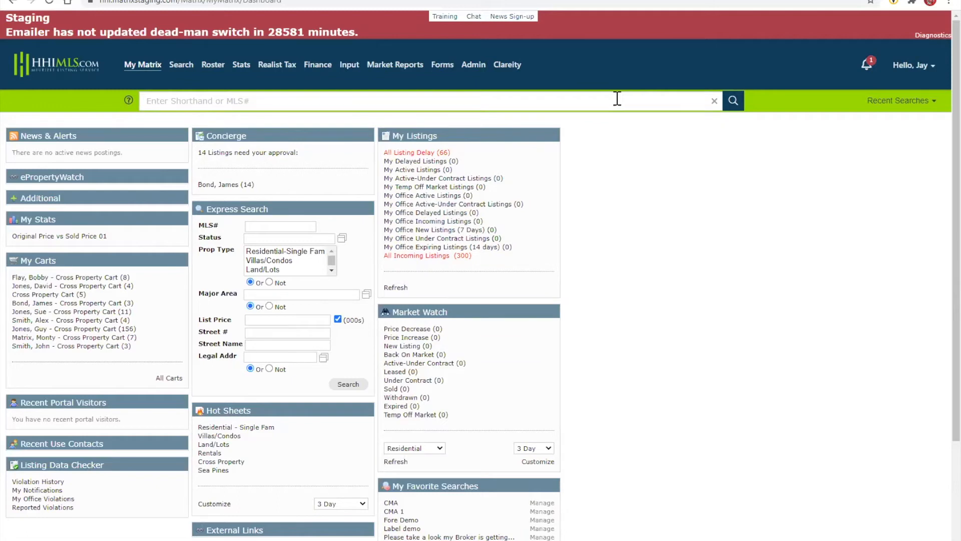
mouse_move(129, 100)
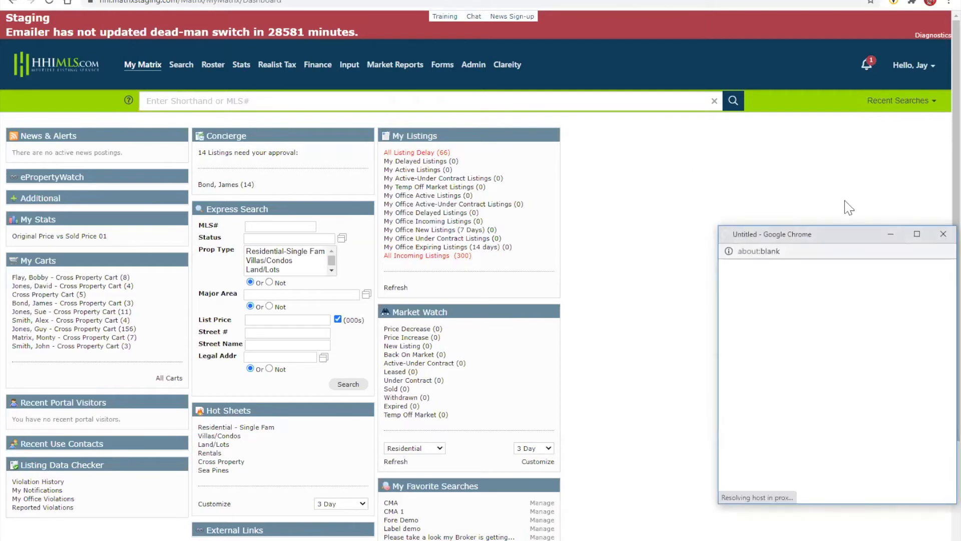
mouse_move(854, 238)
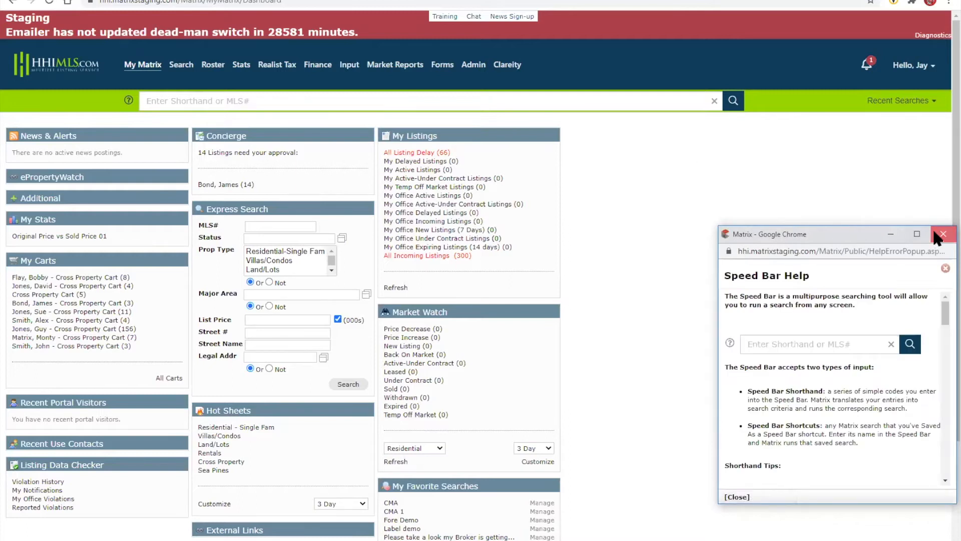
left_click(943, 234)
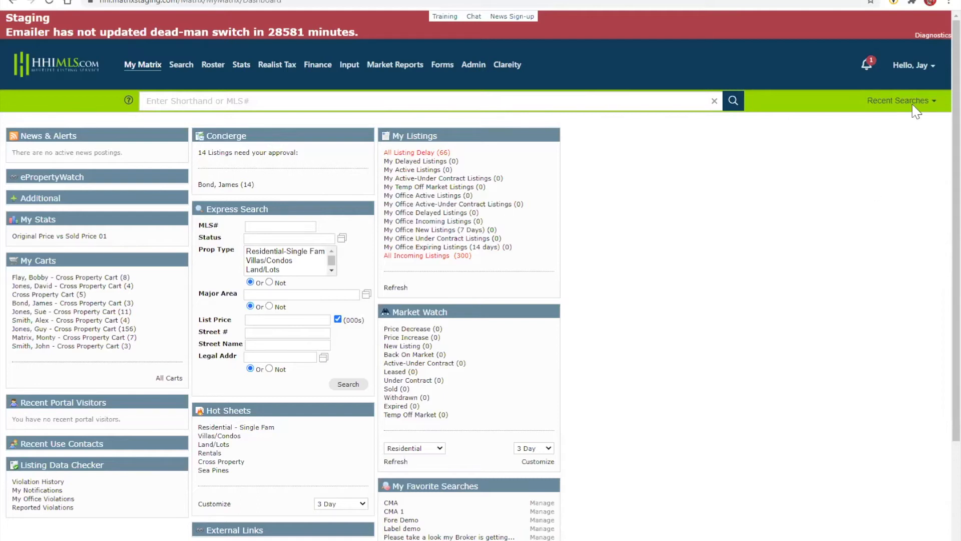
Step: Rerun the Residential-Single Fam Deep Water search from Recent Searches, loading 153 results
left_click(898, 100)
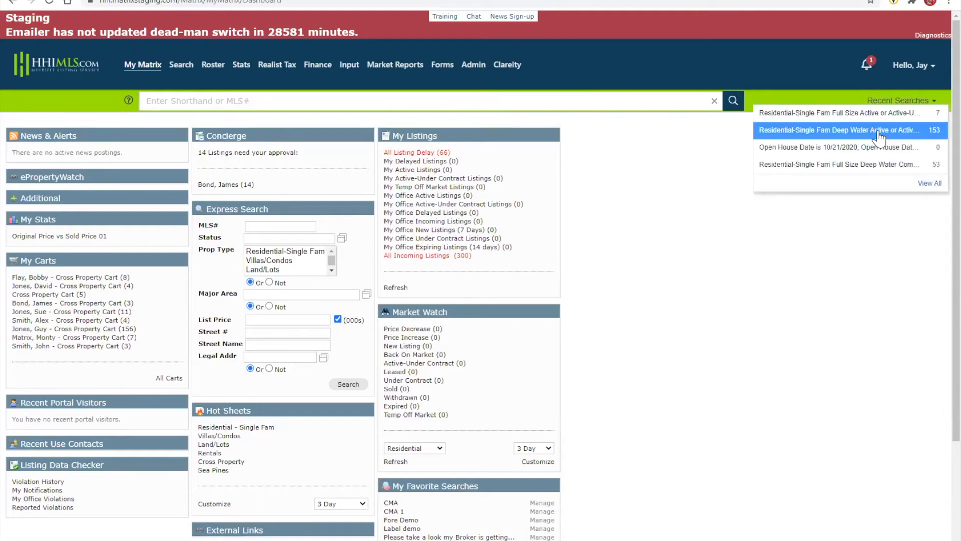
left_click(839, 130)
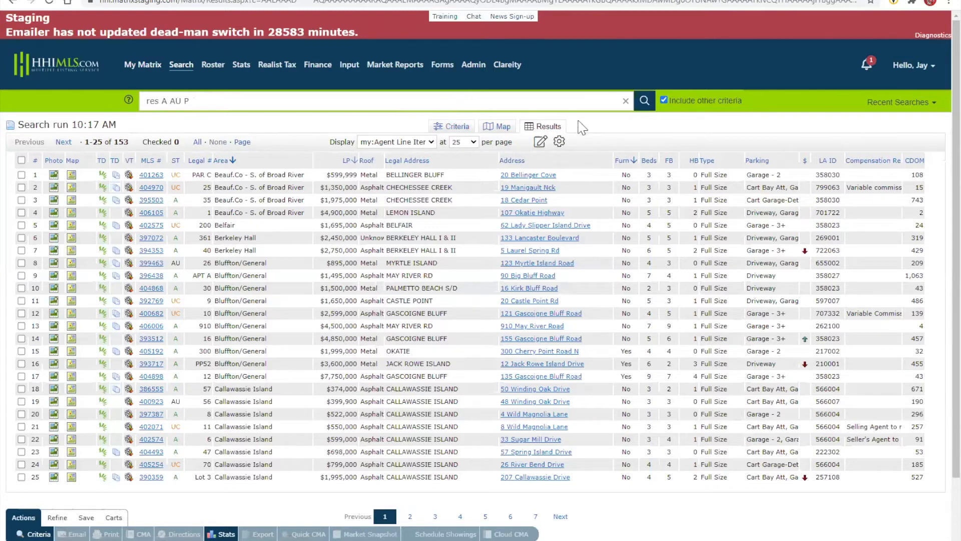
mouse_move(603, 134)
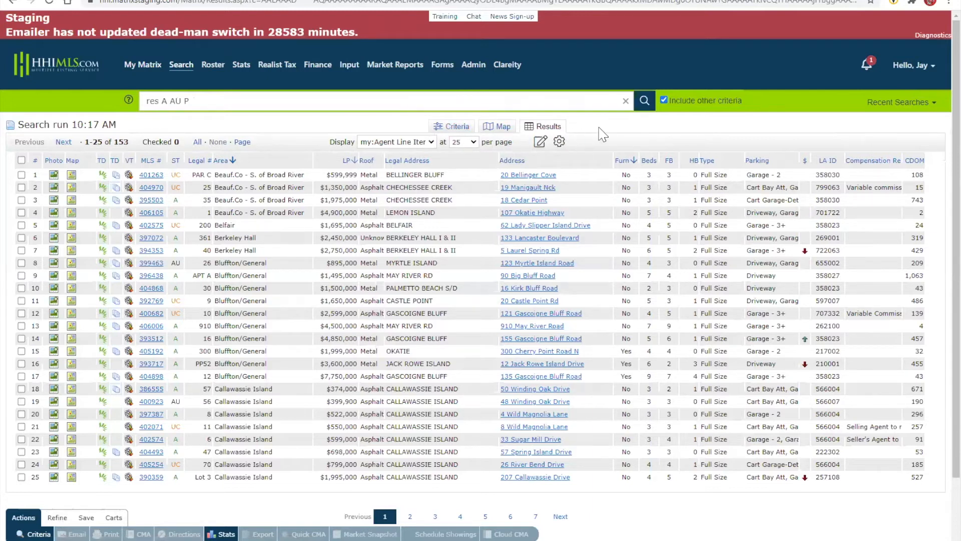
mouse_move(575, 156)
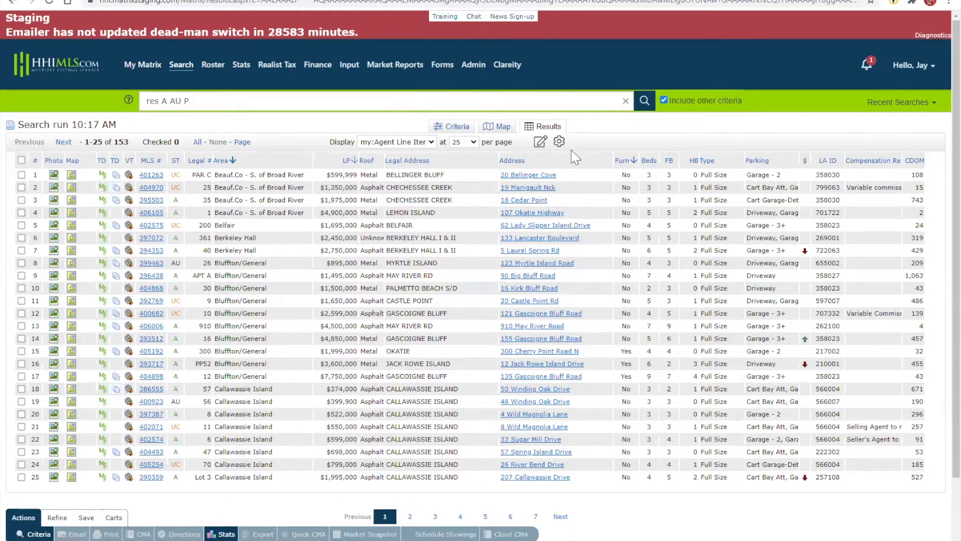
mouse_move(559, 141)
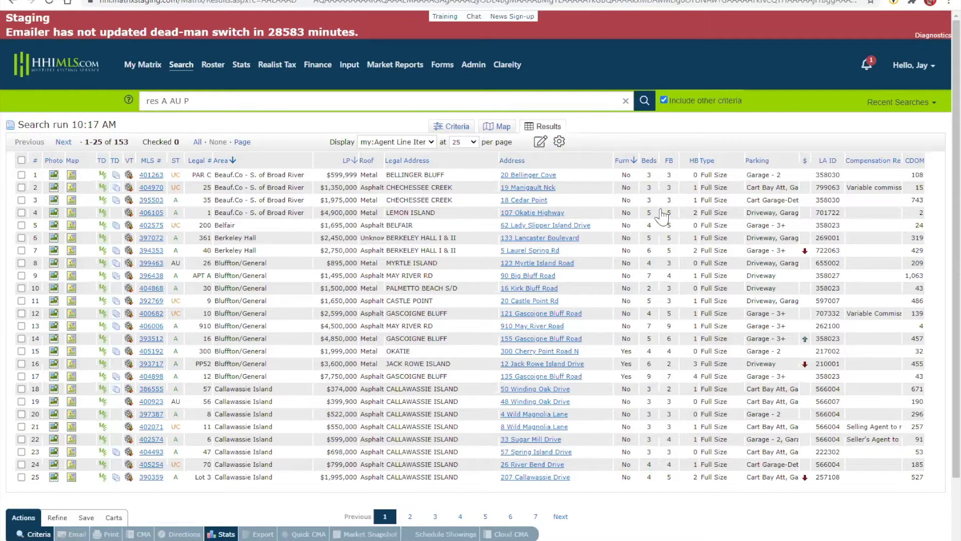
mouse_move(726, 188)
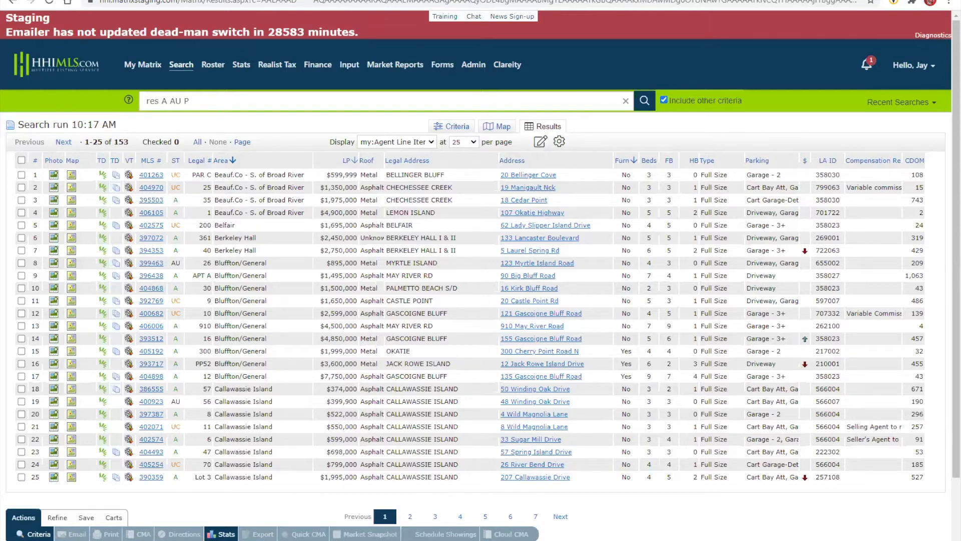
mouse_move(273, 163)
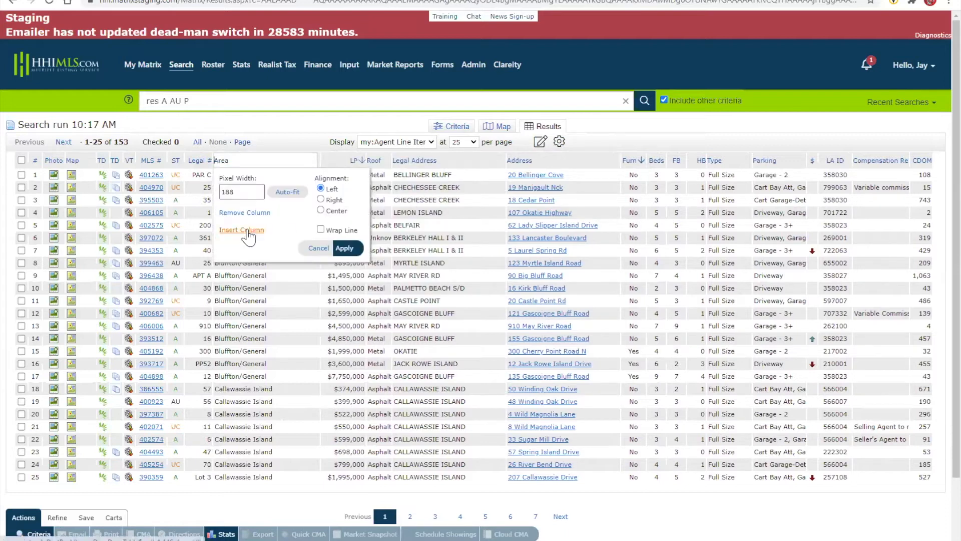
mouse_move(313, 151)
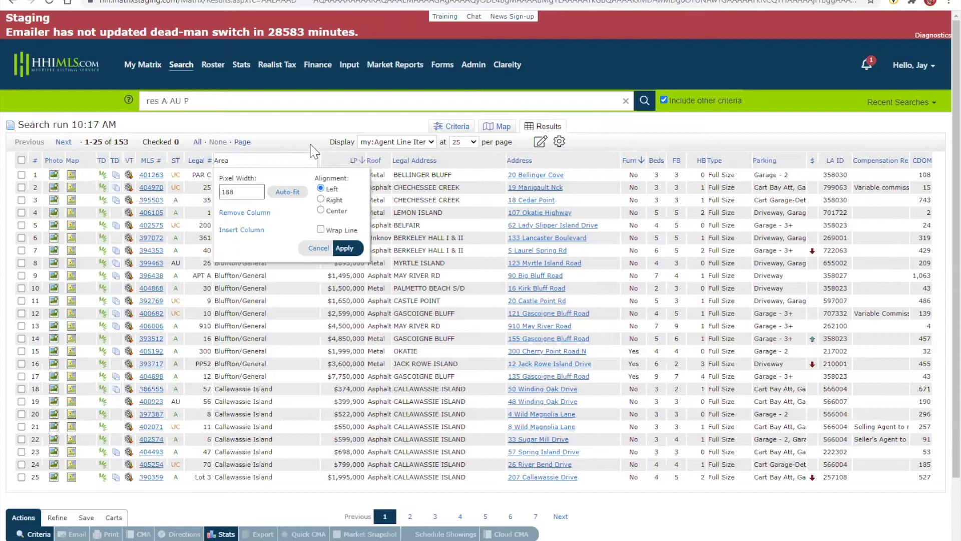
Step: Show the Legal # Area column's Pixel Width, Alignment and Insert Column options
left_click(344, 248)
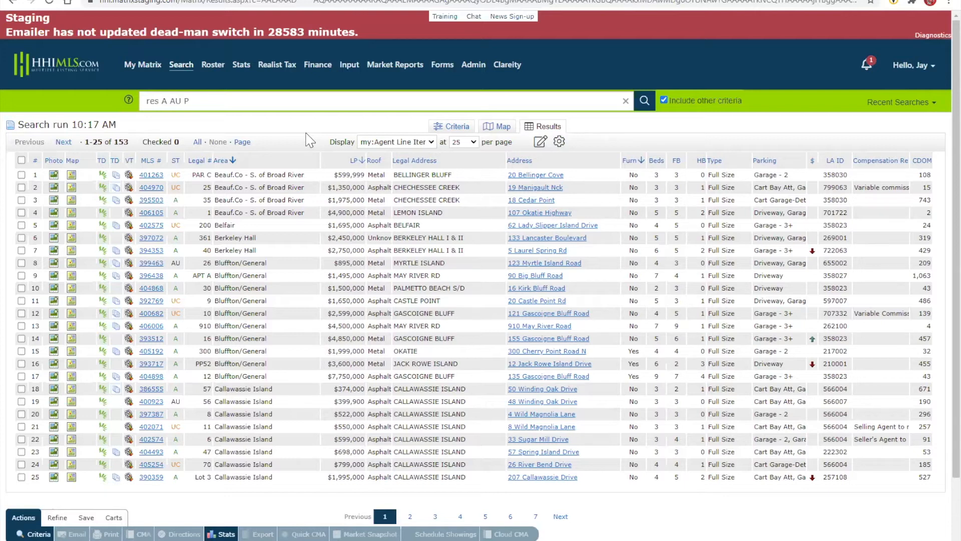
mouse_move(257, 160)
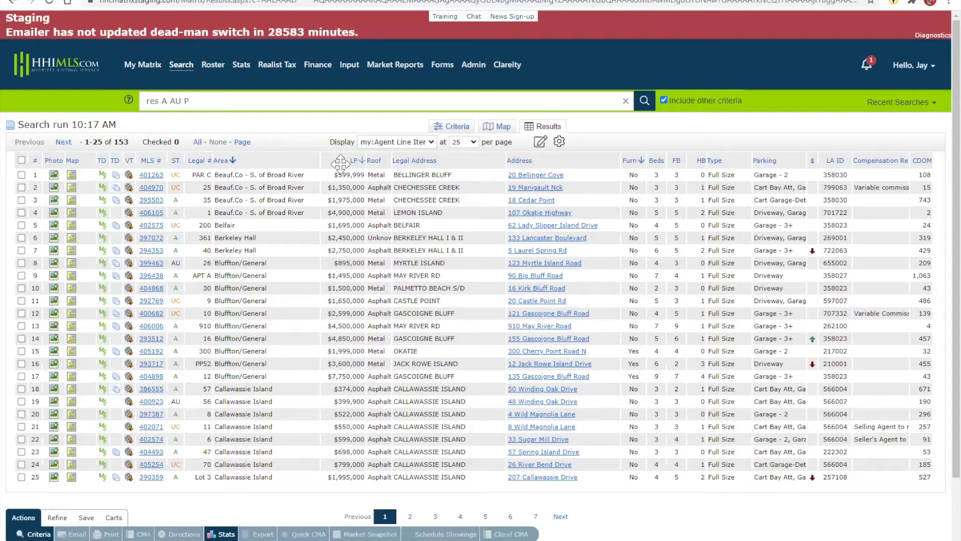
mouse_move(263, 163)
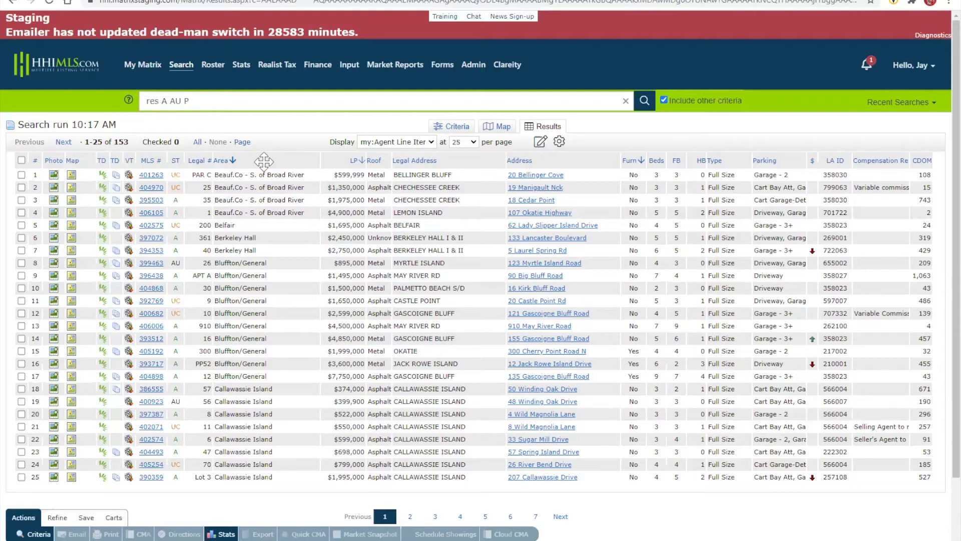
mouse_move(263, 229)
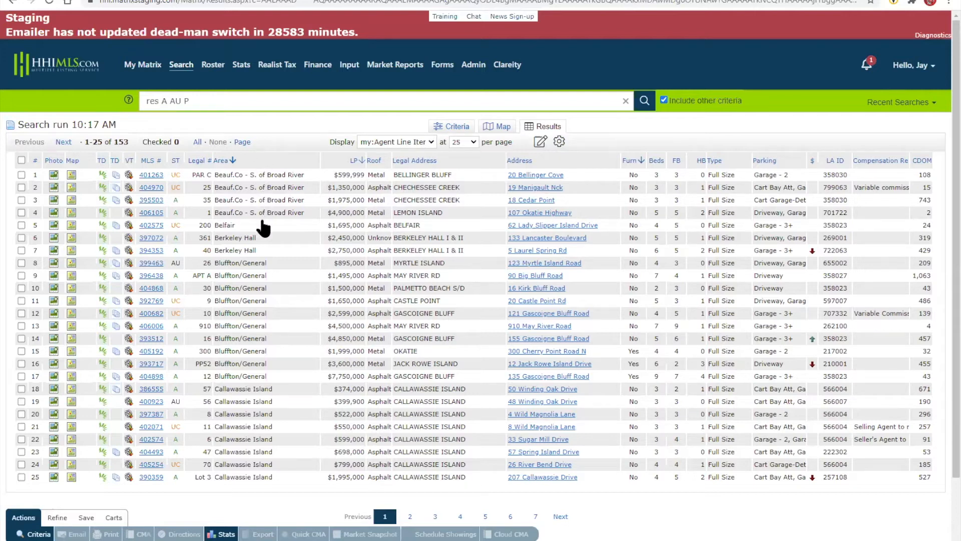
mouse_move(260, 275)
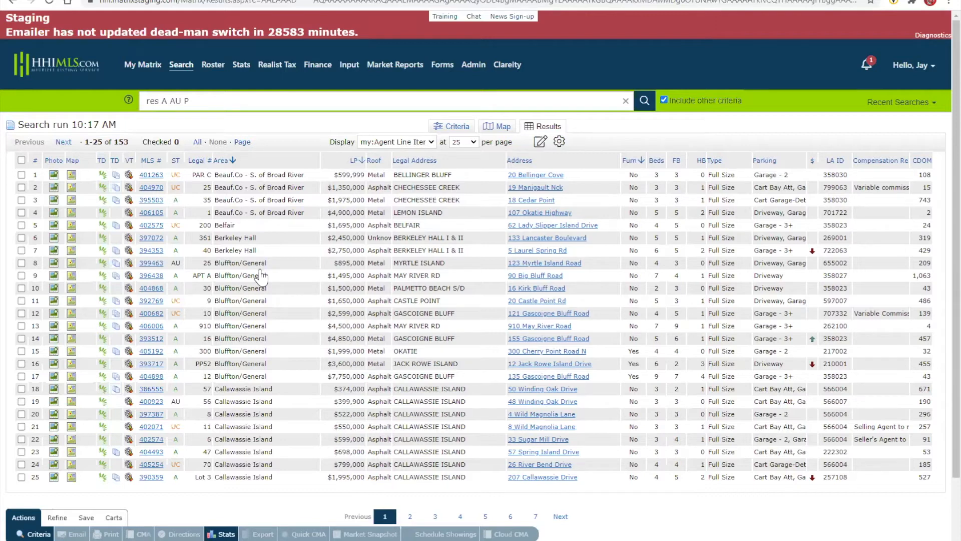
mouse_move(252, 457)
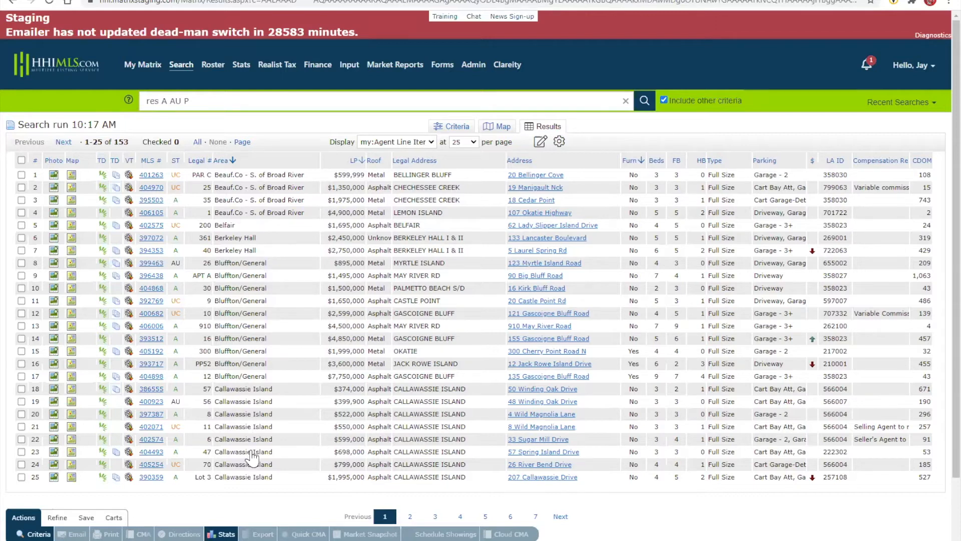
mouse_move(610, 164)
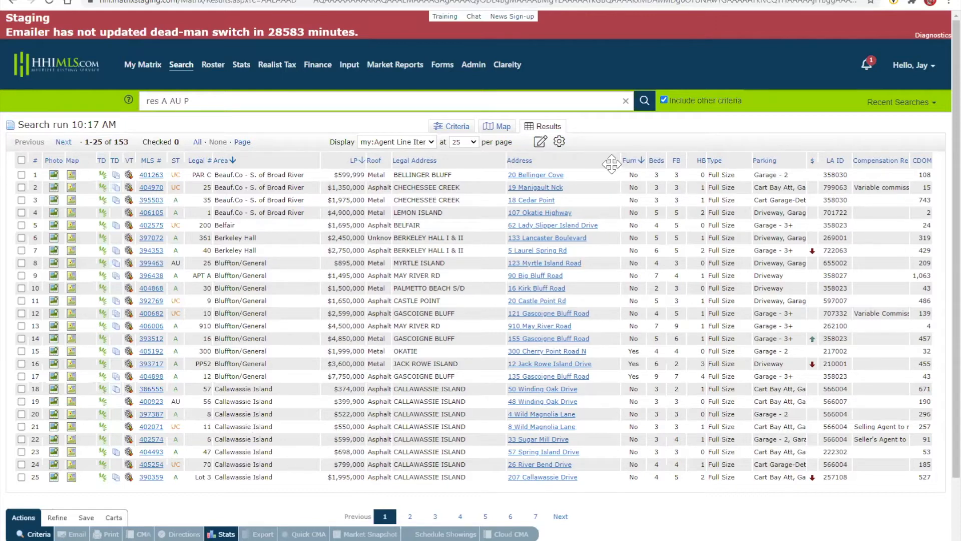
mouse_move(609, 182)
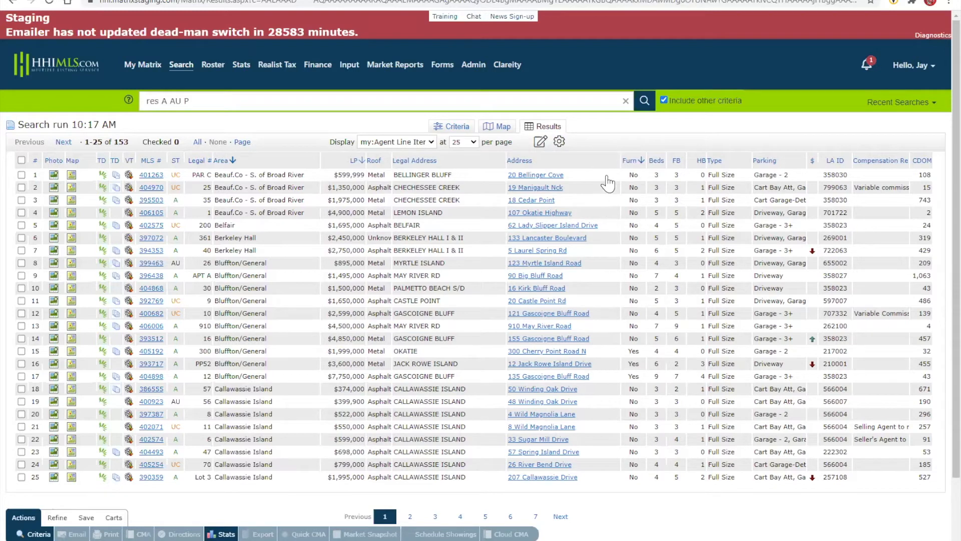
mouse_move(269, 194)
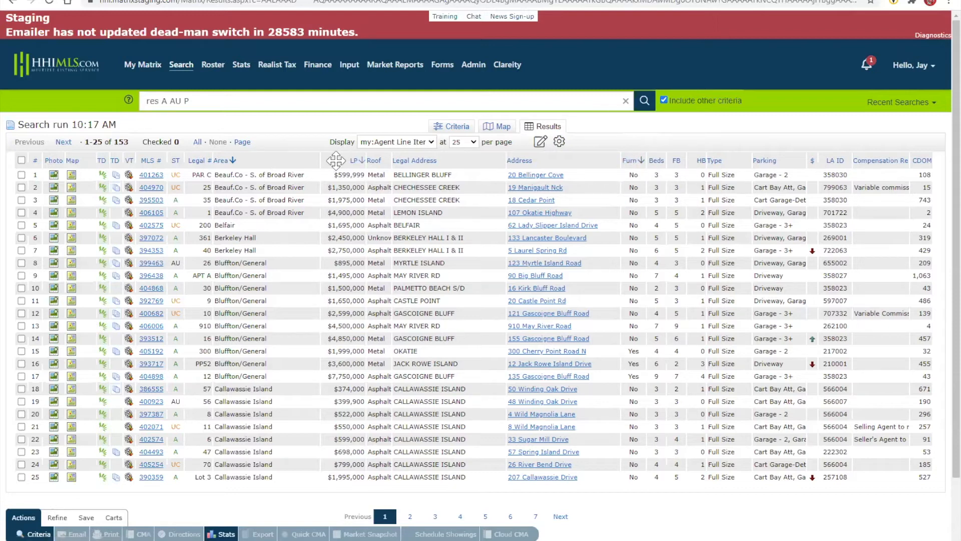
mouse_move(337, 163)
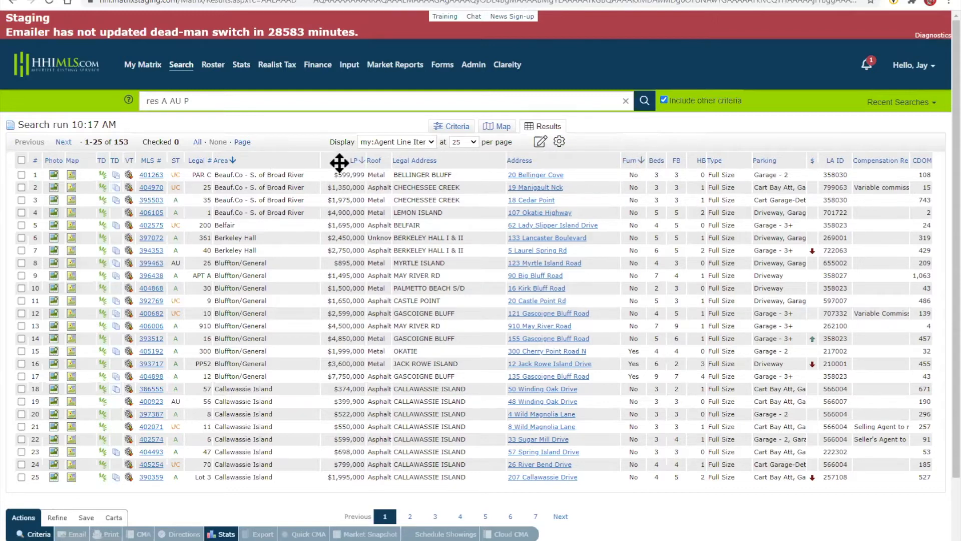
mouse_move(313, 247)
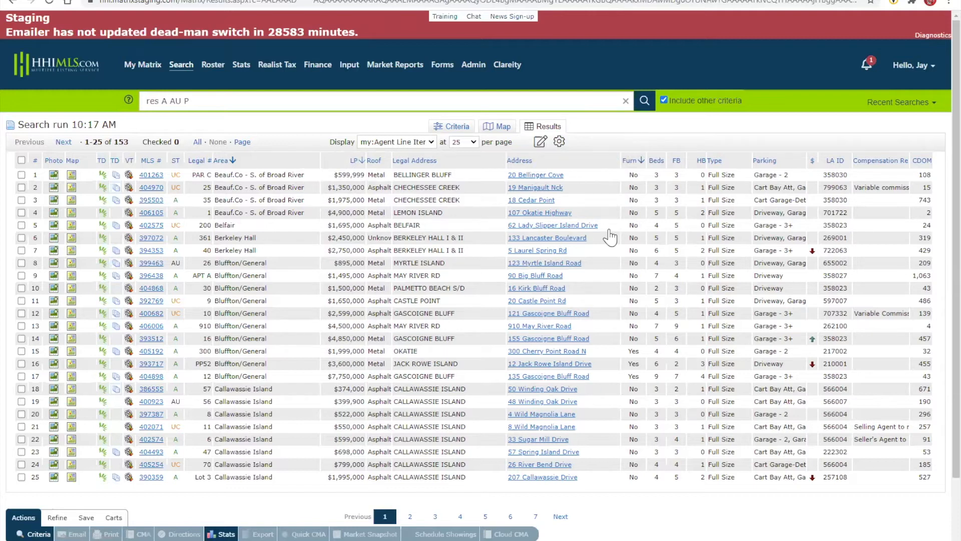
mouse_move(387, 243)
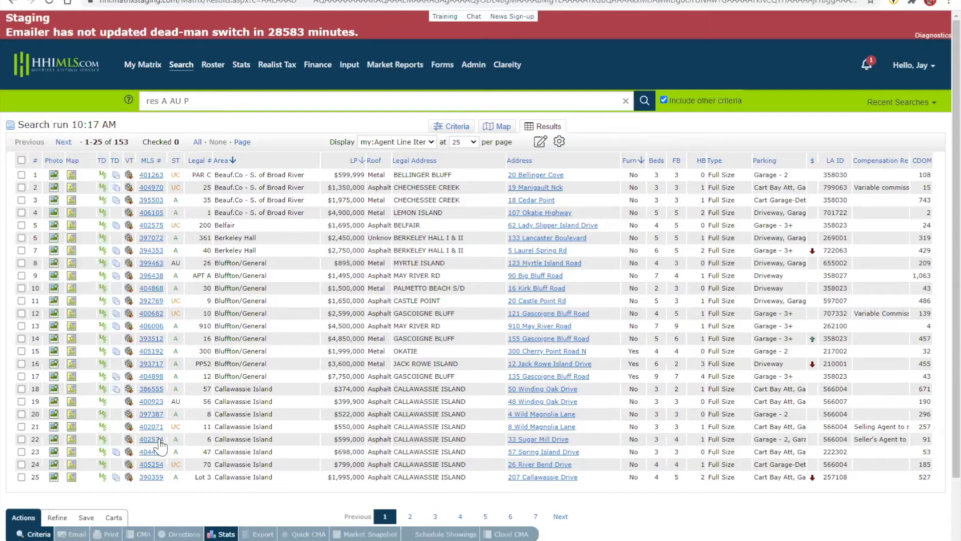
Step: From Refine, review the Sort Results fields (major area, furnished, list price) and close unchanged
left_click(57, 517)
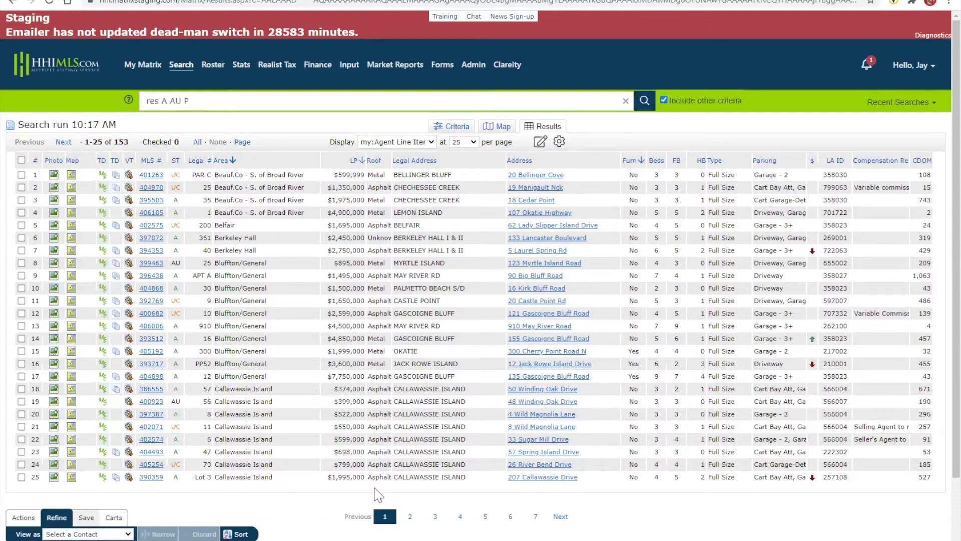
mouse_move(710, 504)
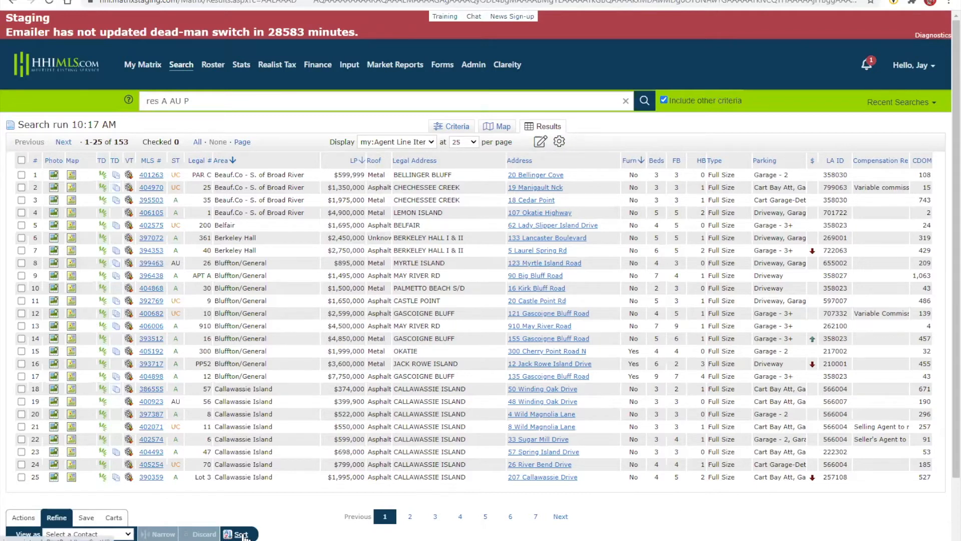
left_click(238, 534)
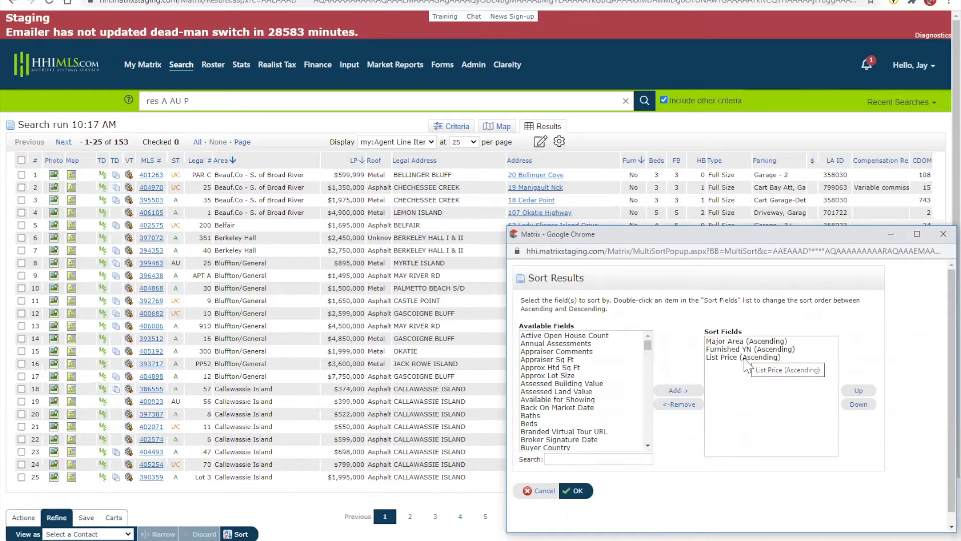
mouse_move(563, 410)
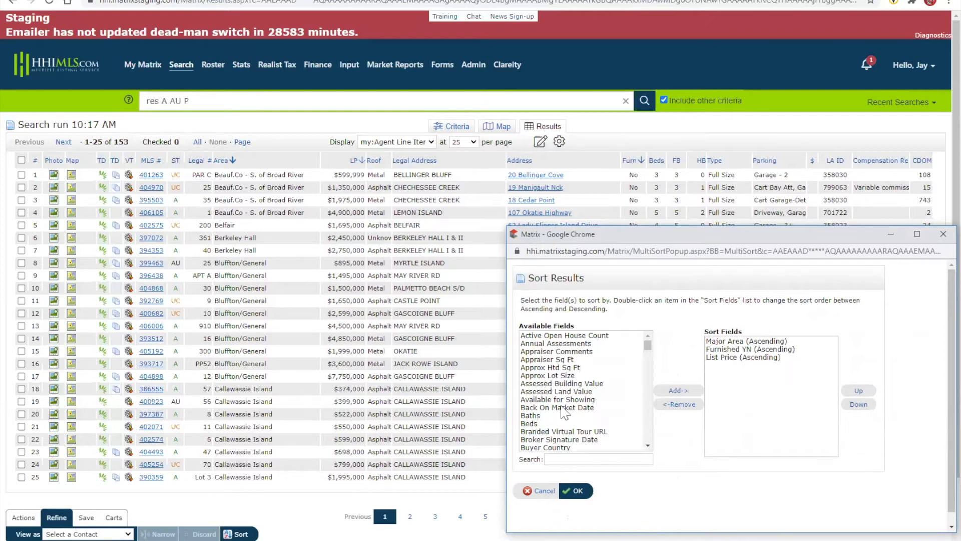
mouse_move(899, 430)
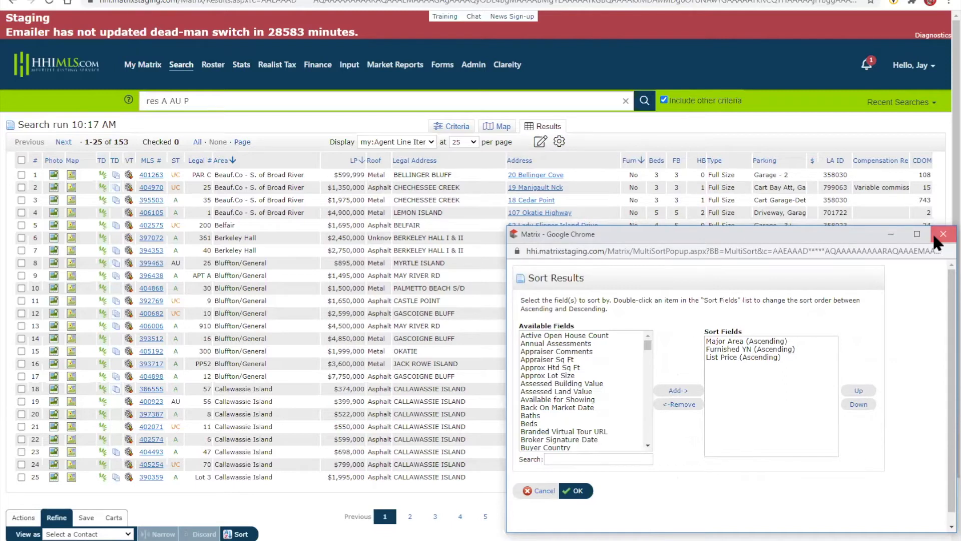
left_click(943, 234)
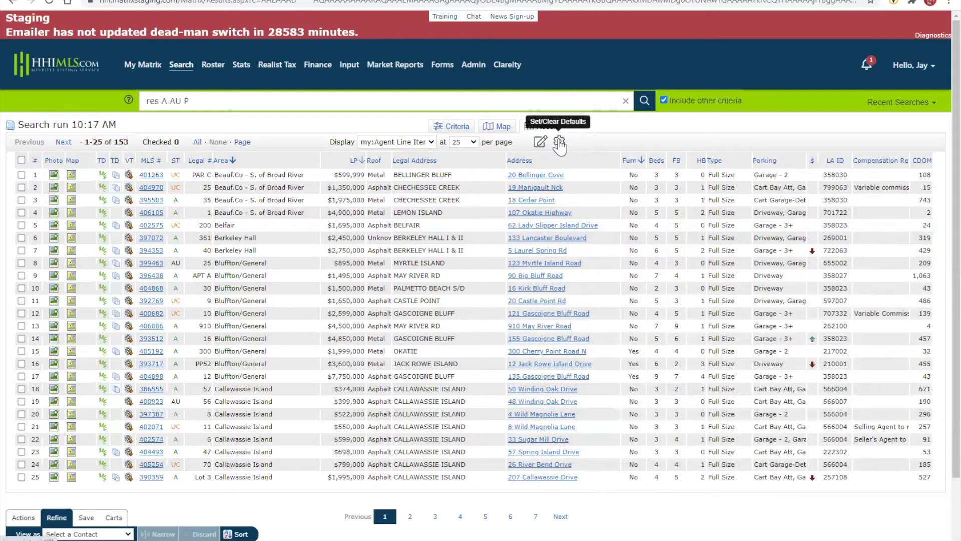
mouse_move(740, 149)
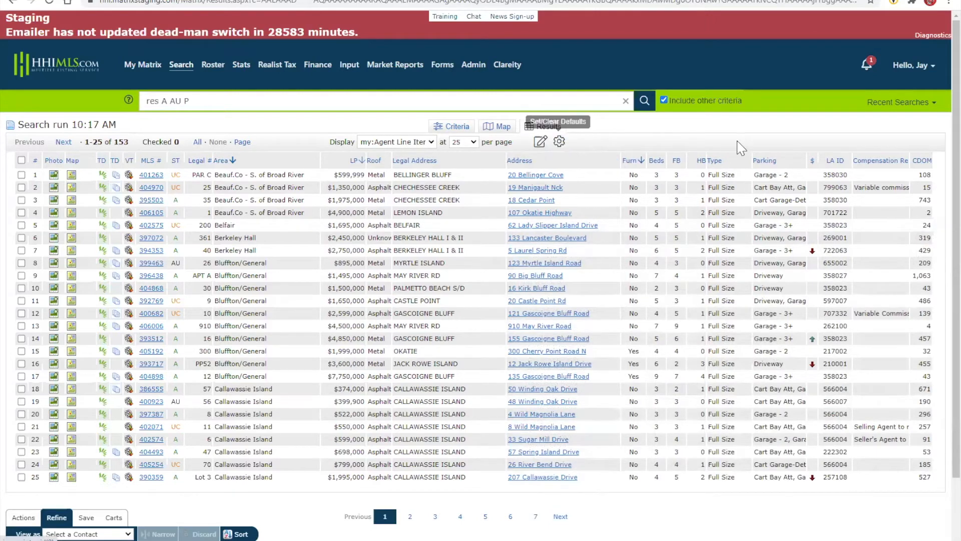
mouse_move(740, 145)
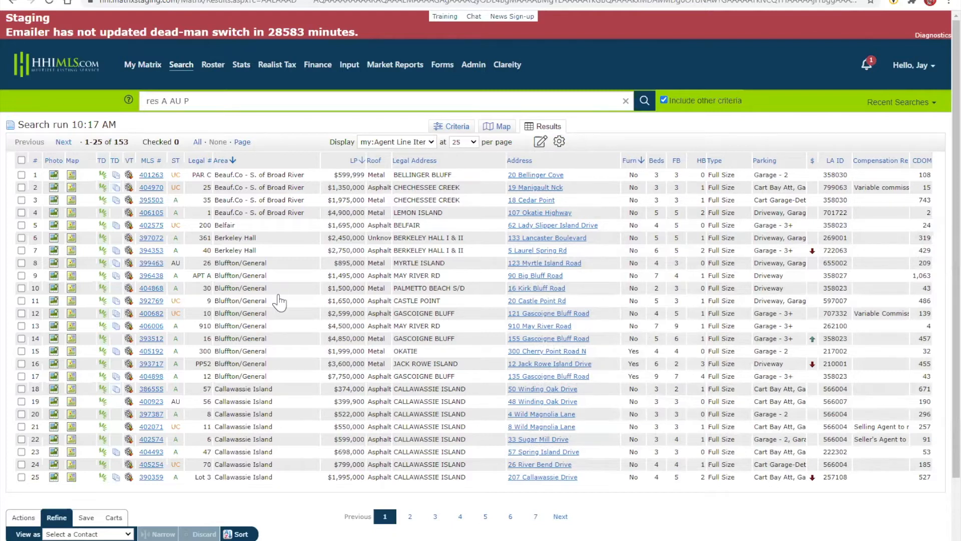
mouse_move(771, 147)
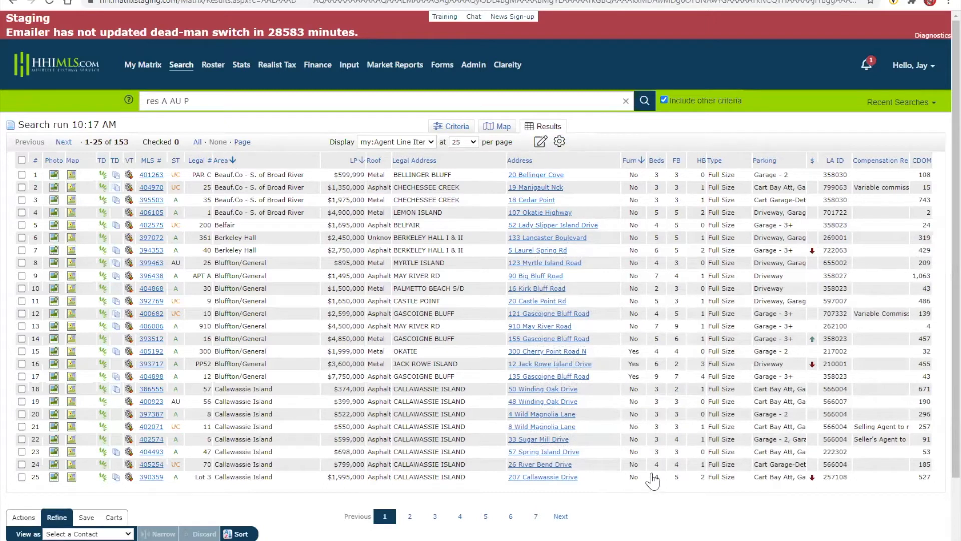
mouse_move(611, 390)
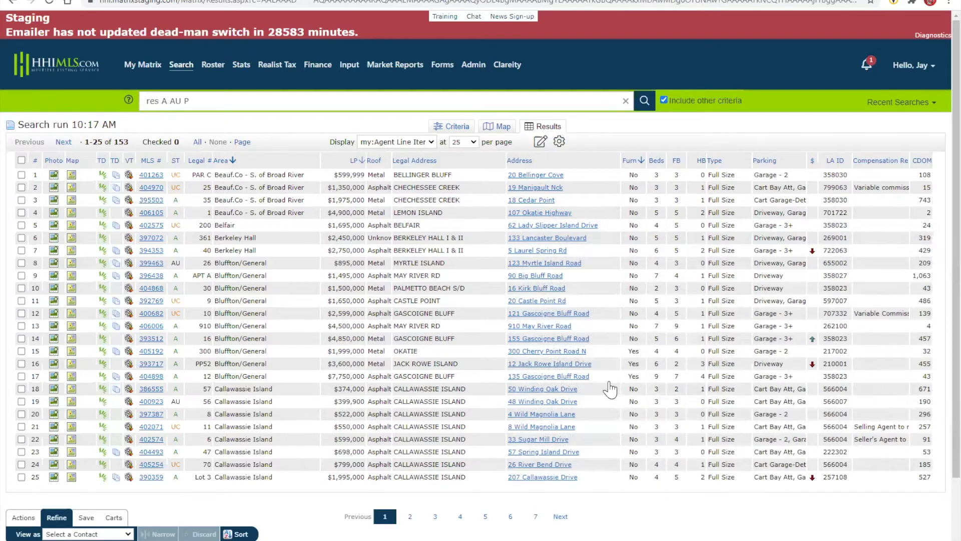
Step: Show 100 listings per page instead of 25 and scroll through the results
scroll("down", 3)
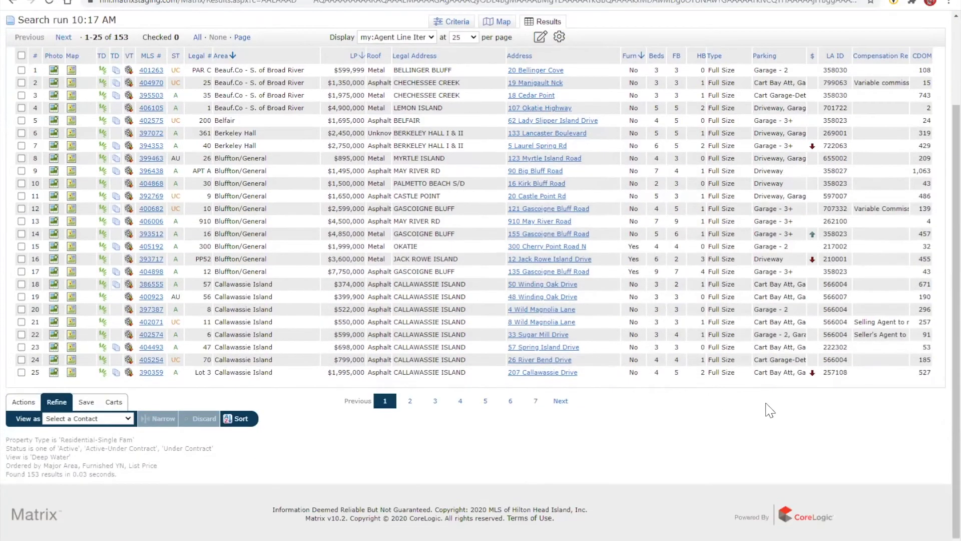
left_click(472, 142)
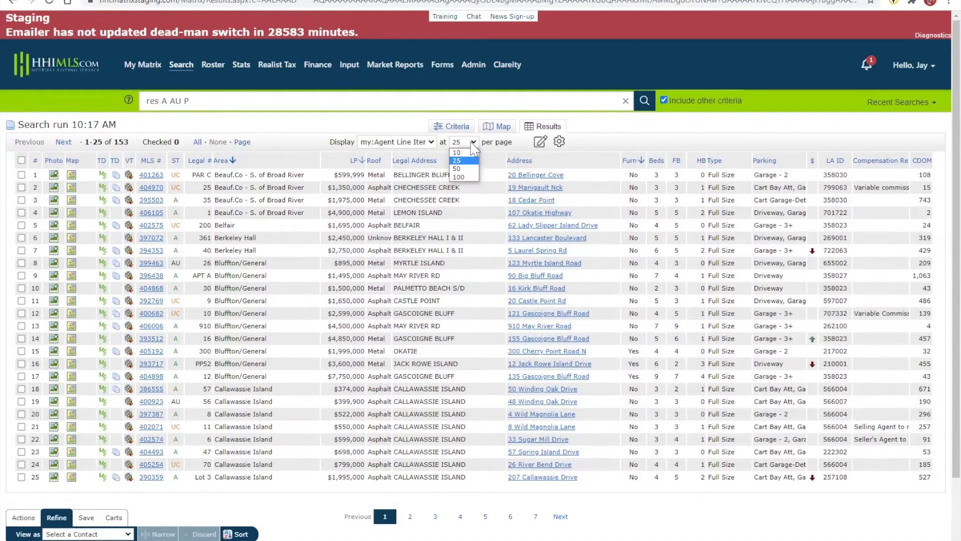
left_click(457, 177)
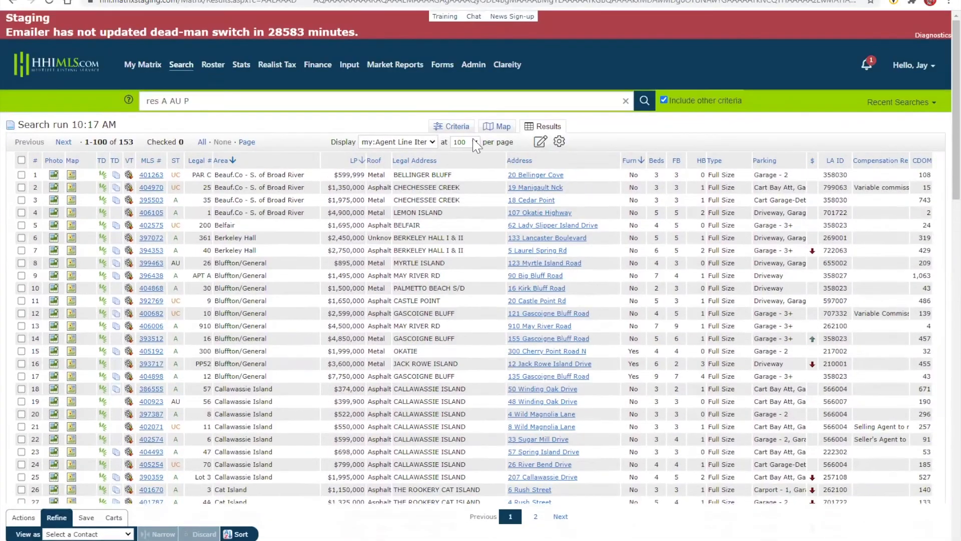
left_click(474, 141)
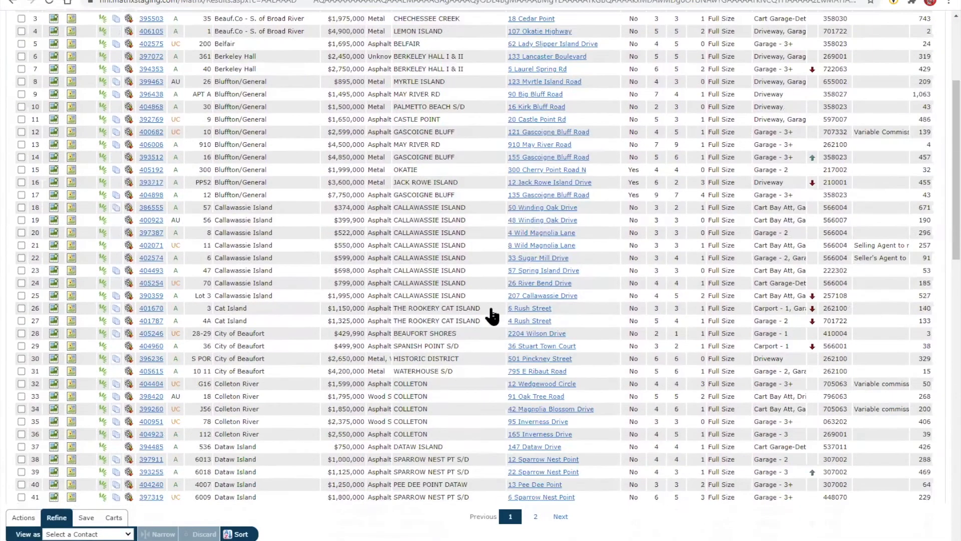
scroll("down", 3)
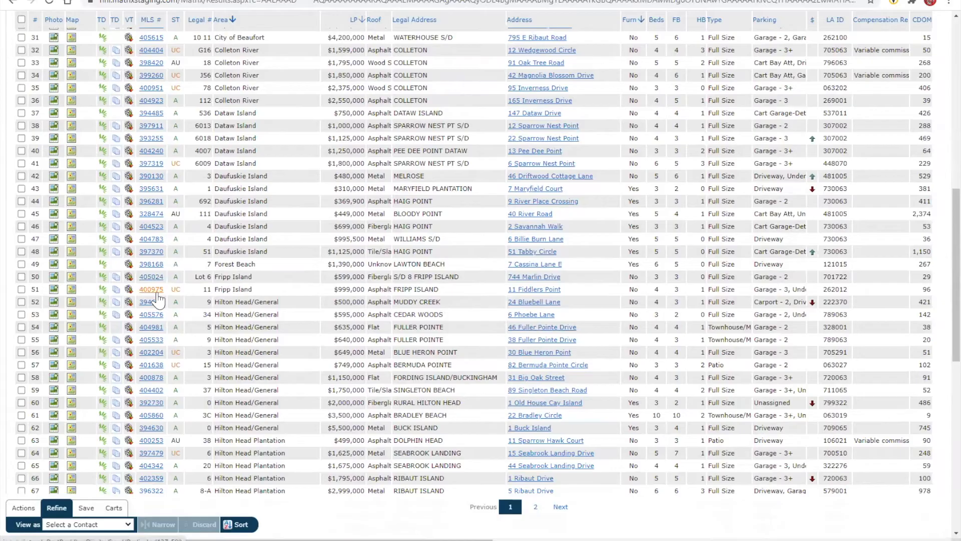
Step: Open MLS # 400975, 11 Fiddlers Point, in the Agent Full display and review it
left_click(151, 289)
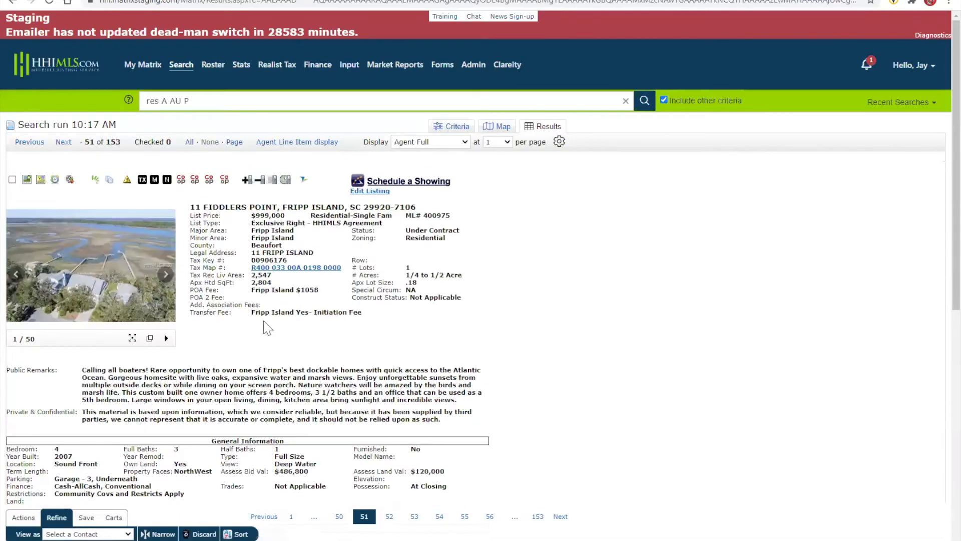
scroll("down", 3)
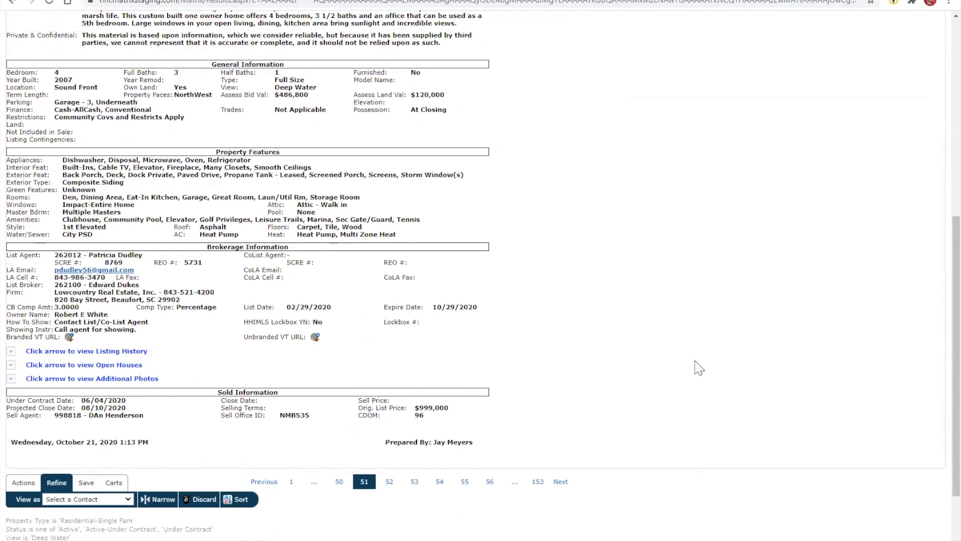
scroll("up", 3)
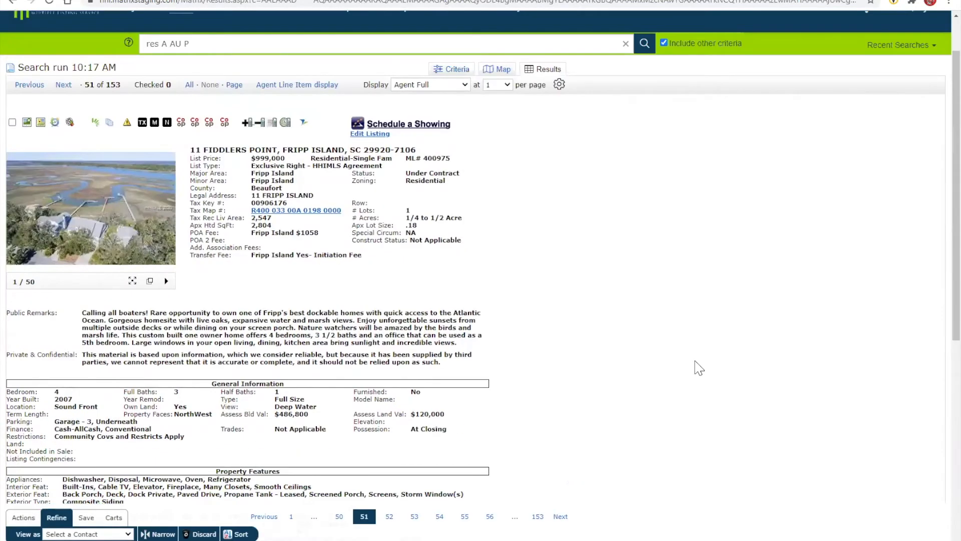
mouse_move(297, 84)
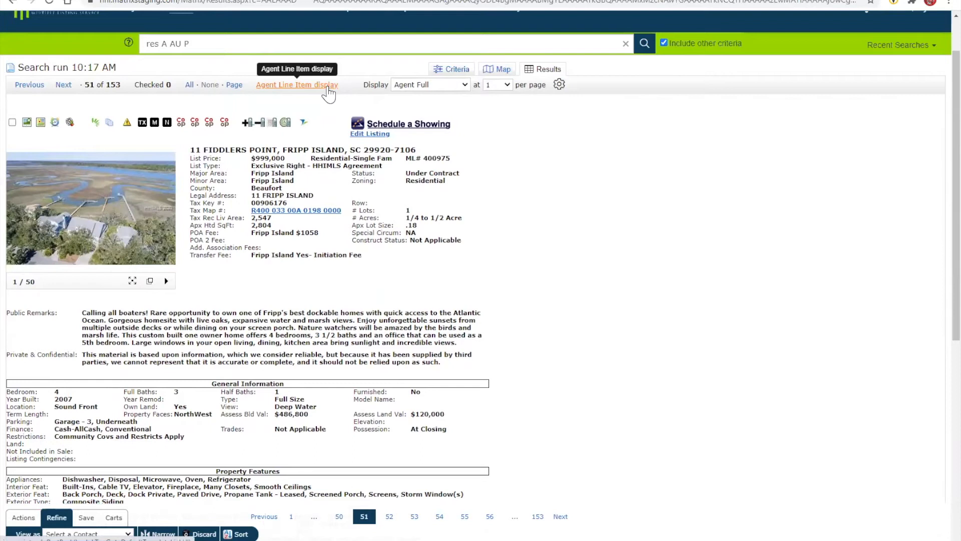
mouse_move(303, 97)
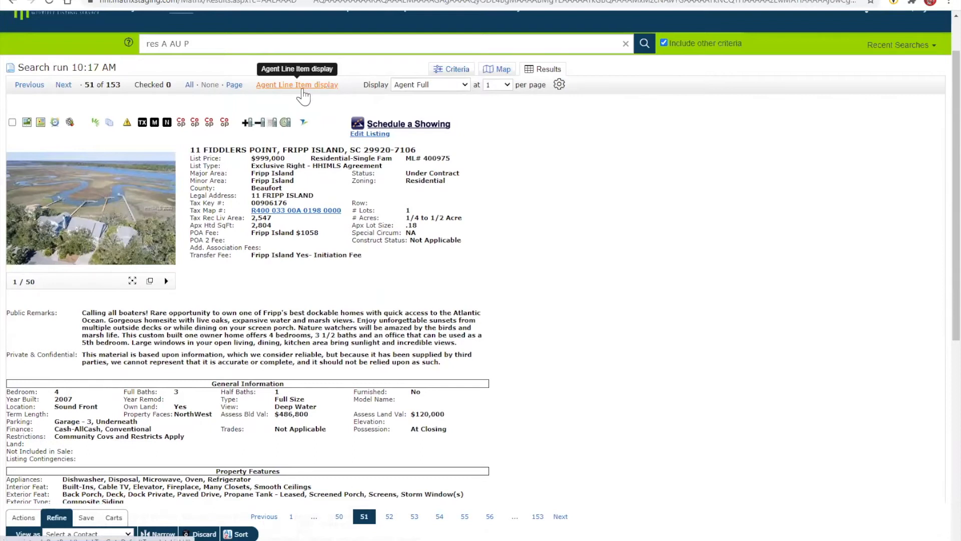
left_click(297, 84)
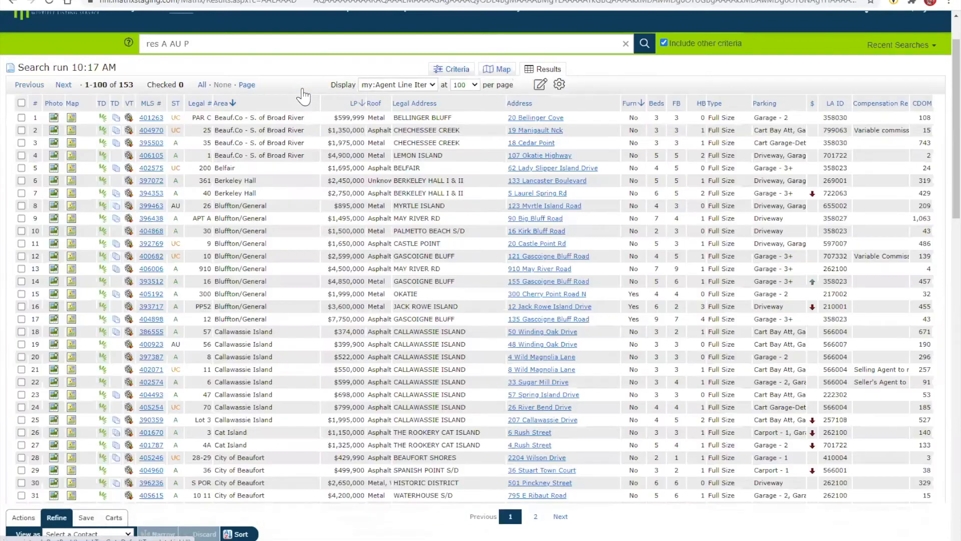
scroll("down", 3)
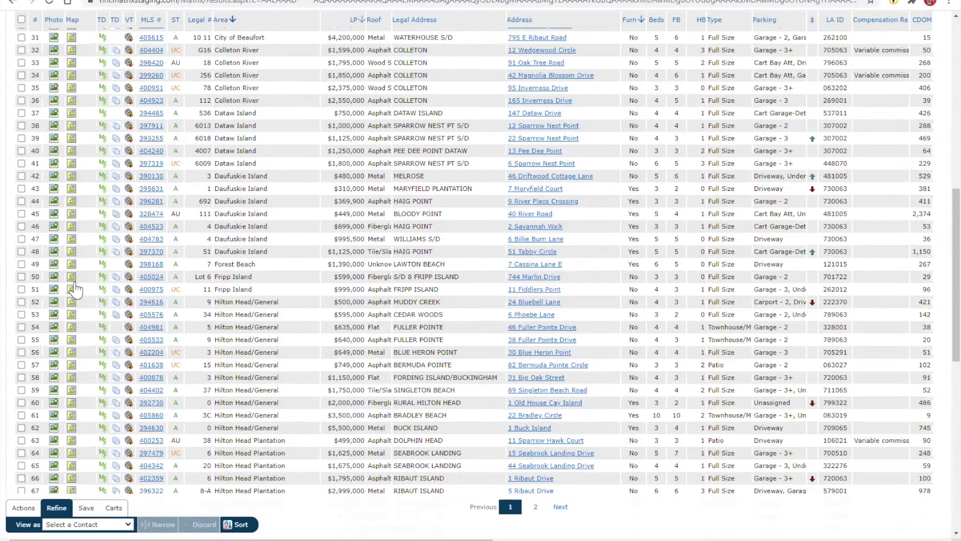
mouse_move(254, 300)
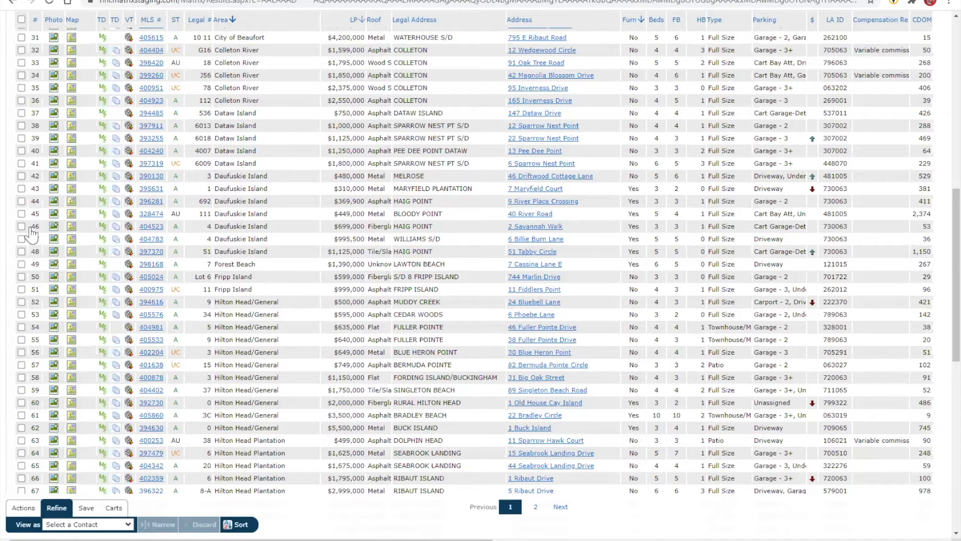
mouse_move(54, 231)
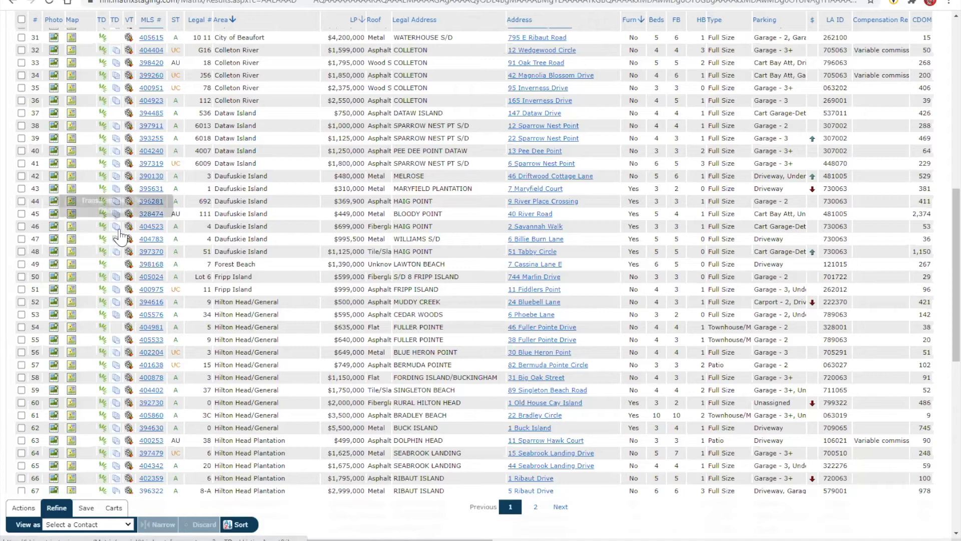
mouse_move(115, 227)
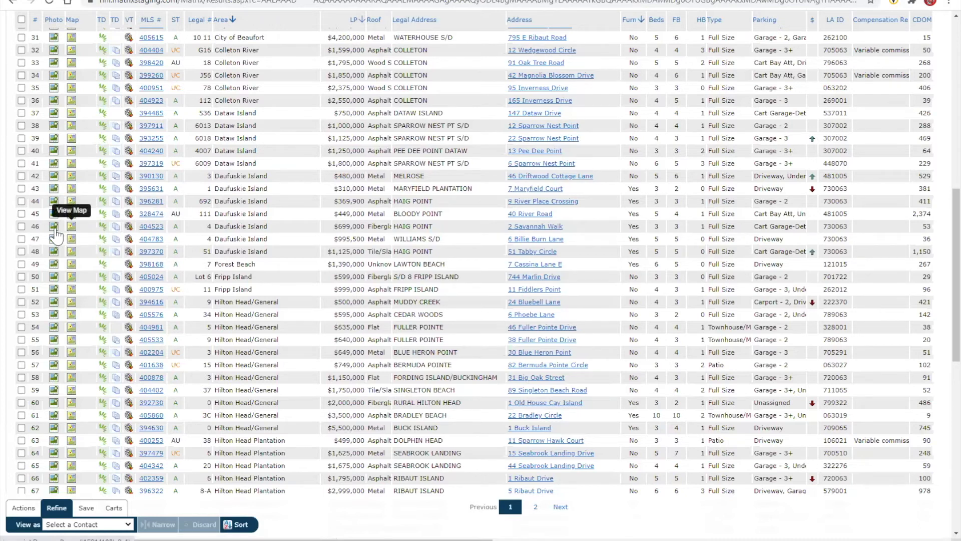
mouse_move(54, 226)
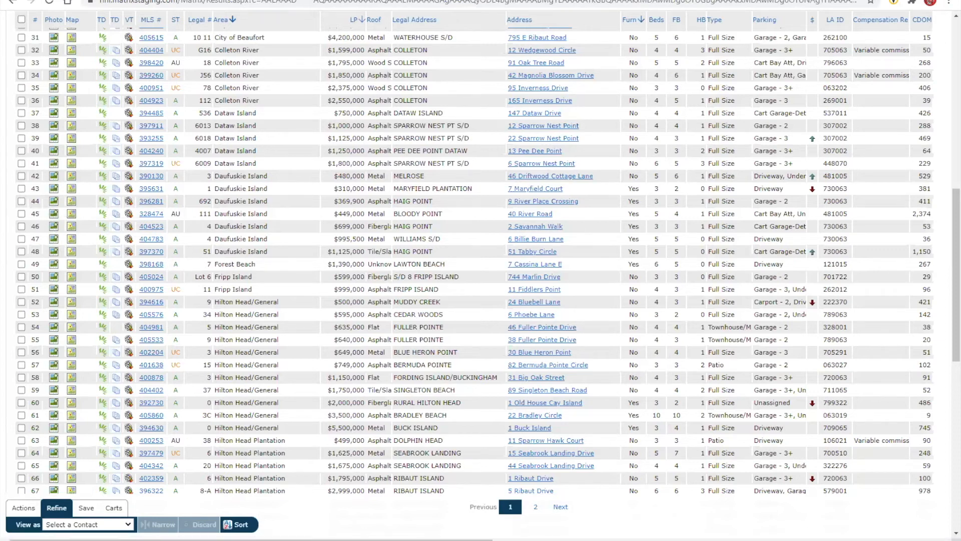
scroll("up", 3)
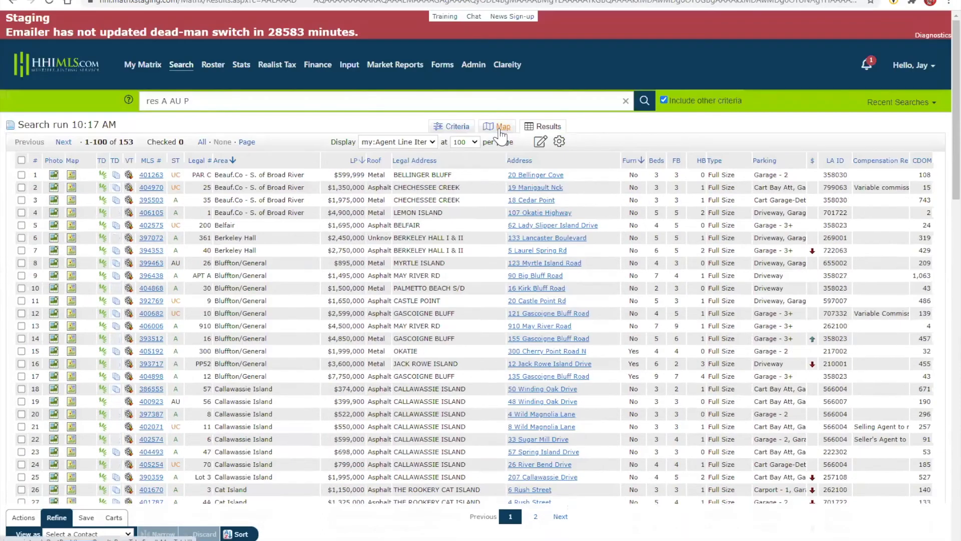
Step: Show the 153 results as map pins and zoom in to a Hilton Head neighborhood
left_click(498, 126)
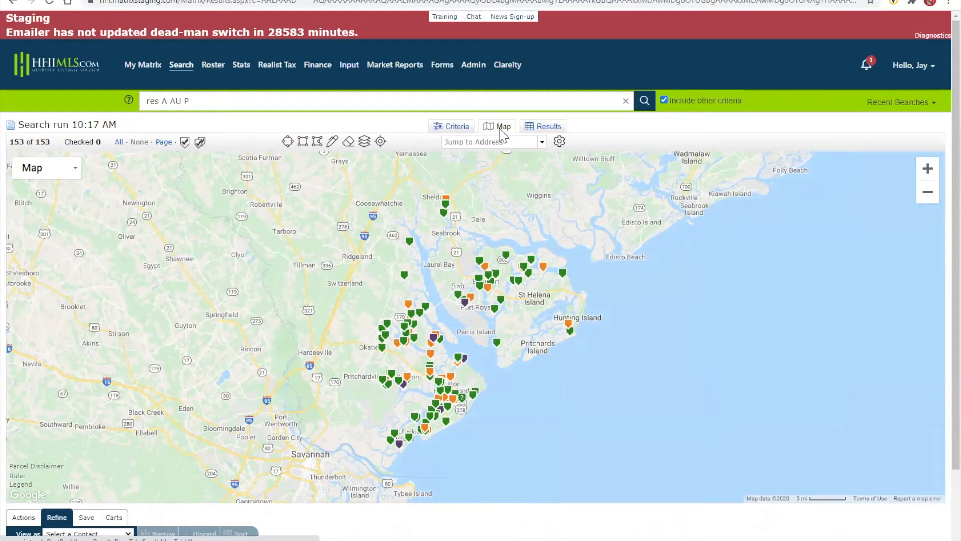
mouse_move(655, 225)
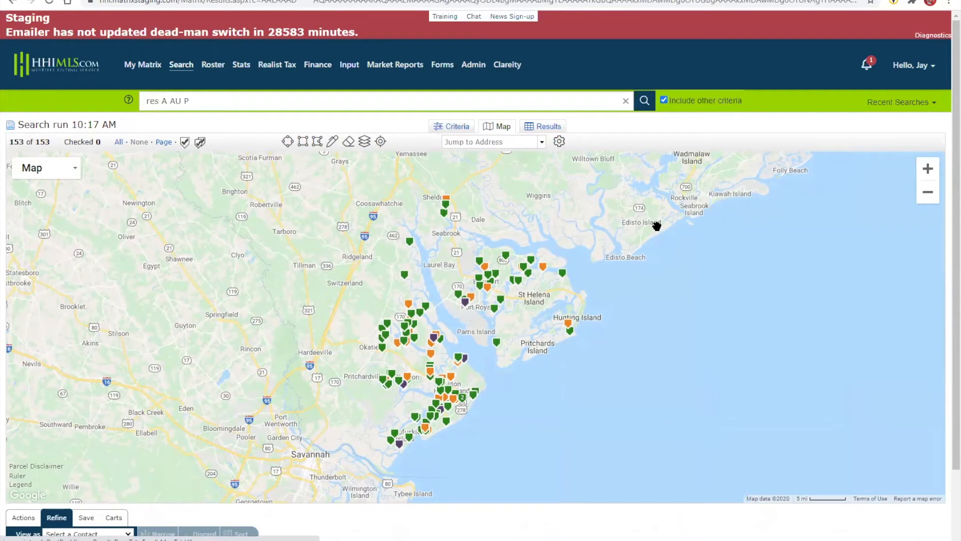
mouse_move(799, 364)
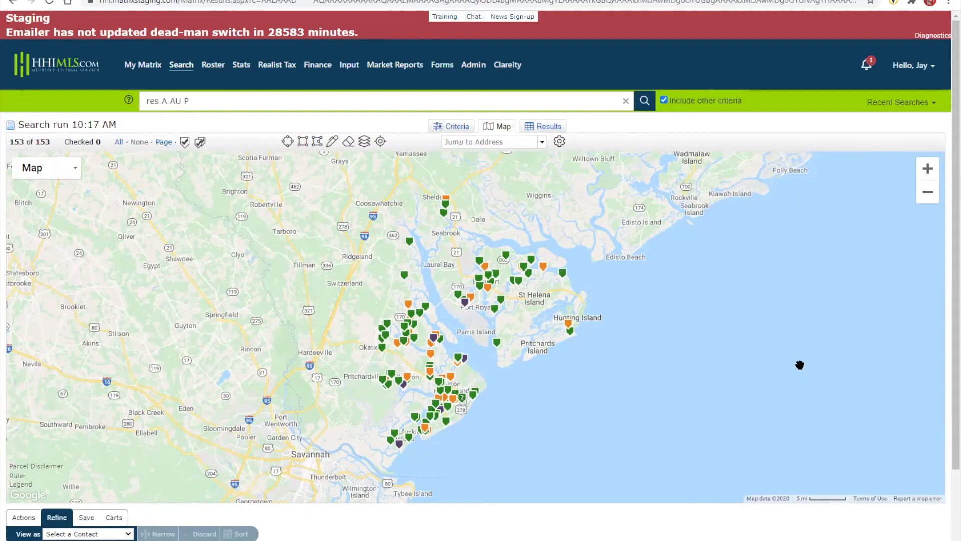
mouse_move(182, 282)
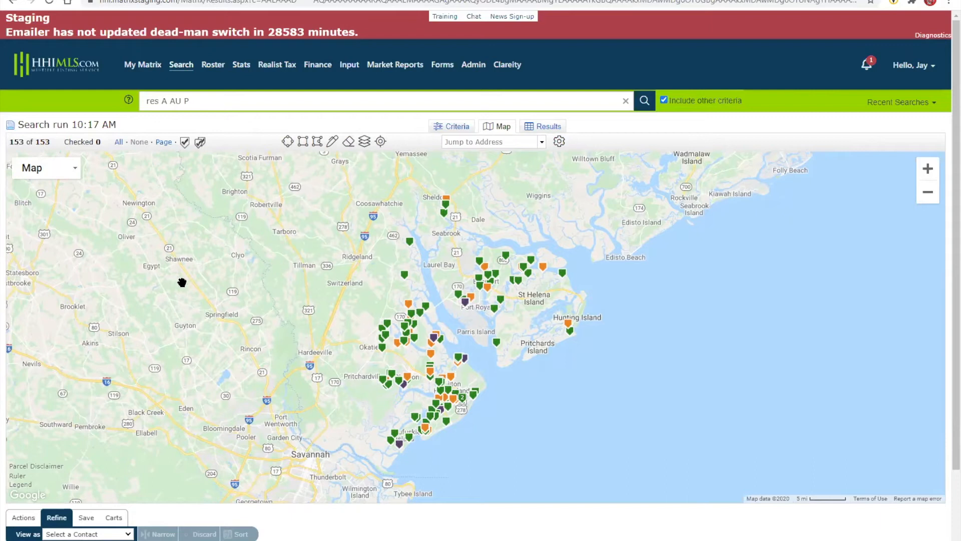
mouse_move(567, 399)
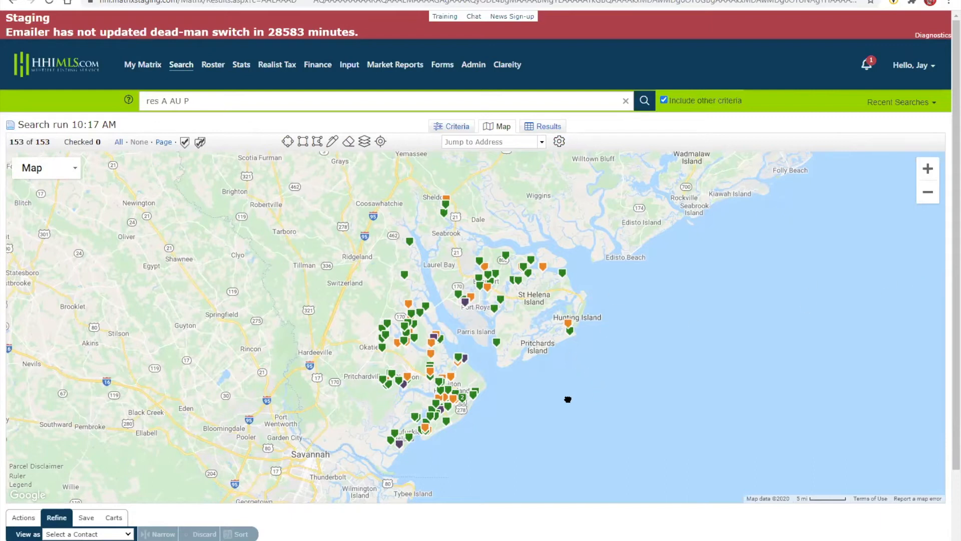
left_click(926, 169)
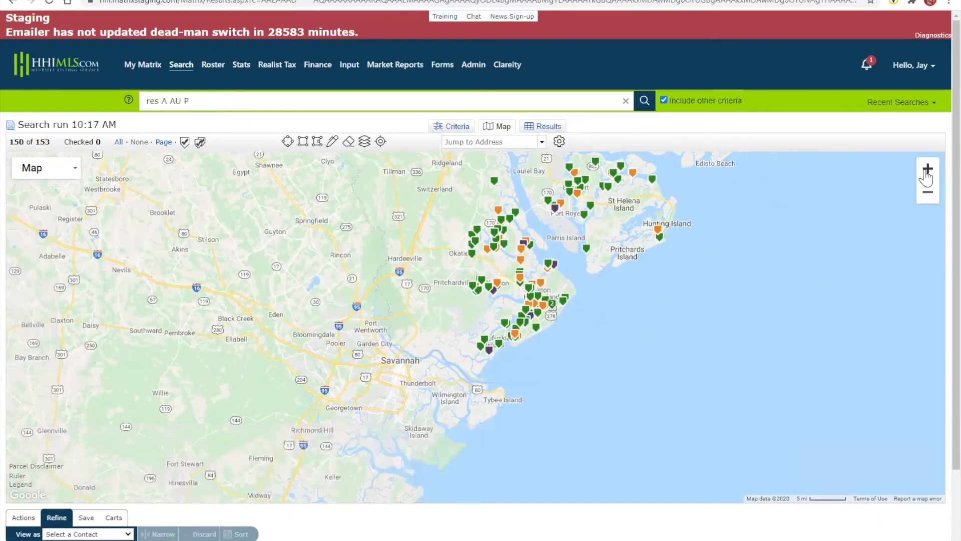
left_click(927, 168)
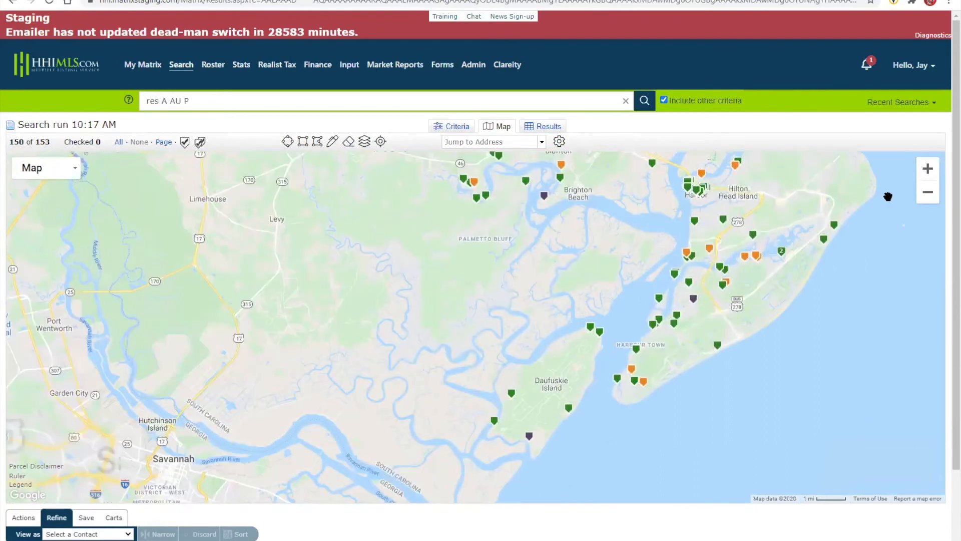
left_click(926, 168)
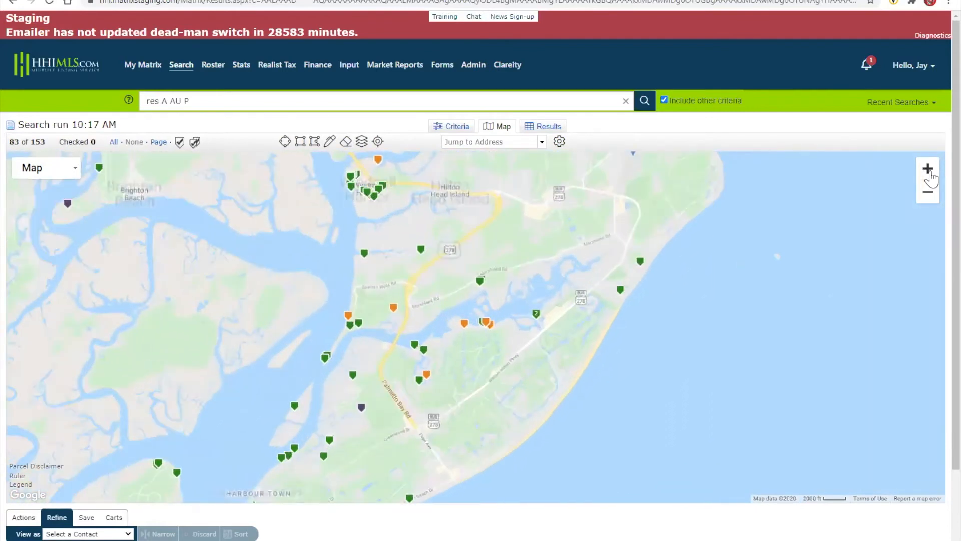
left_click(927, 168)
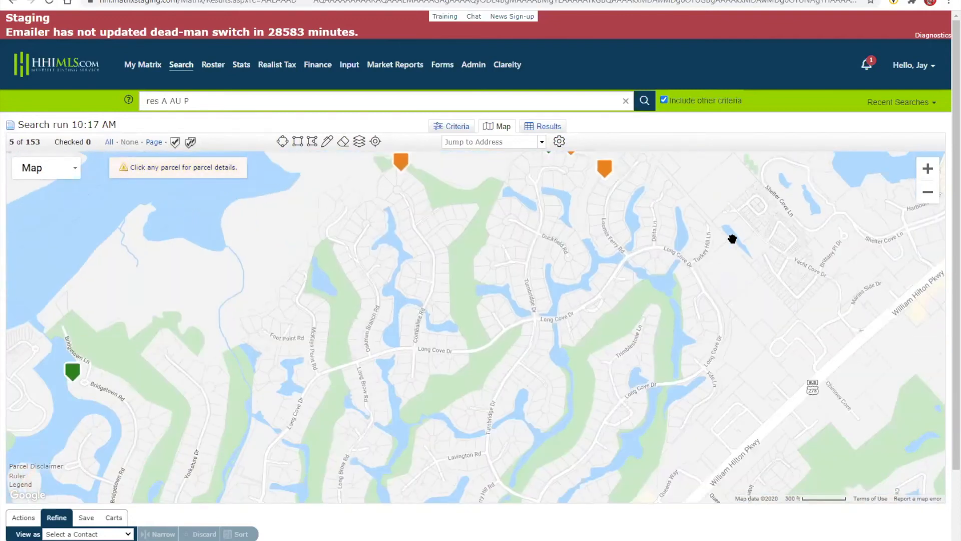
mouse_move(283, 142)
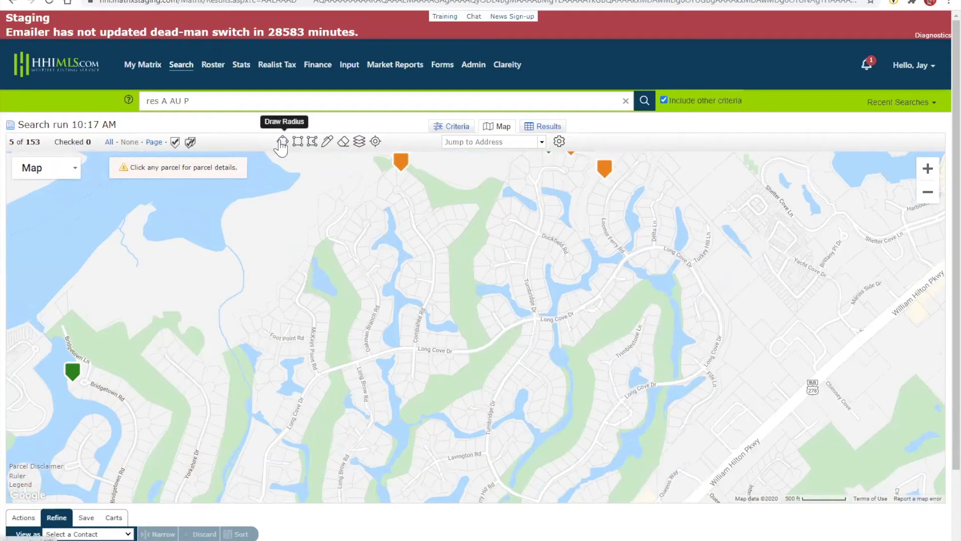
mouse_move(361, 142)
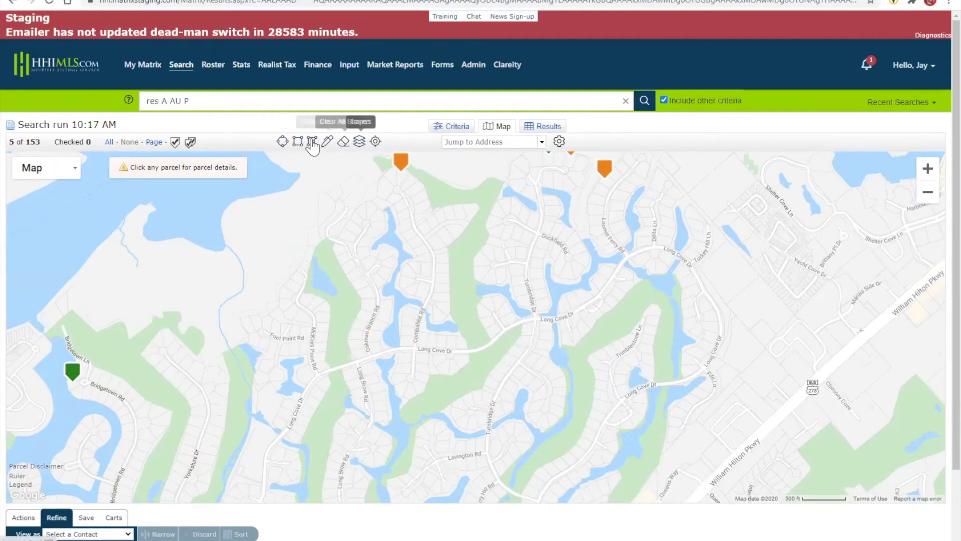
mouse_move(359, 141)
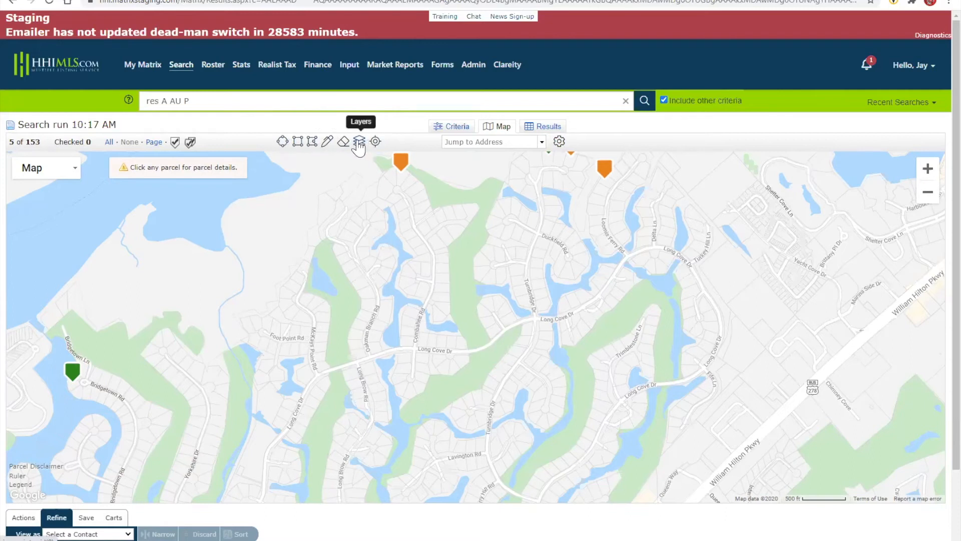
Step: Show the map Layers menu with Parcel, Zip, County and Flood Zone overlays
left_click(360, 141)
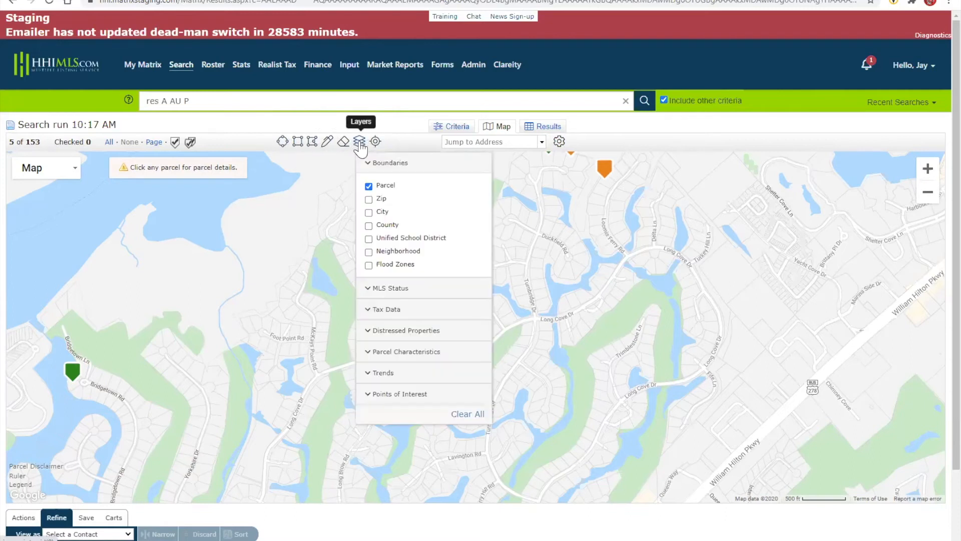
mouse_move(400, 158)
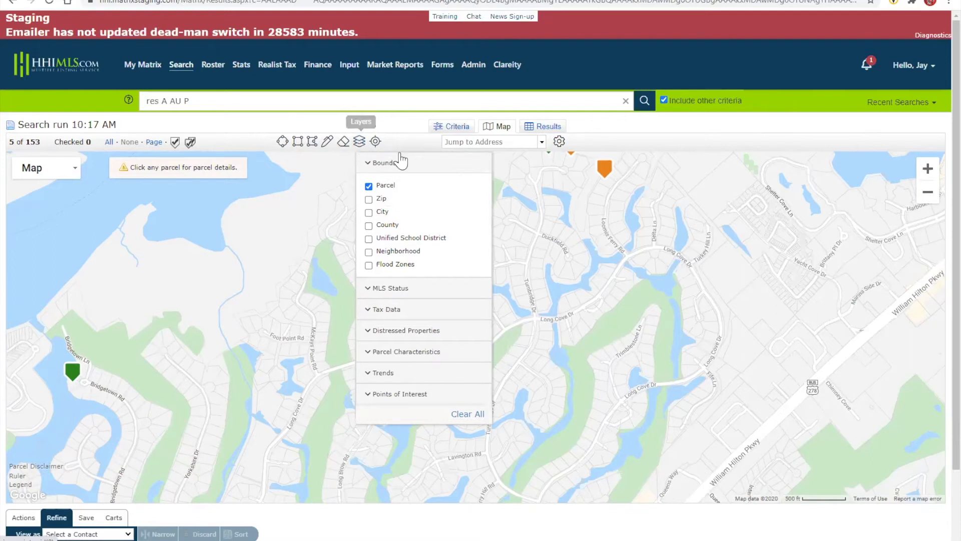
mouse_move(400, 165)
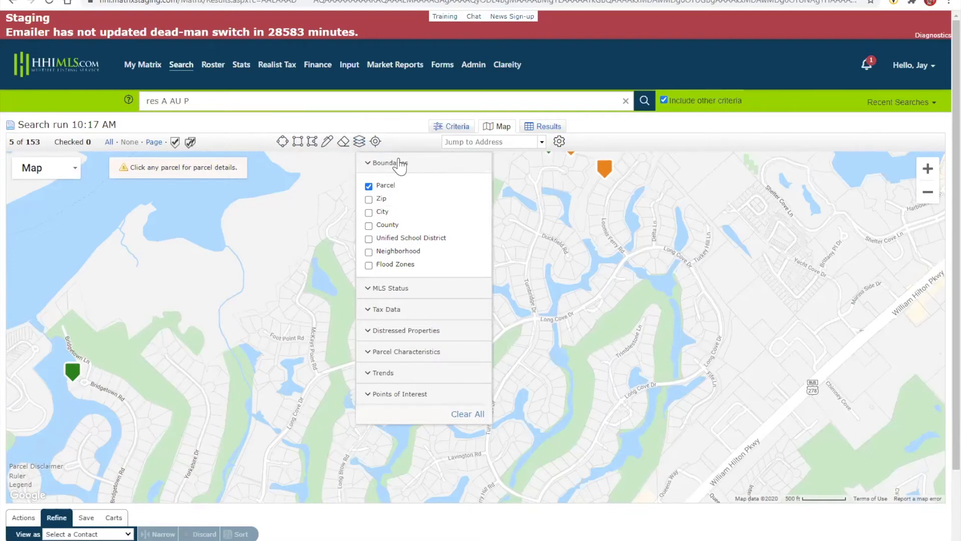
mouse_move(395, 266)
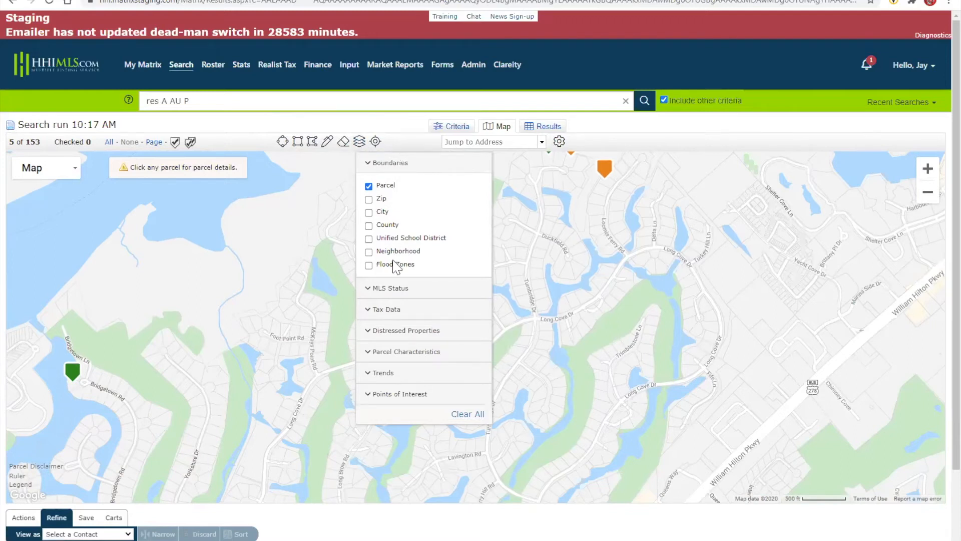
left_click(390, 287)
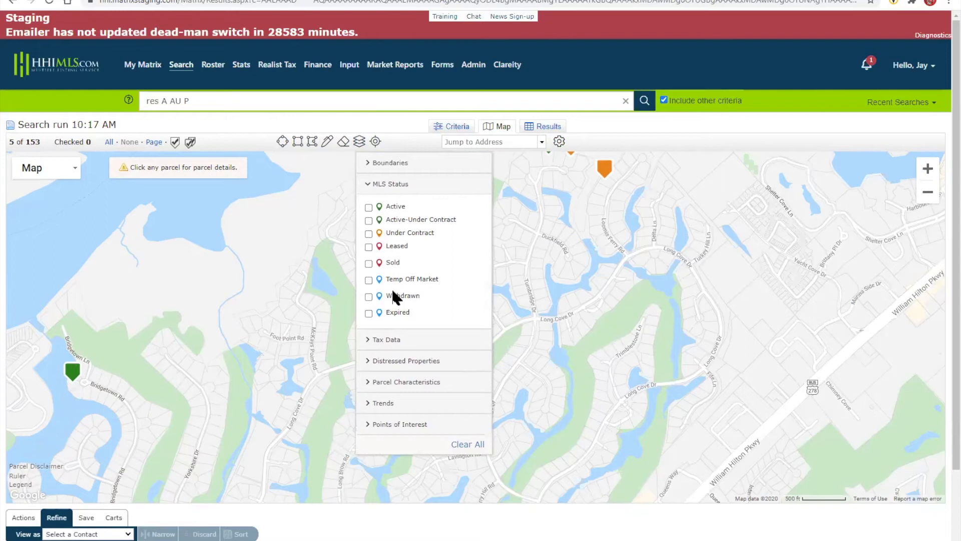
mouse_move(353, 270)
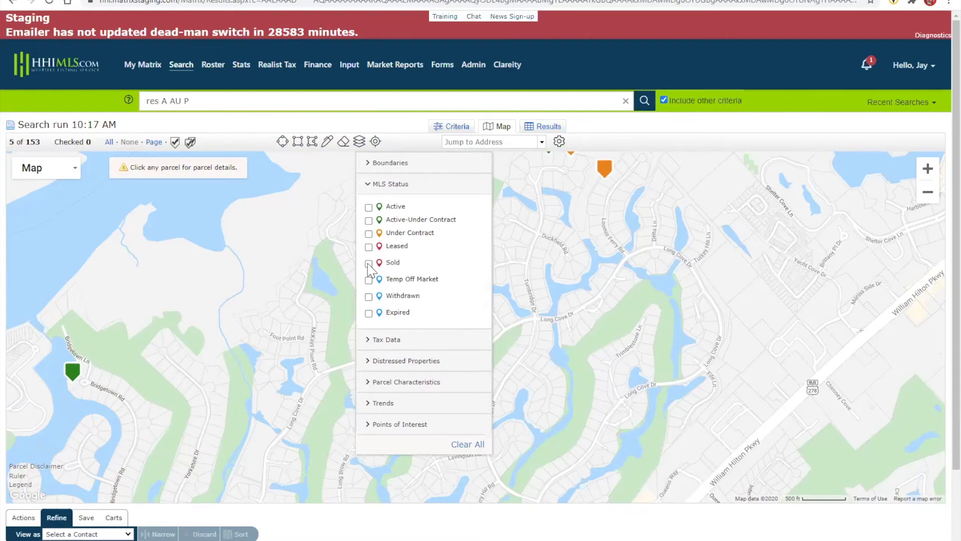
left_click(370, 262)
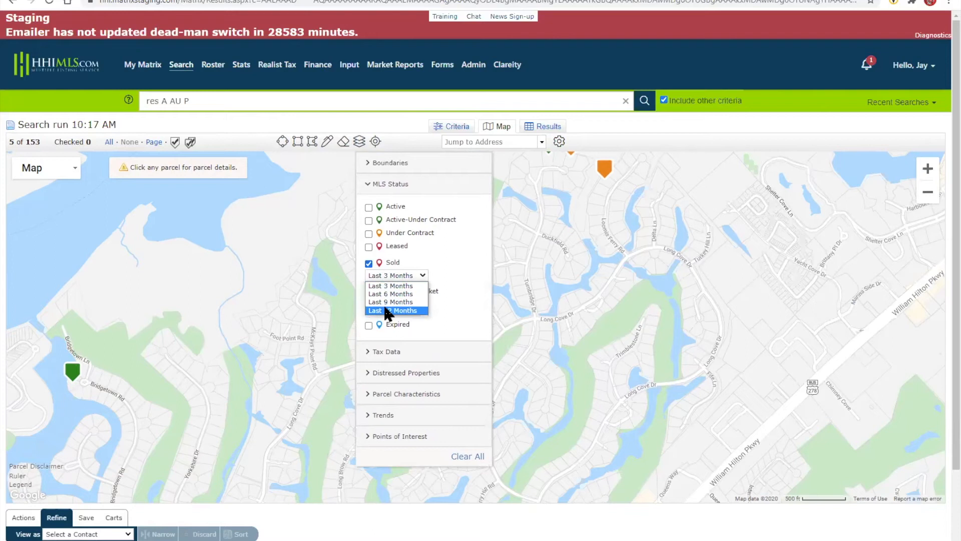
left_click(398, 311)
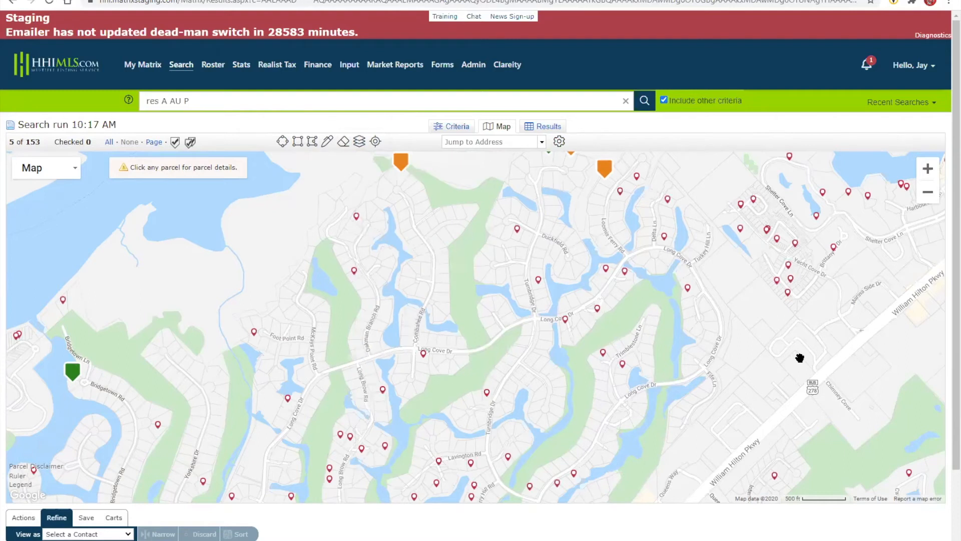
mouse_move(409, 306)
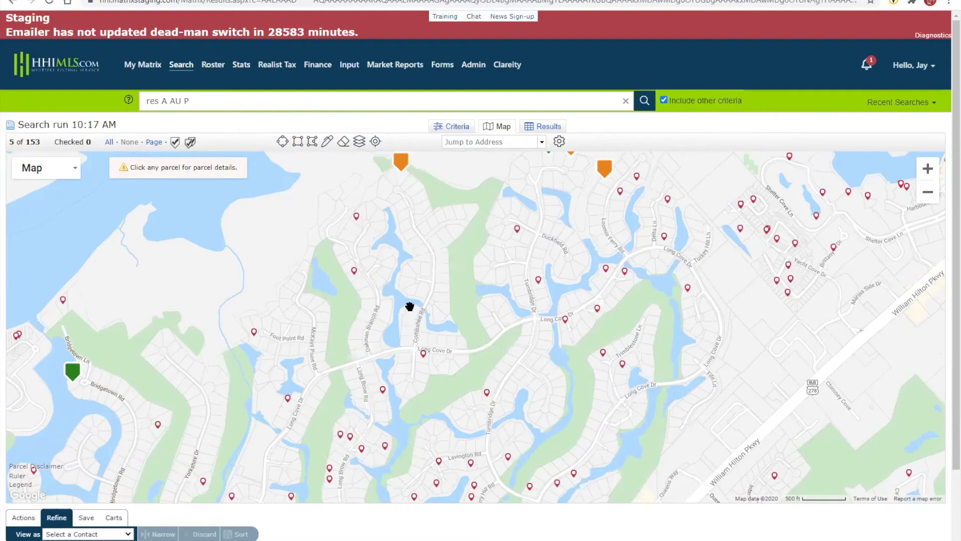
left_click(359, 141)
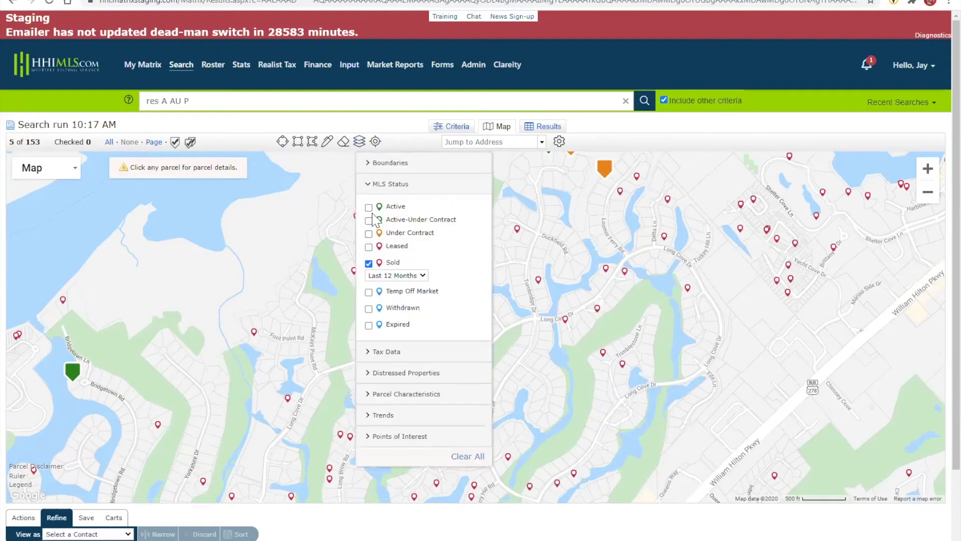
left_click(370, 206)
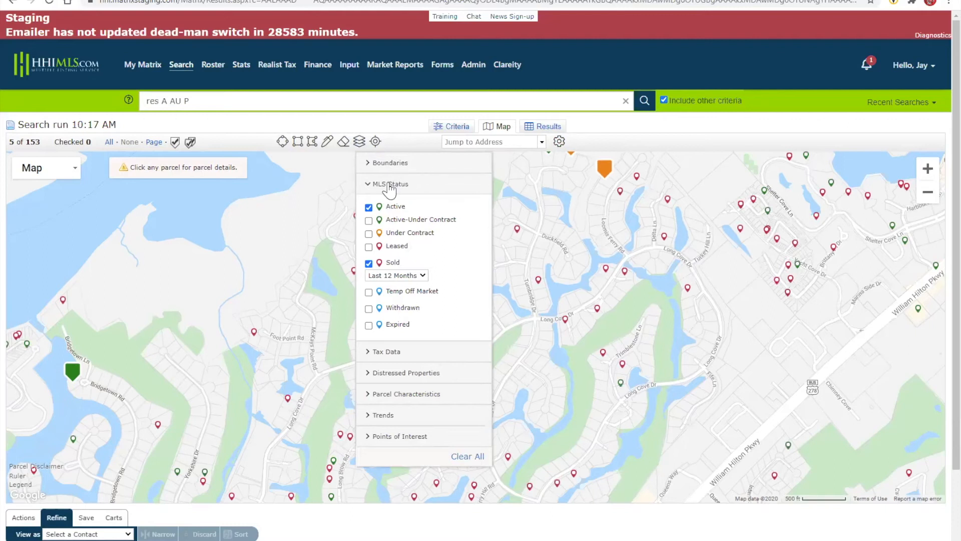
left_click(390, 185)
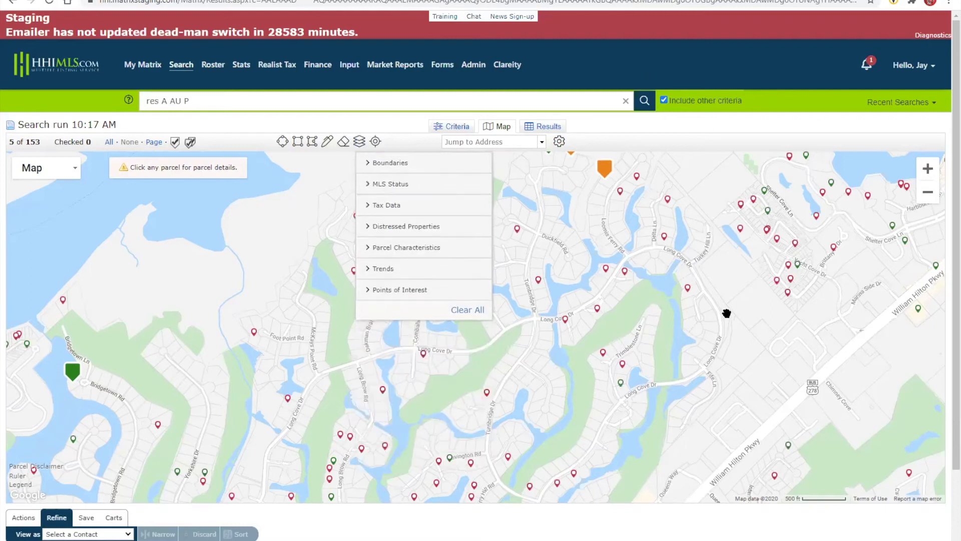
left_click(726, 313)
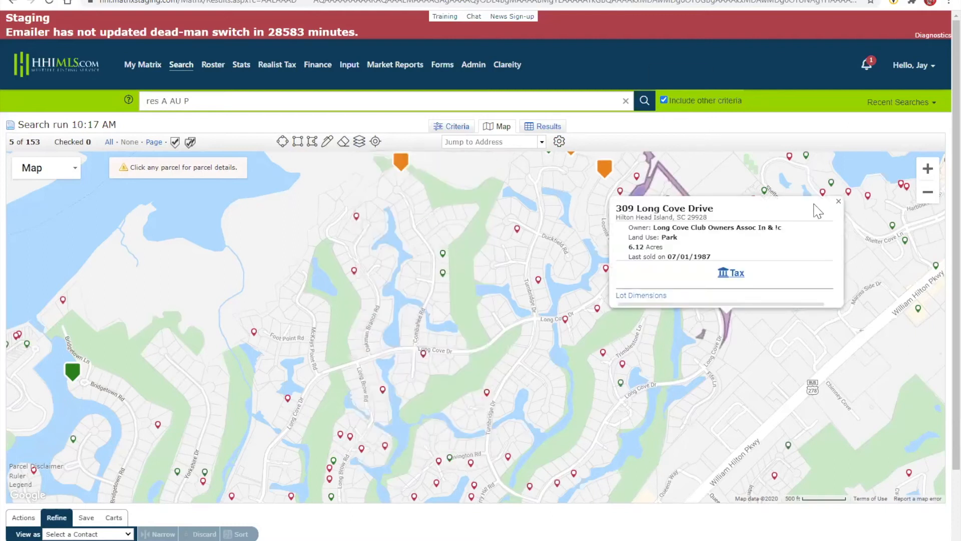
left_click(838, 201)
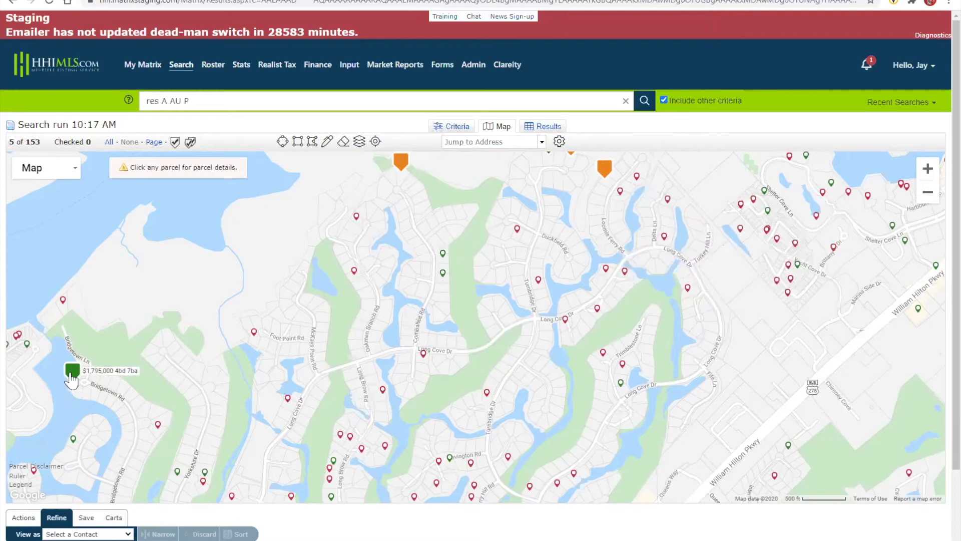
mouse_move(401, 163)
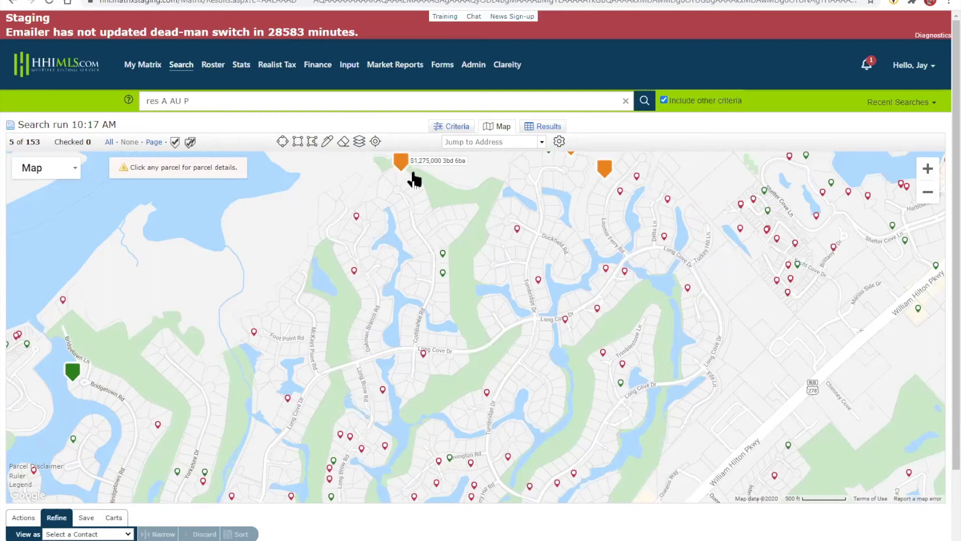
mouse_move(604, 402)
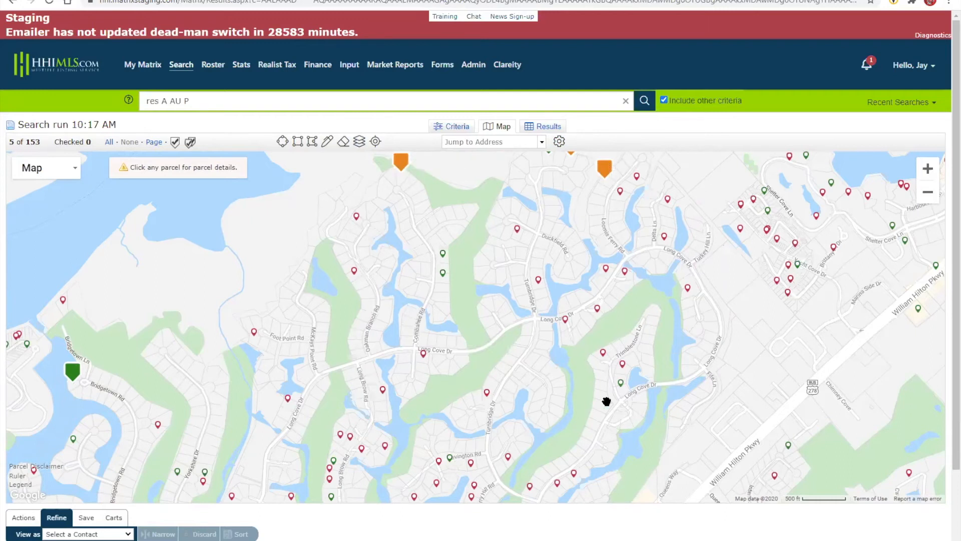
mouse_move(540, 285)
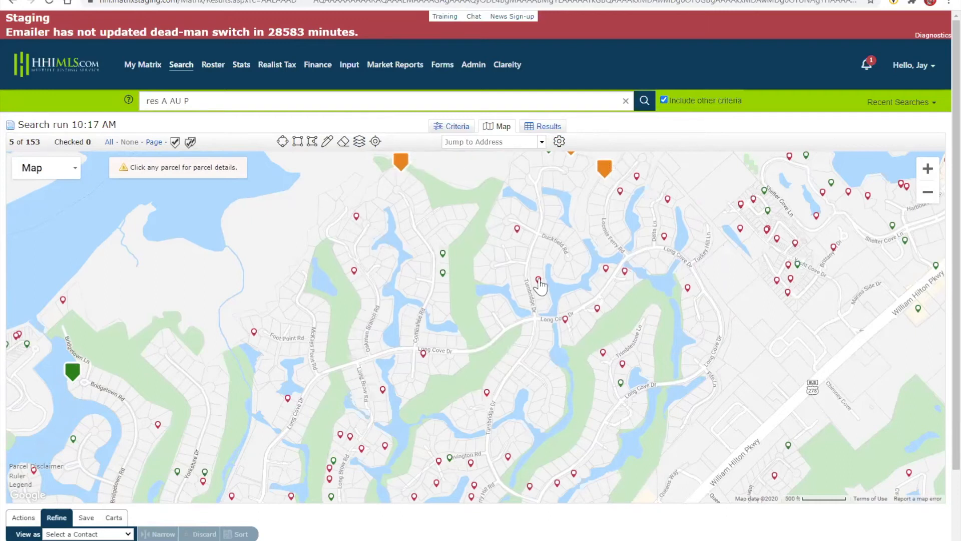
left_click(539, 279)
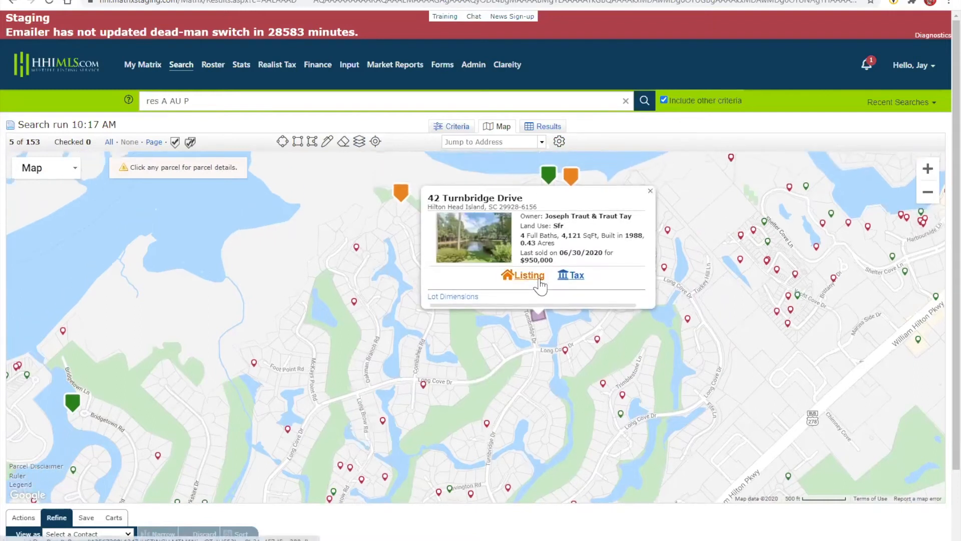
mouse_move(651, 201)
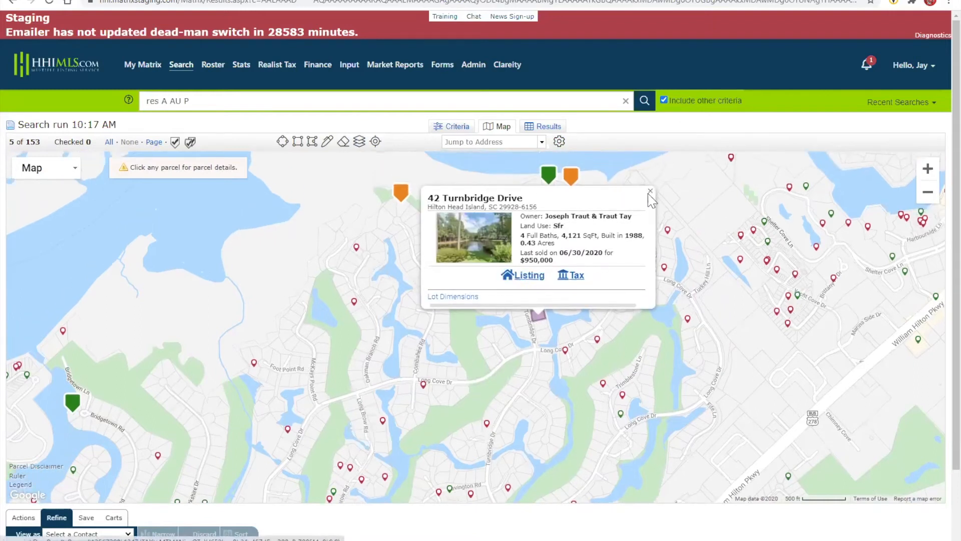
left_click(649, 193)
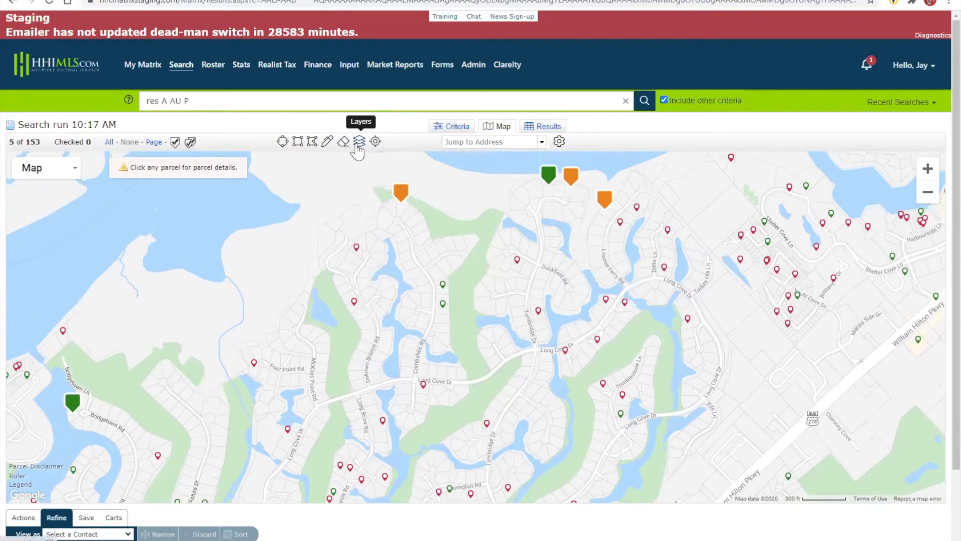
left_click(359, 141)
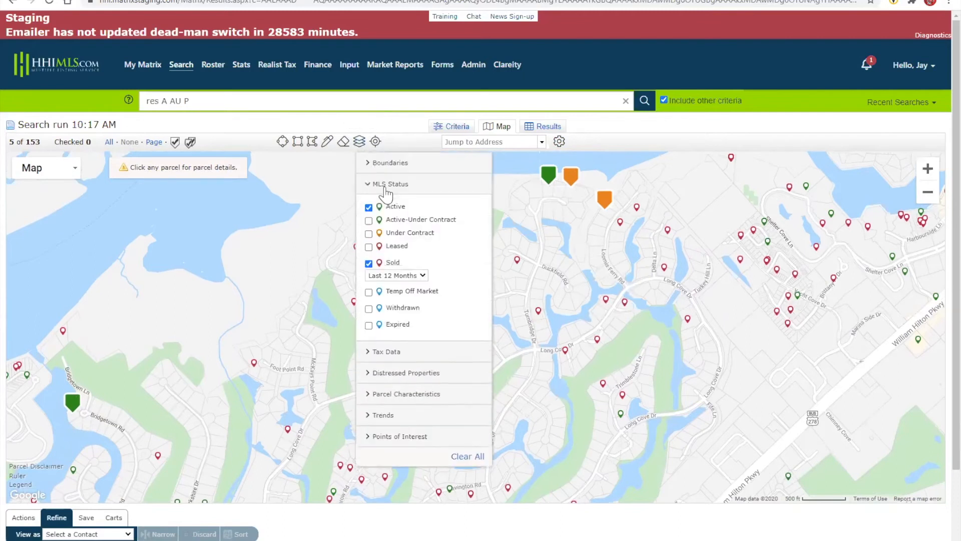
left_click(390, 184)
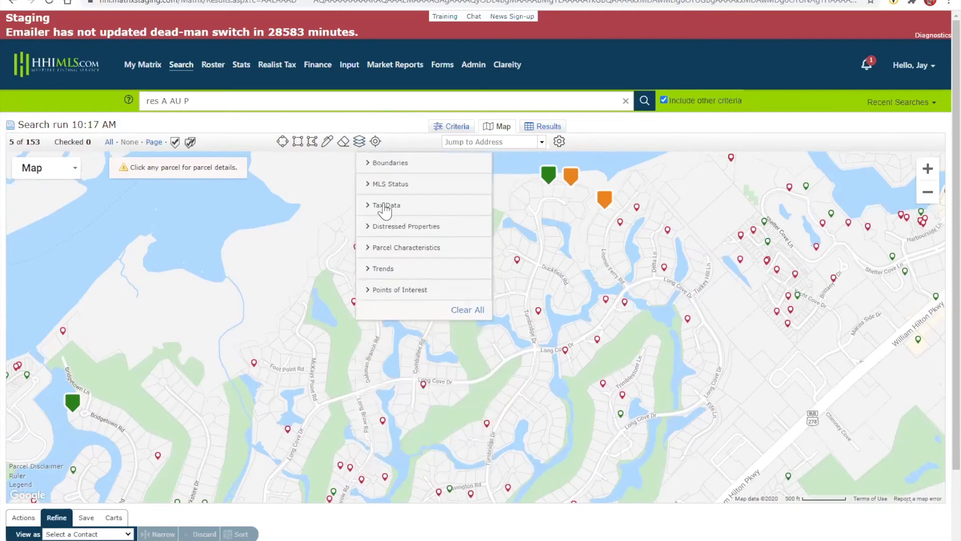
left_click(387, 205)
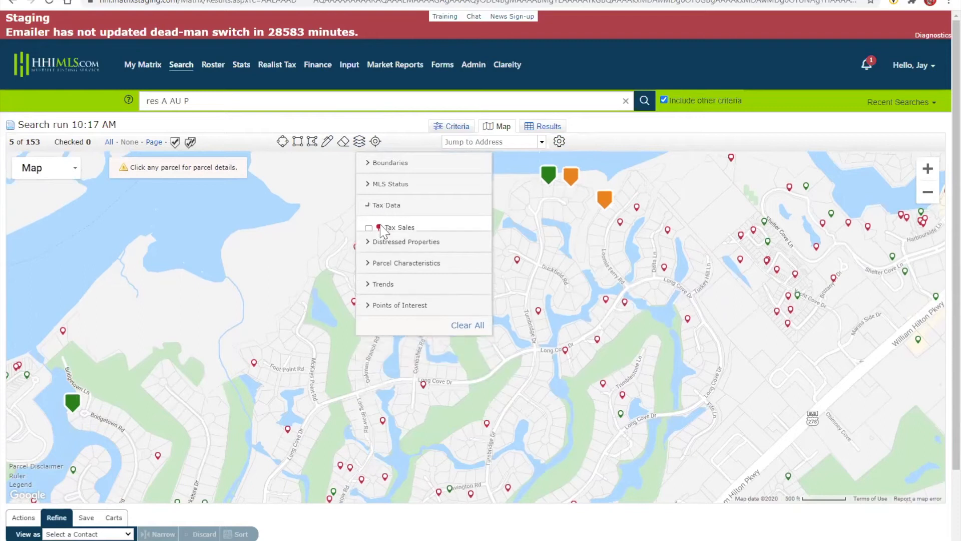
left_click(405, 242)
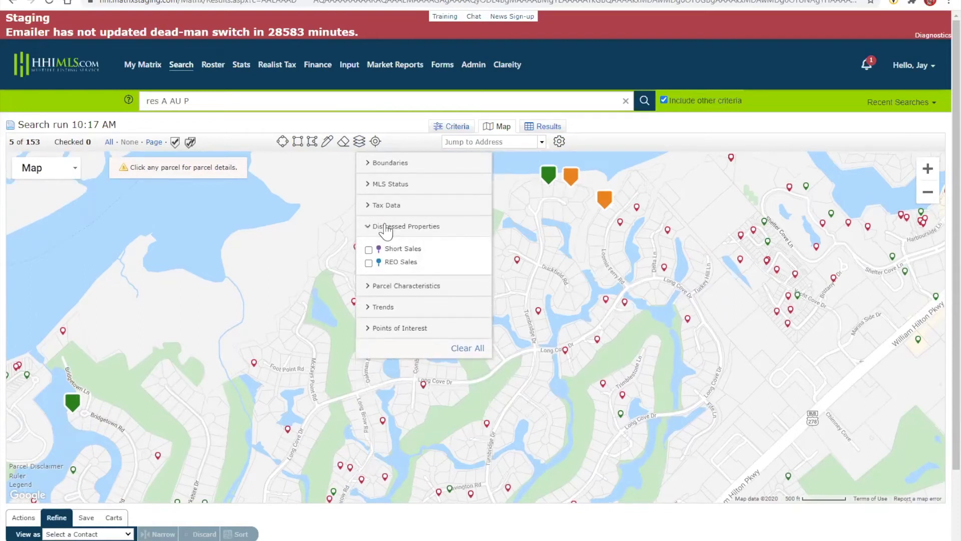
left_click(368, 249)
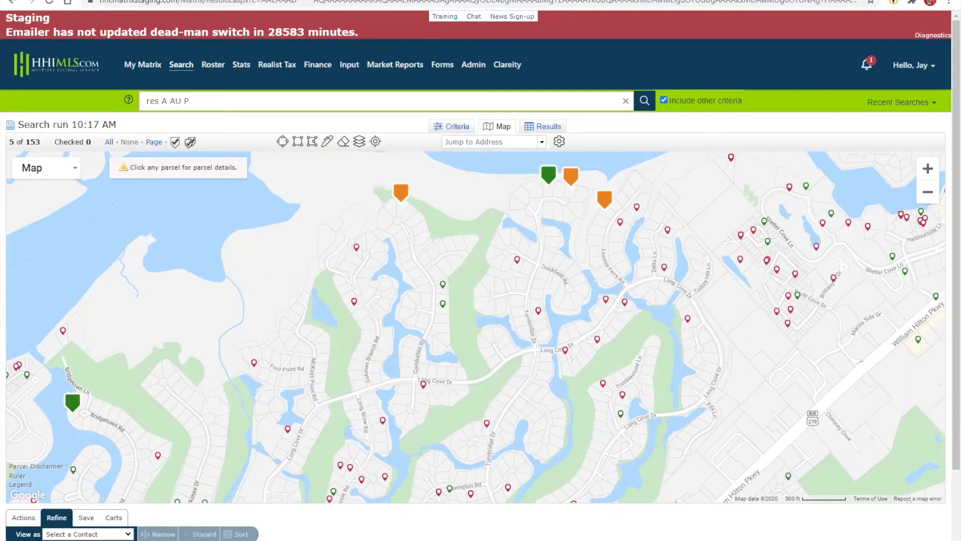
mouse_move(390, 303)
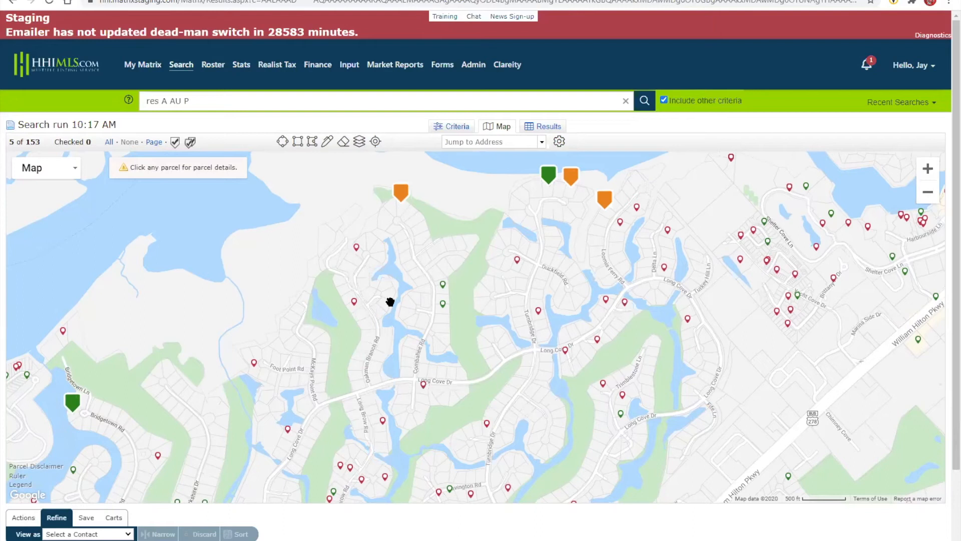
Step: Go to the My Matrix Dashboard with listings, carts, hot sheets and market watch
left_click(143, 64)
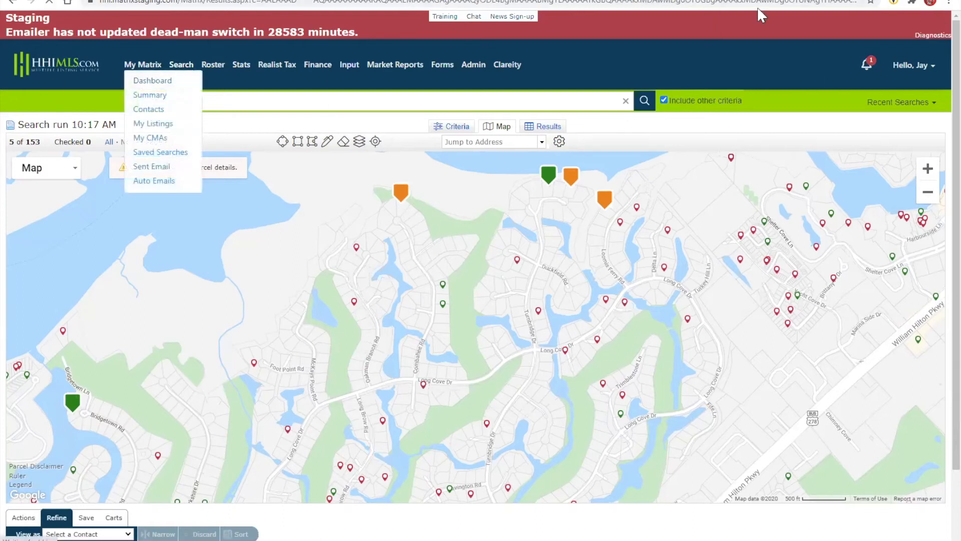
left_click(152, 80)
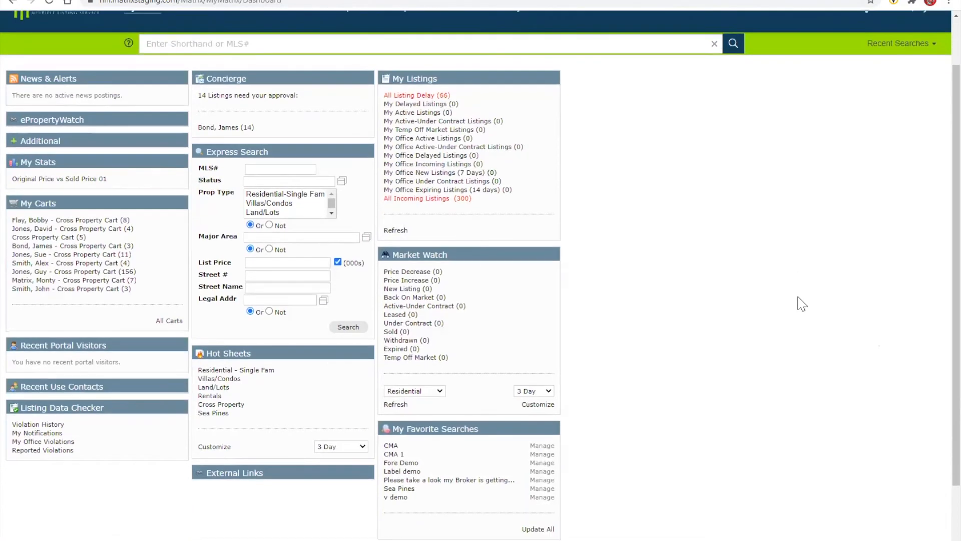
scroll("up", 3)
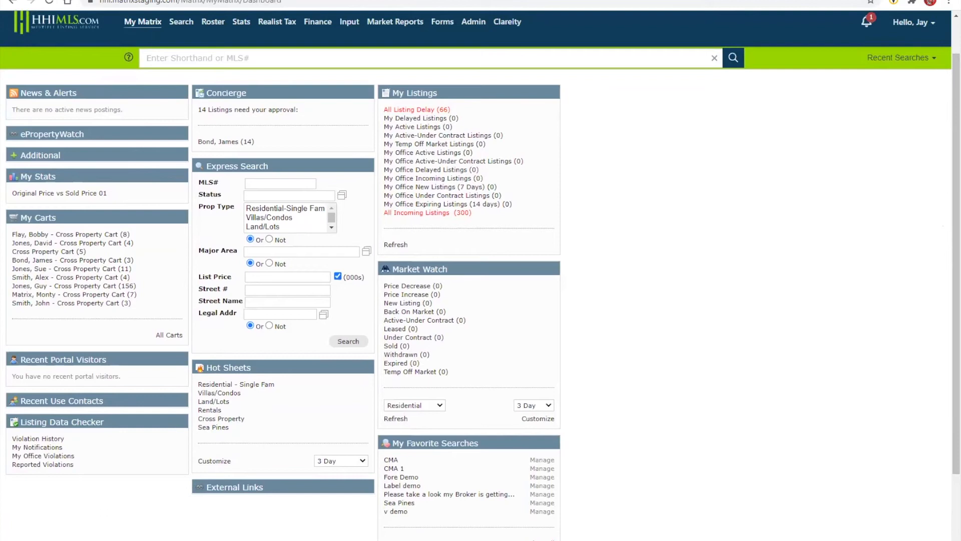
mouse_move(723, 367)
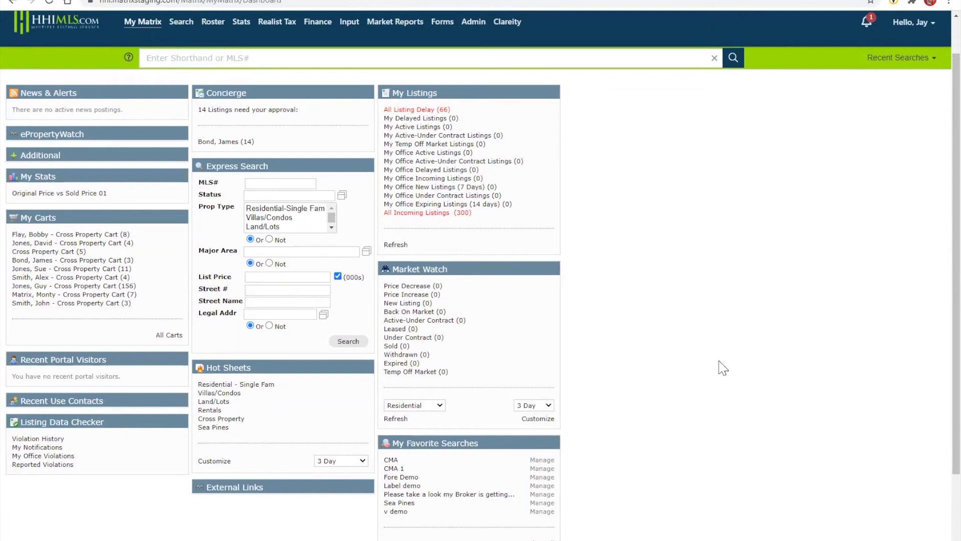
mouse_move(446, 433)
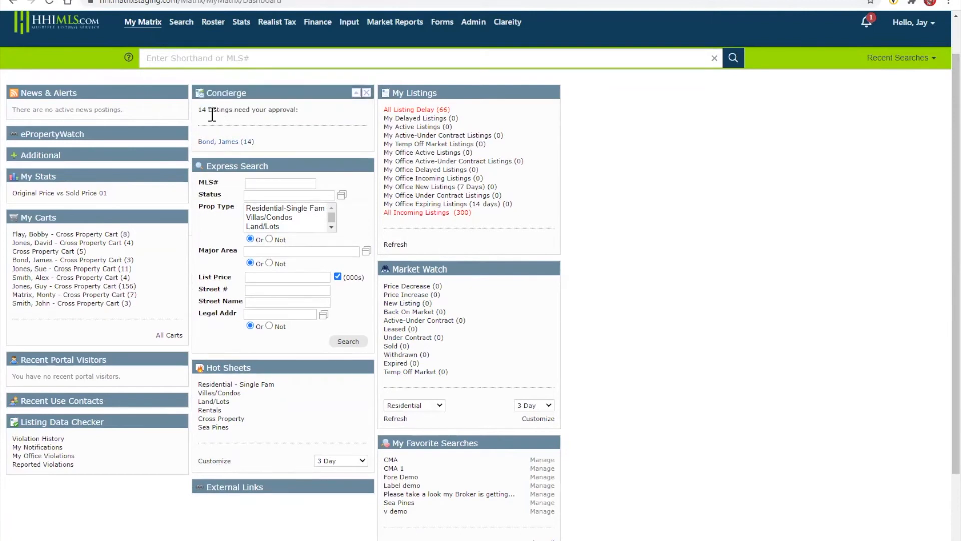
mouse_move(225, 141)
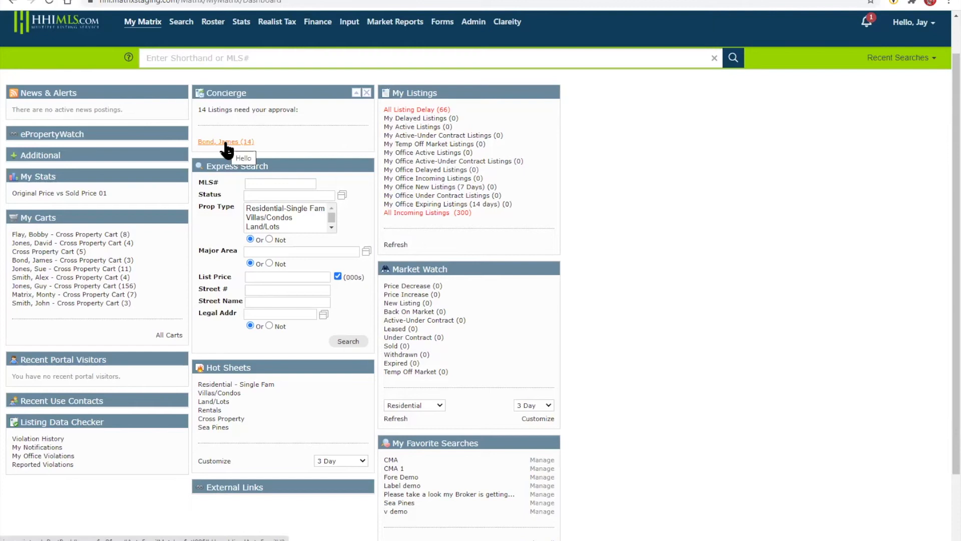
mouse_move(93, 86)
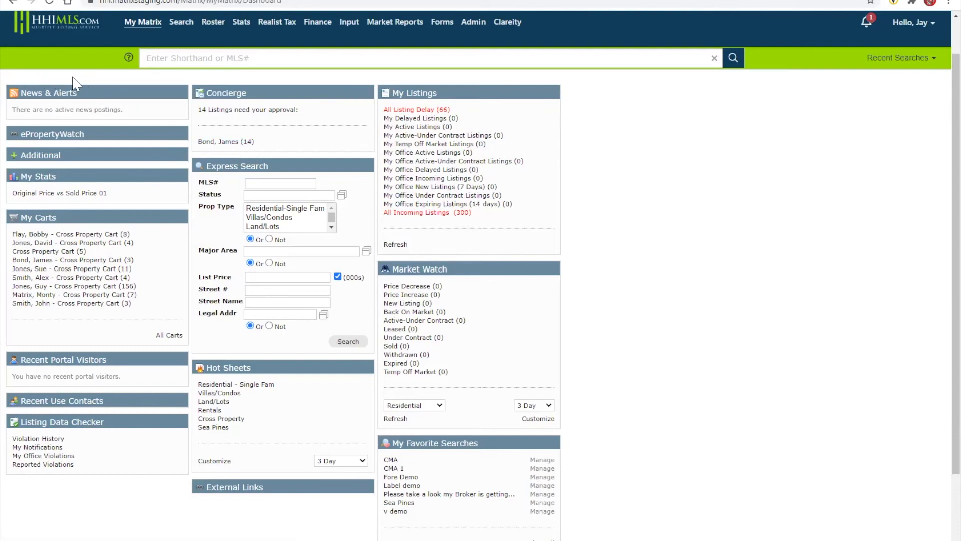
mouse_move(67, 73)
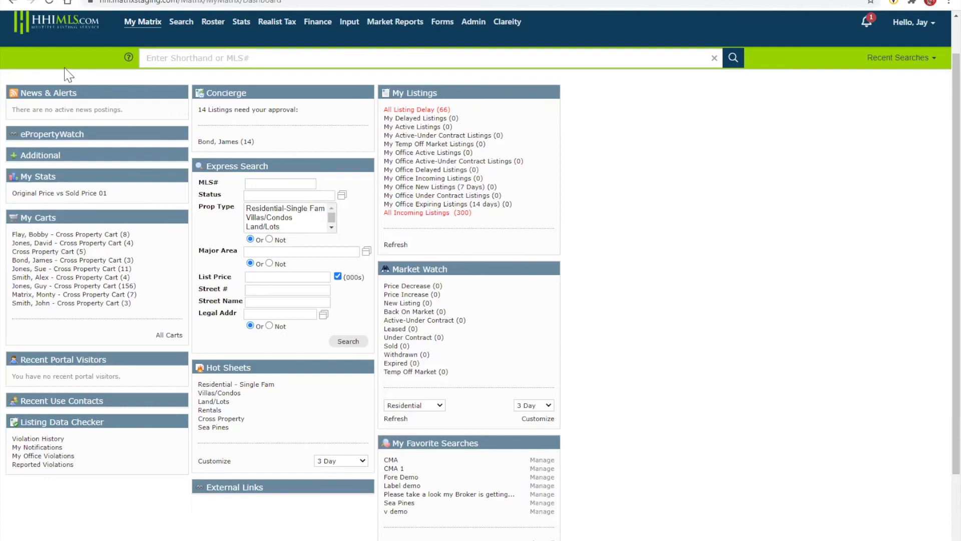
mouse_move(26, 78)
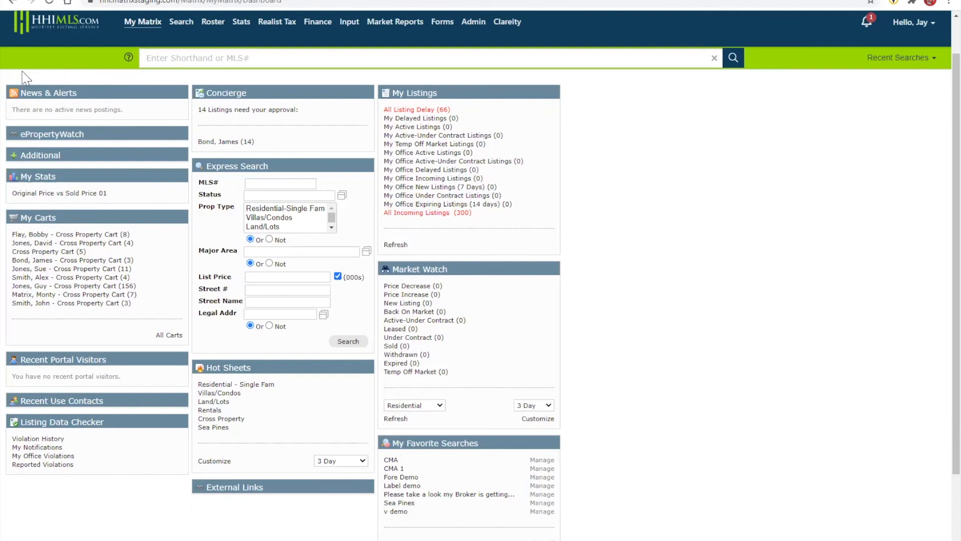
mouse_move(938, 227)
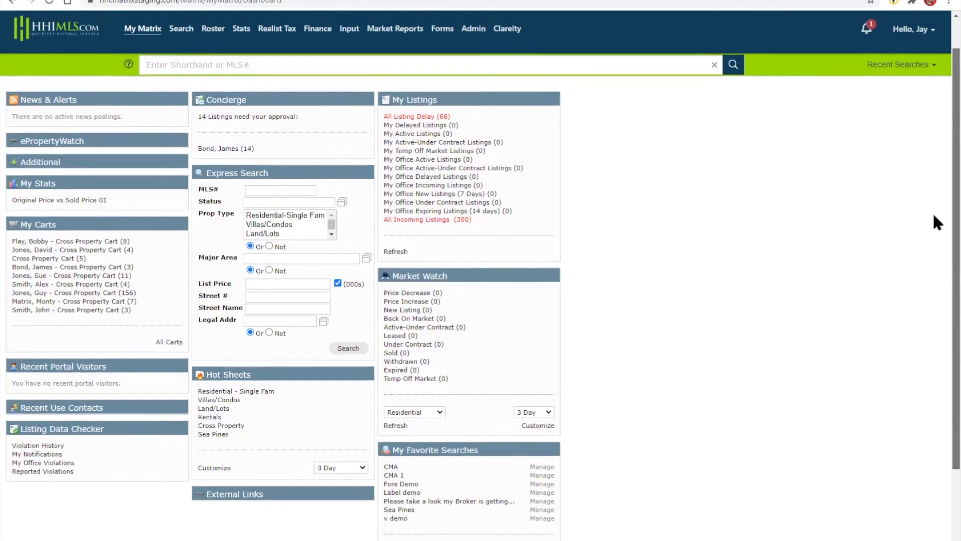
mouse_move(867, 29)
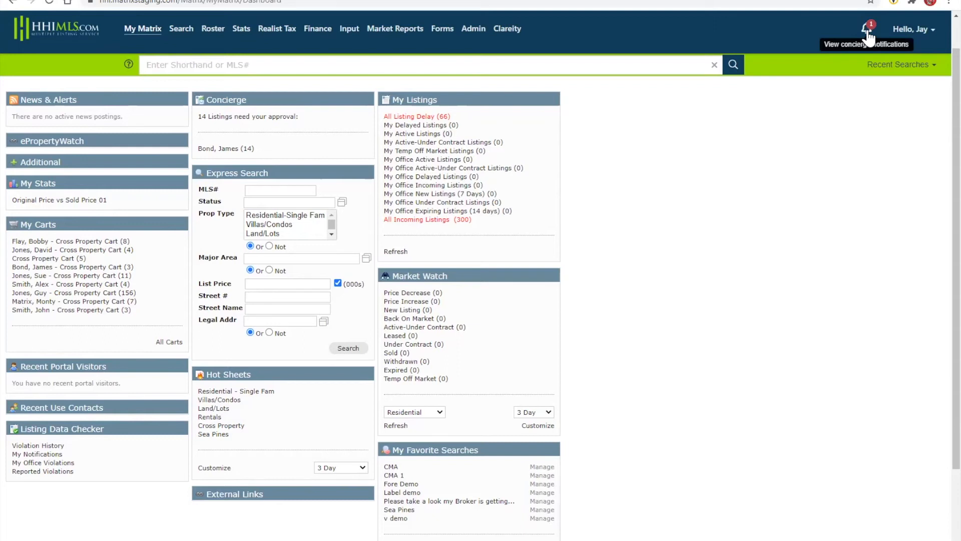
Step: Show the notifications with the James Bond notice of 14 unpublished listings
left_click(866, 29)
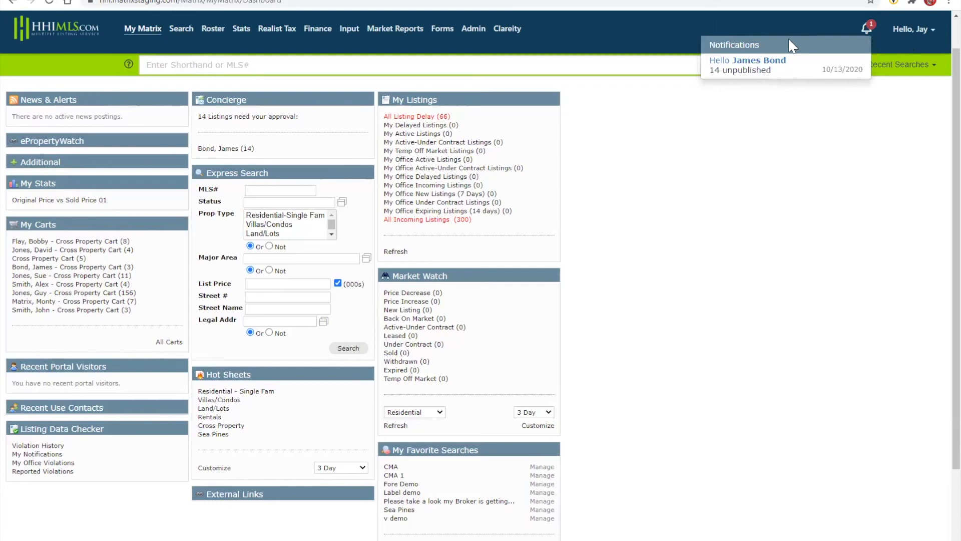
mouse_move(771, 64)
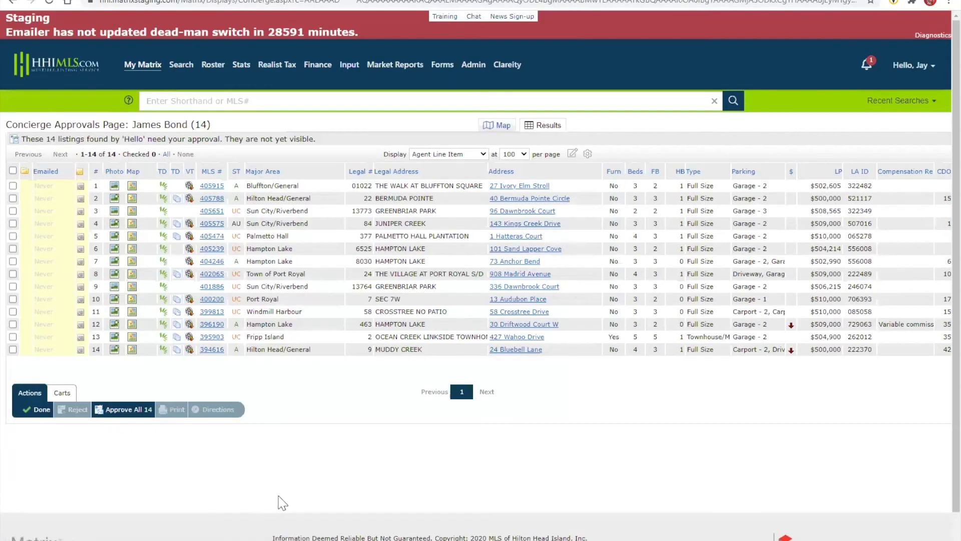
mouse_move(643, 429)
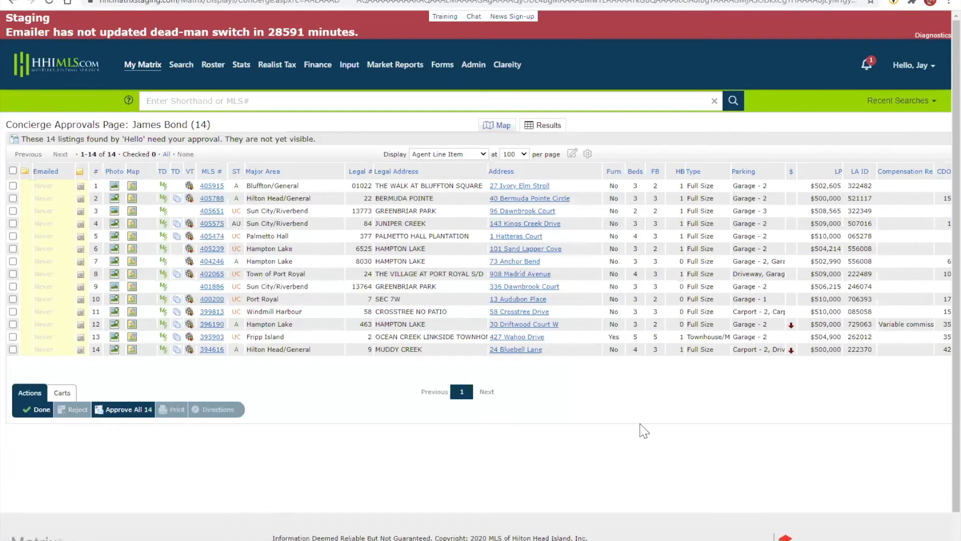
mouse_move(722, 420)
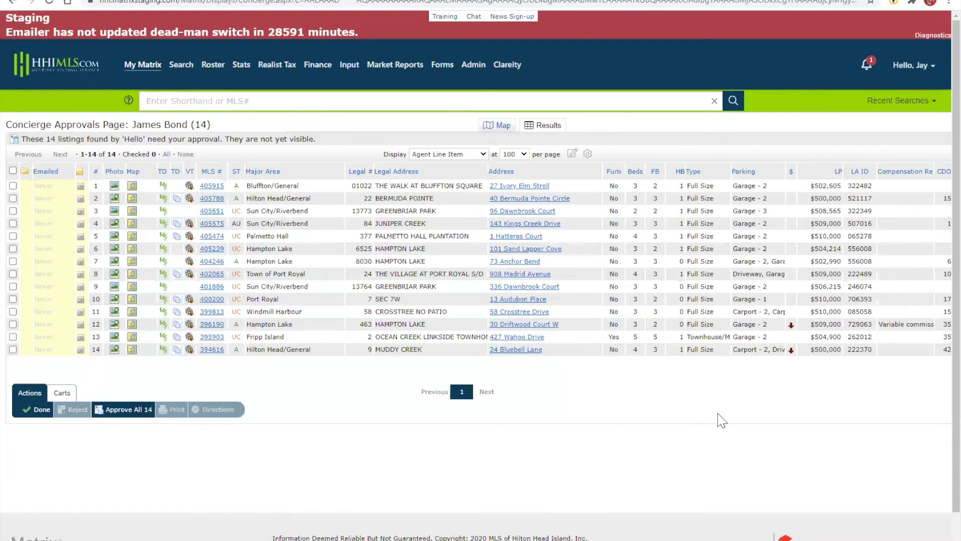
mouse_move(888, 69)
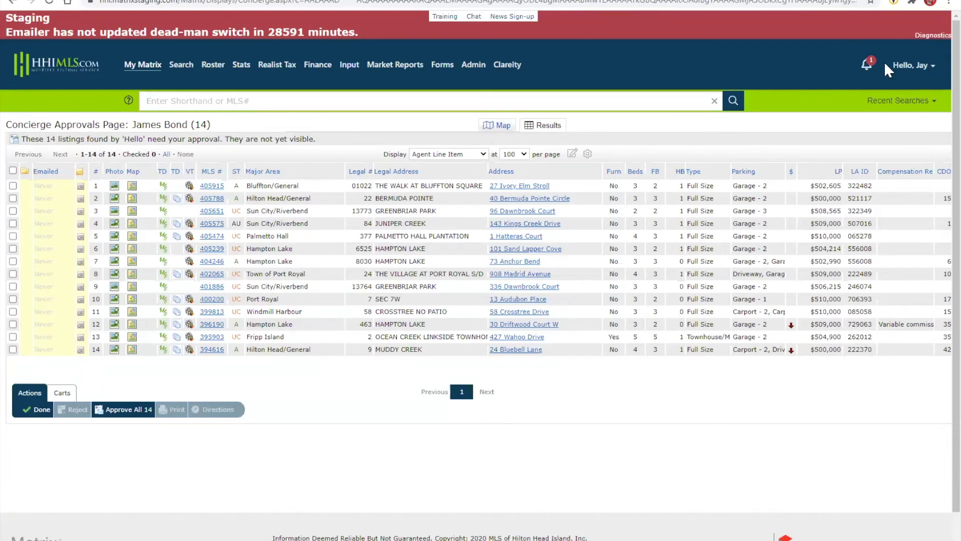
mouse_move(866, 64)
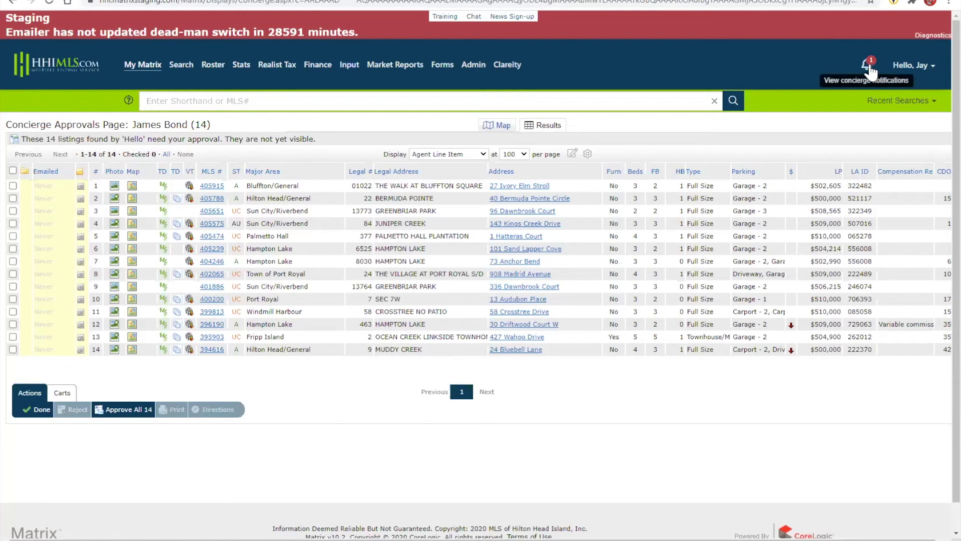
mouse_move(366, 146)
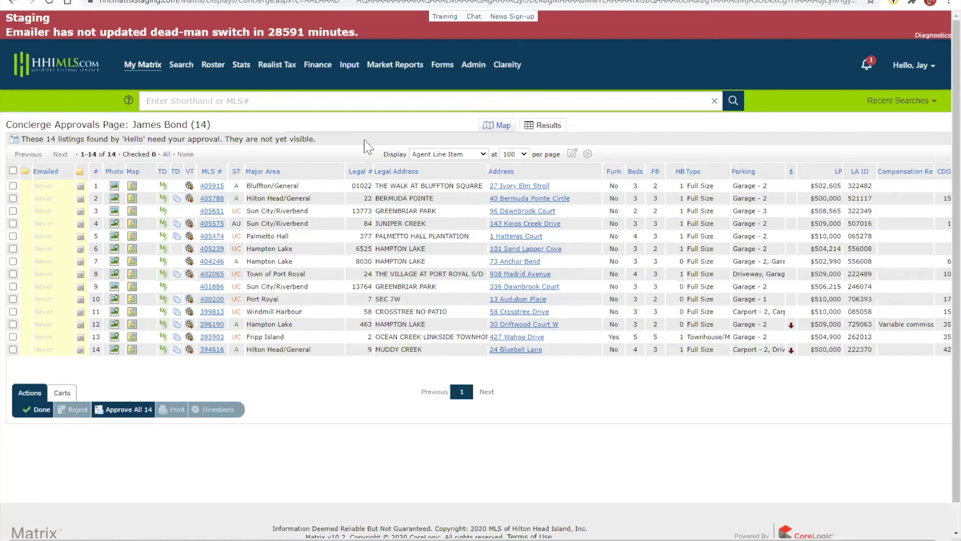
mouse_move(539, 144)
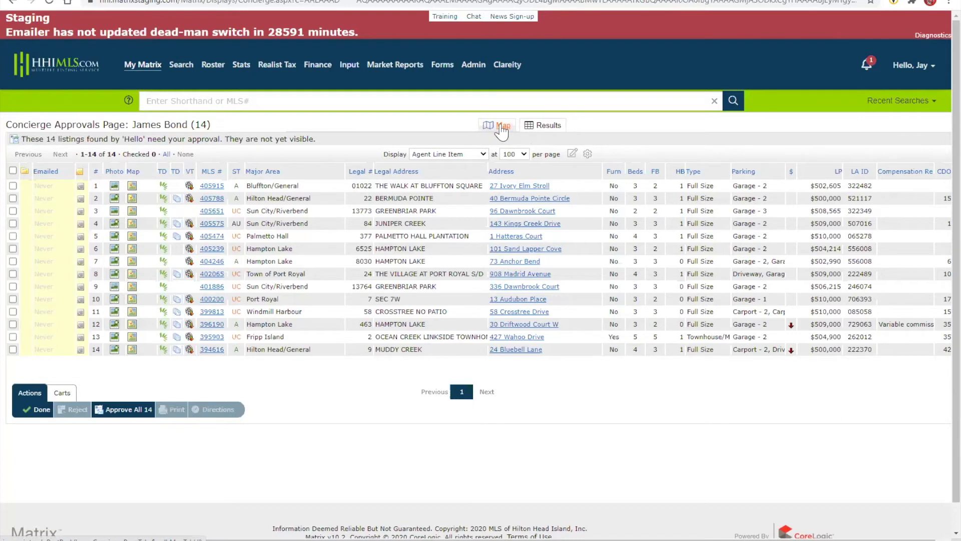
mouse_move(504, 130)
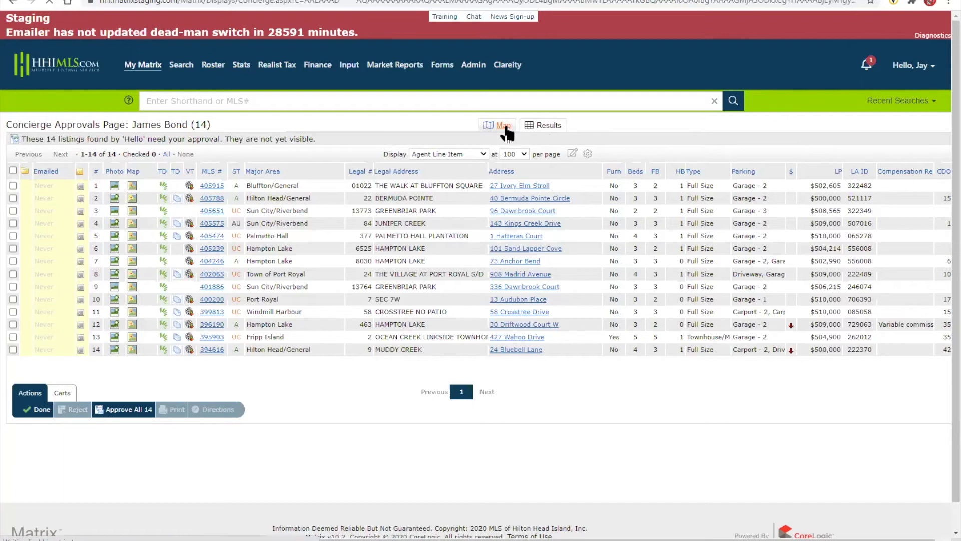
Step: Display James Bond's 14 Concierge Approvals listings as pins on the map
left_click(497, 125)
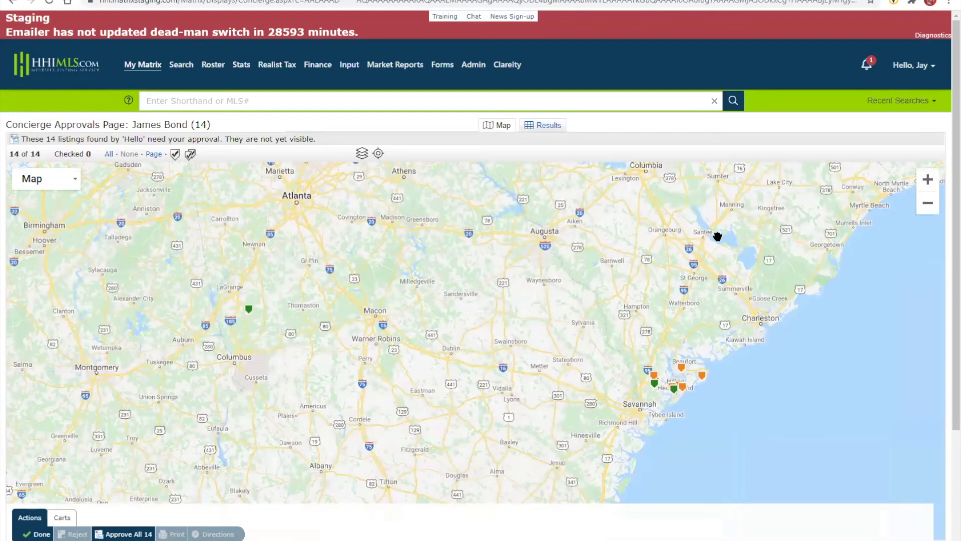
mouse_move(427, 228)
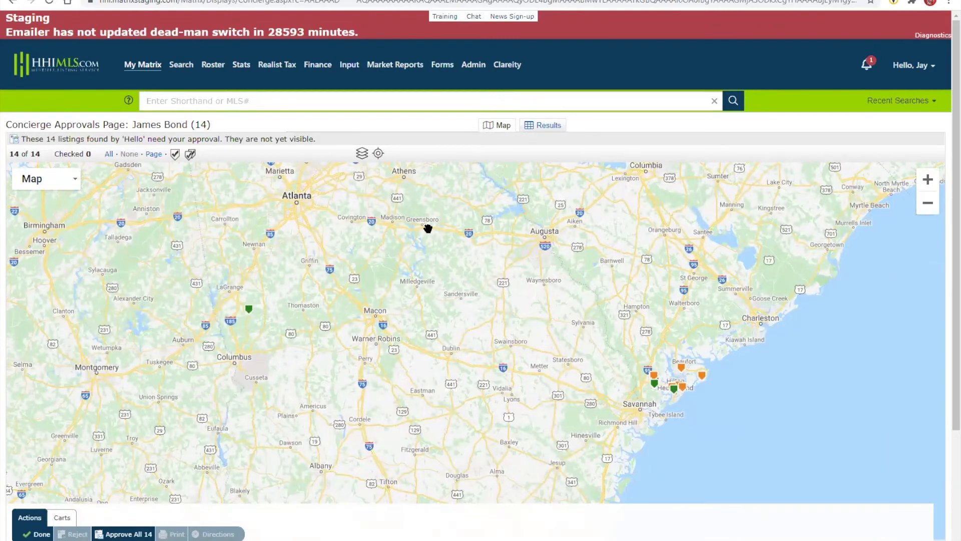
mouse_move(195, 61)
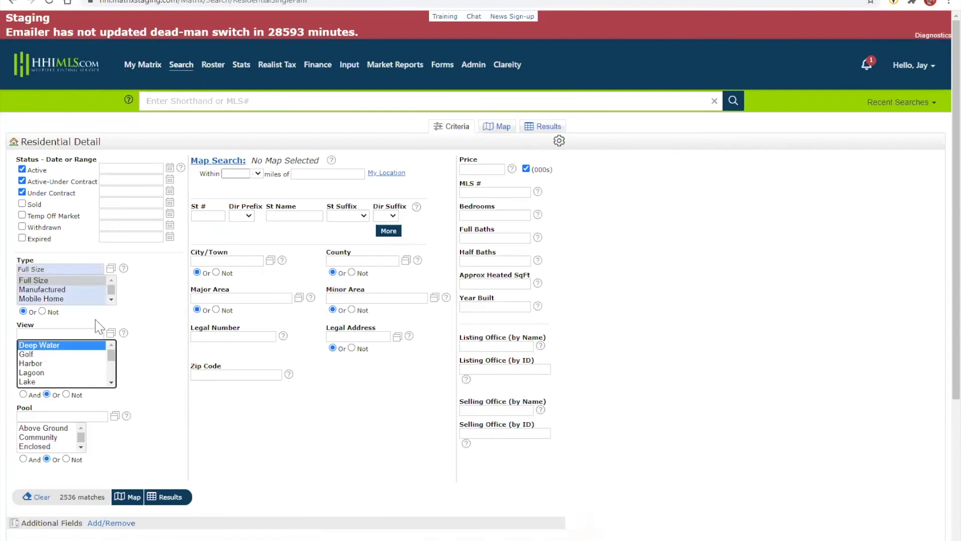
Step: Show the active and pending residential search results on the map
left_click(495, 126)
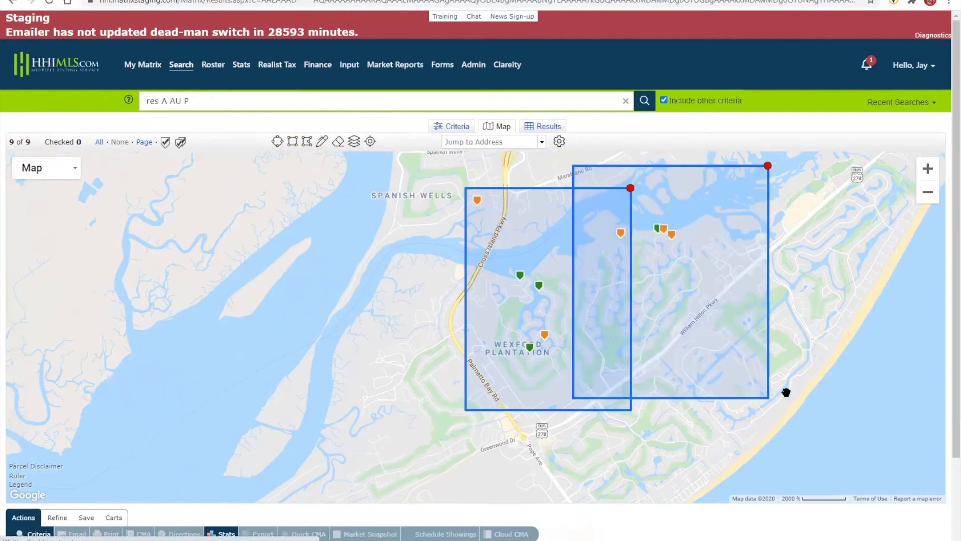
mouse_move(630, 251)
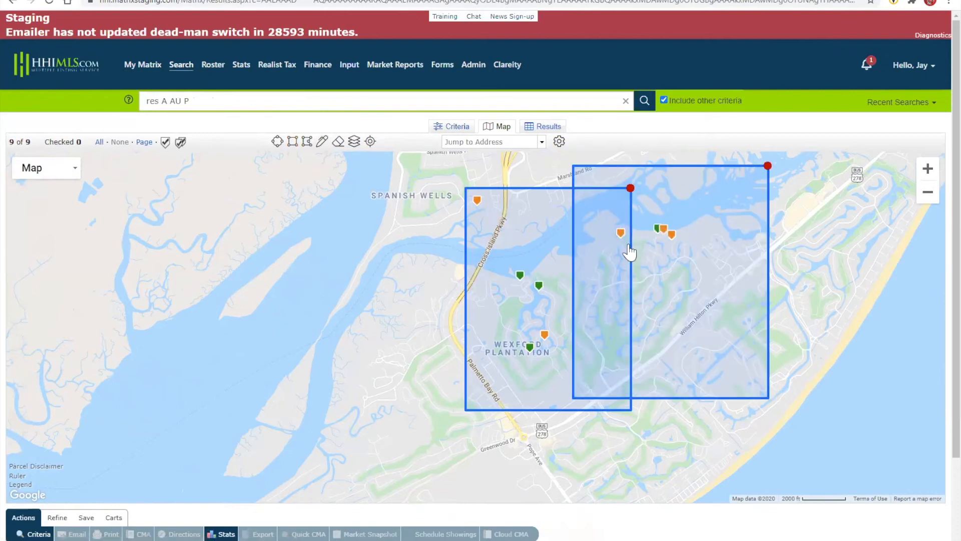
mouse_move(621, 233)
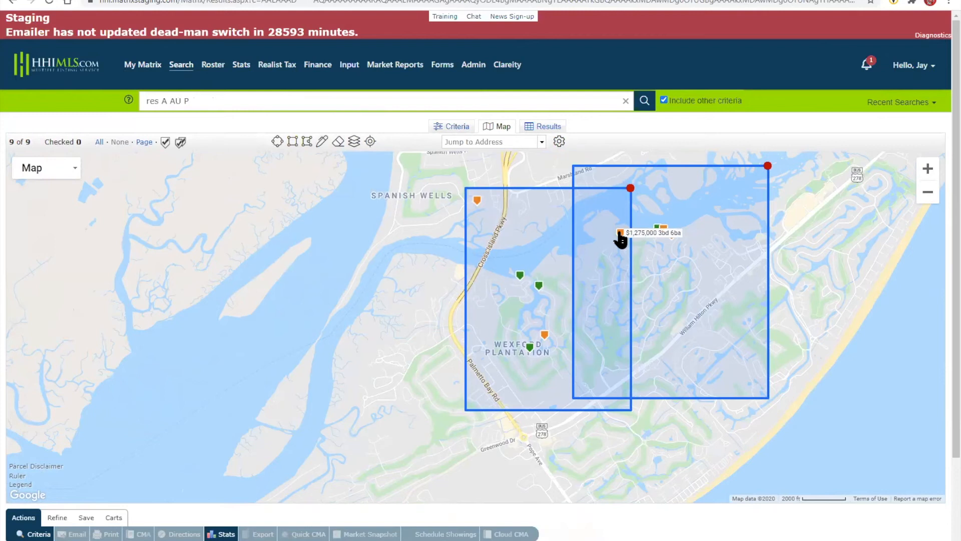
mouse_move(828, 231)
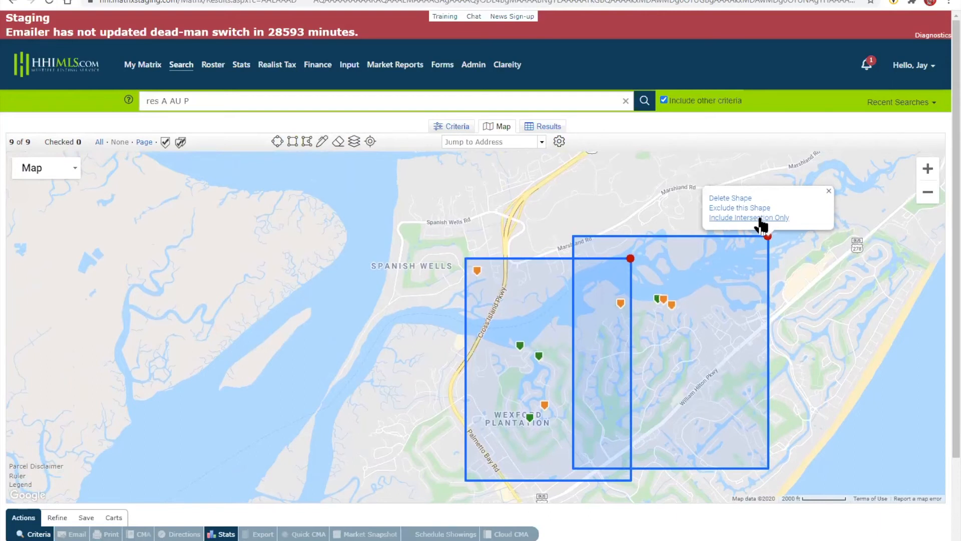
mouse_move(759, 222)
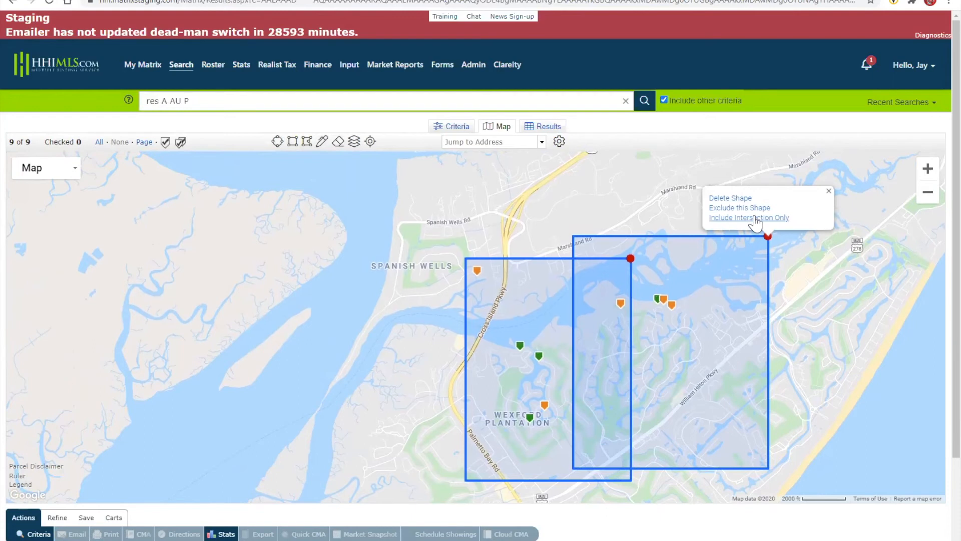
Step: Try Include Intersection Only, undo it, then exclude the eastern rectangle leaving 5 results, and return to the slides
left_click(748, 217)
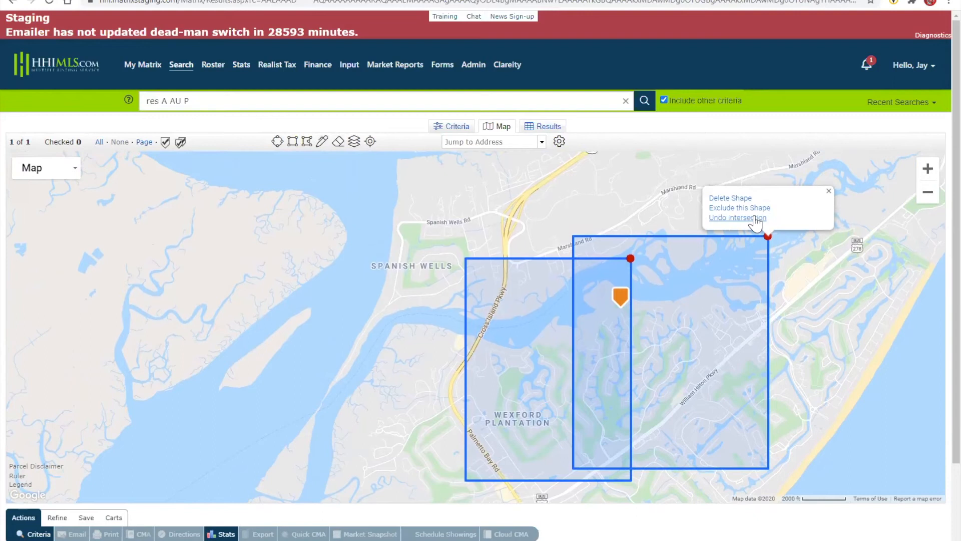
left_click(738, 218)
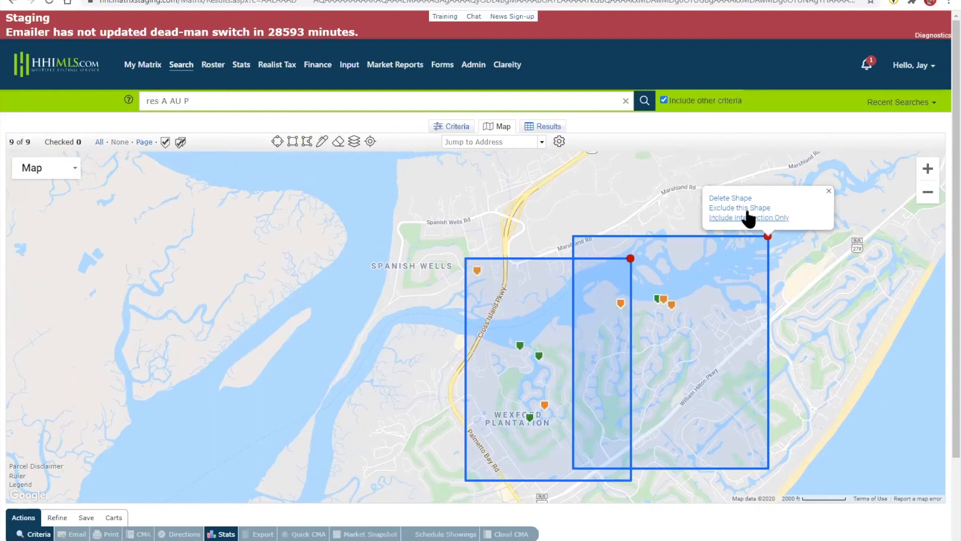
left_click(740, 207)
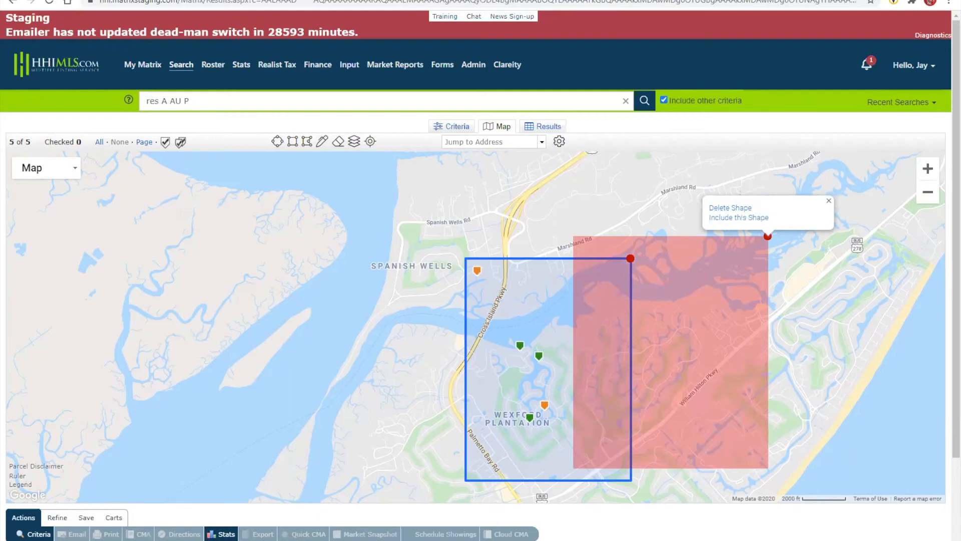
left_click(828, 201)
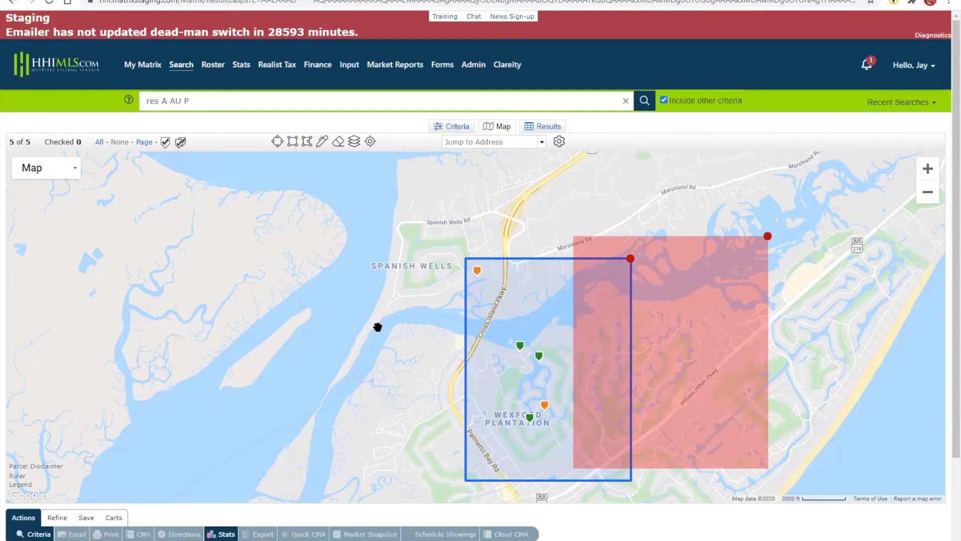
key("alt+tab")
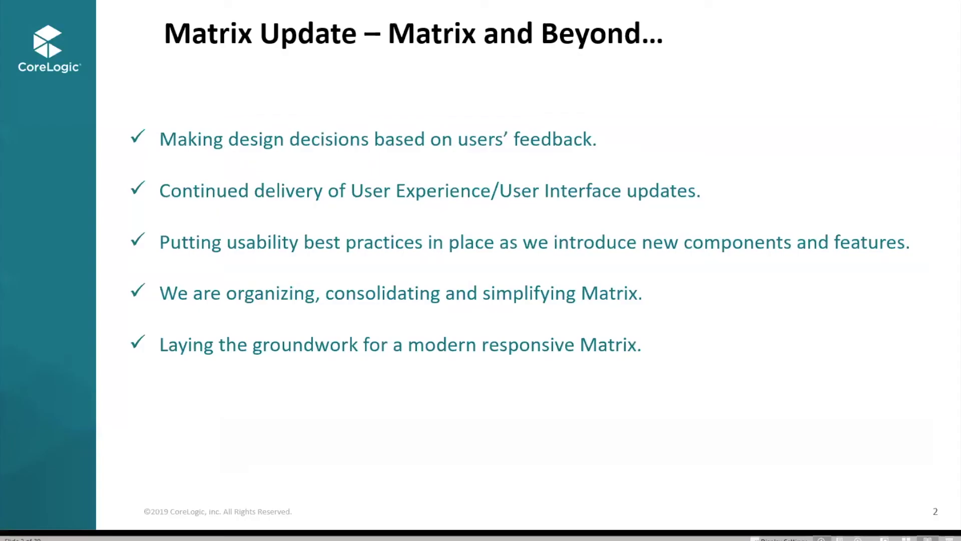
mouse_move(523, 312)
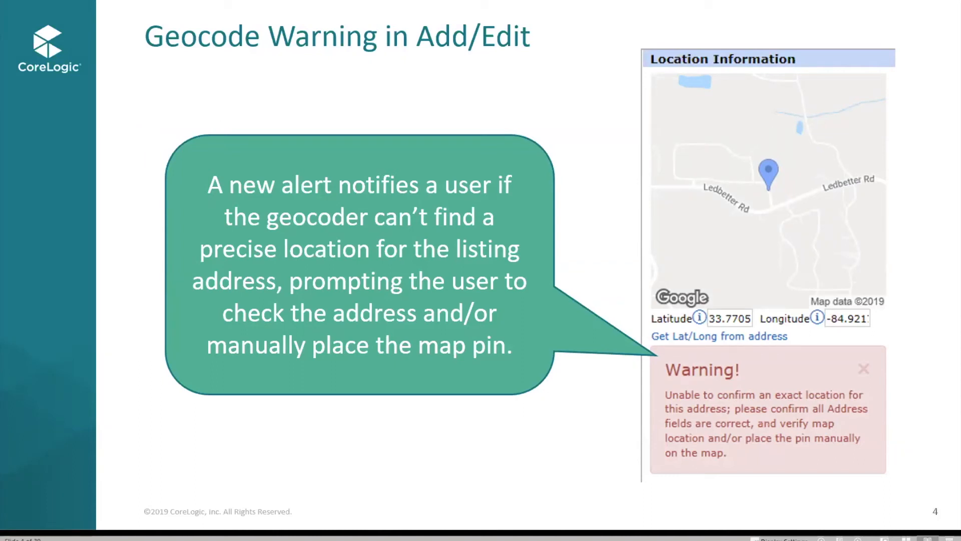
mouse_move(665, 245)
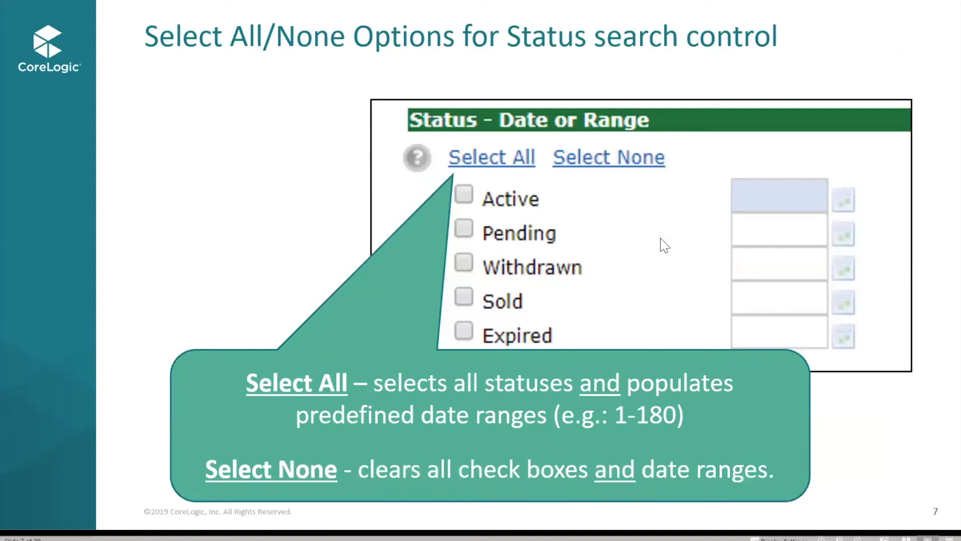
mouse_move(218, 188)
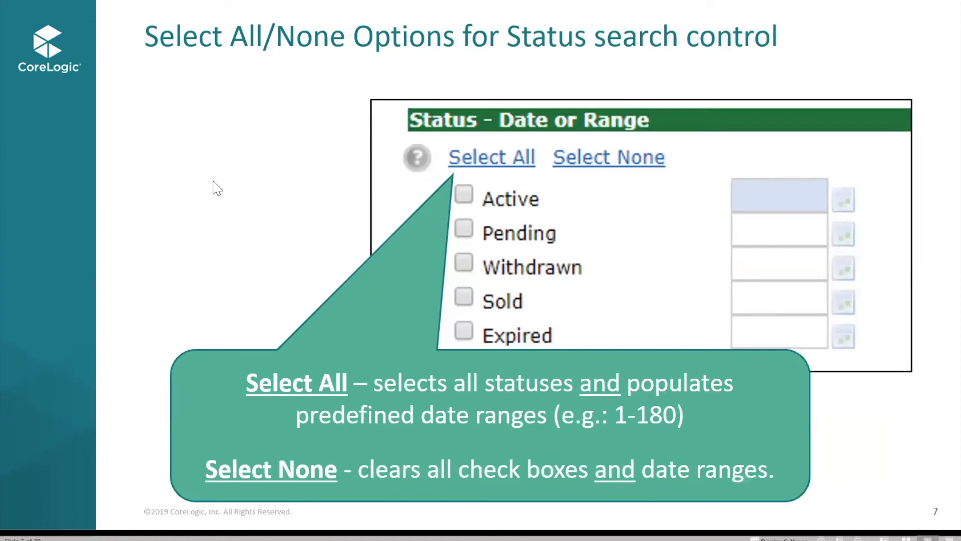
mouse_move(673, 173)
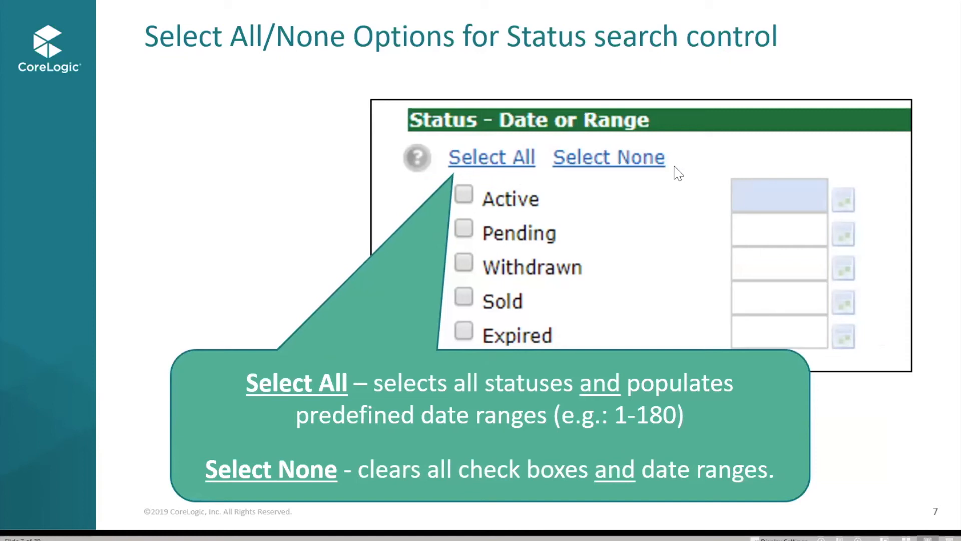
mouse_move(616, 173)
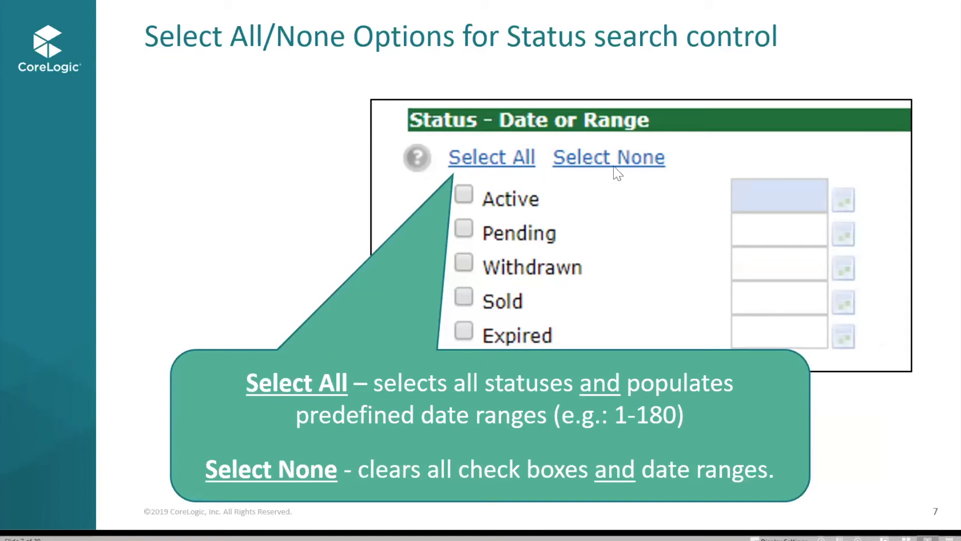
mouse_move(287, 170)
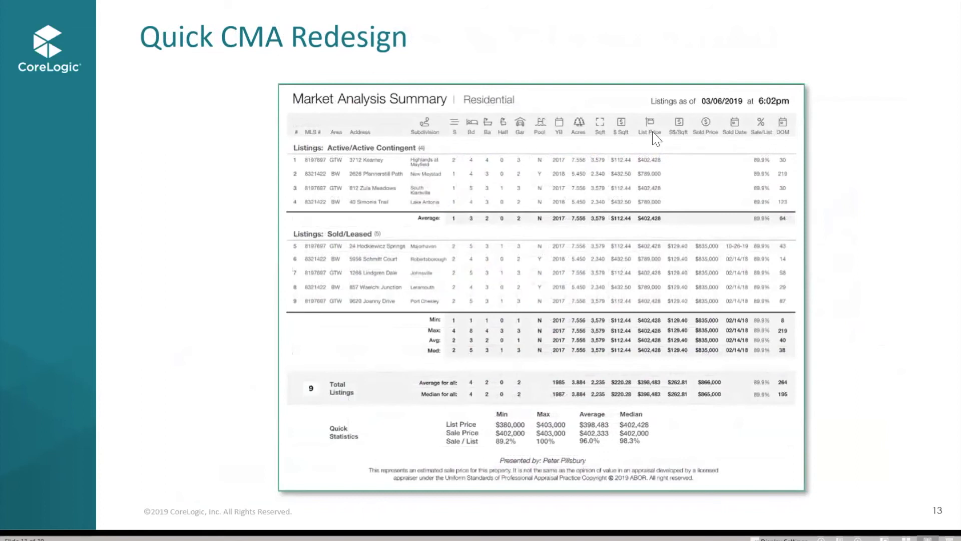
mouse_move(760, 133)
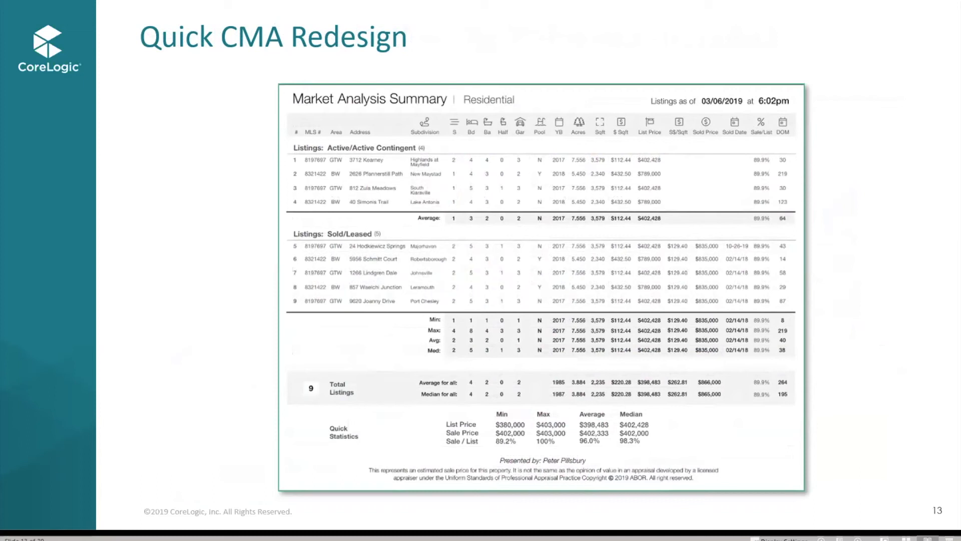
mouse_move(177, 315)
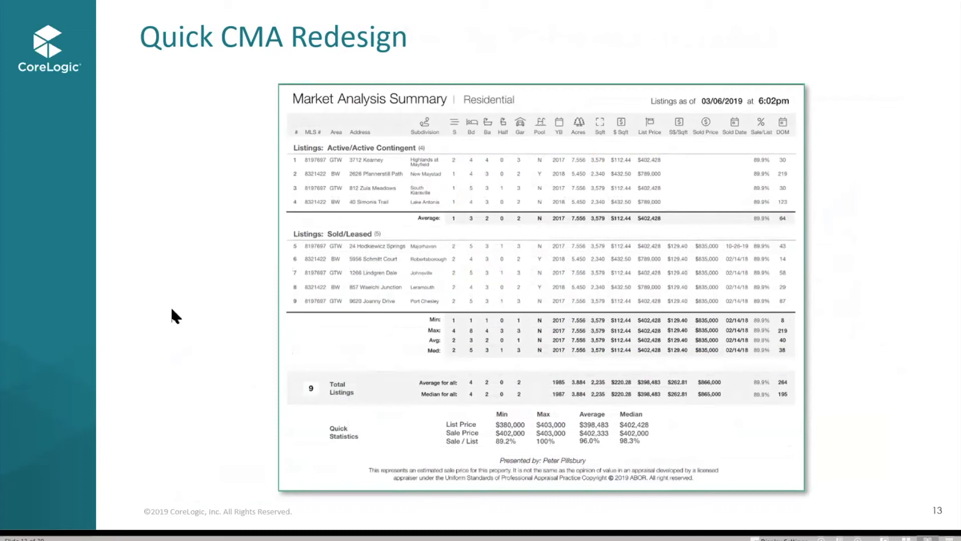
mouse_move(193, 301)
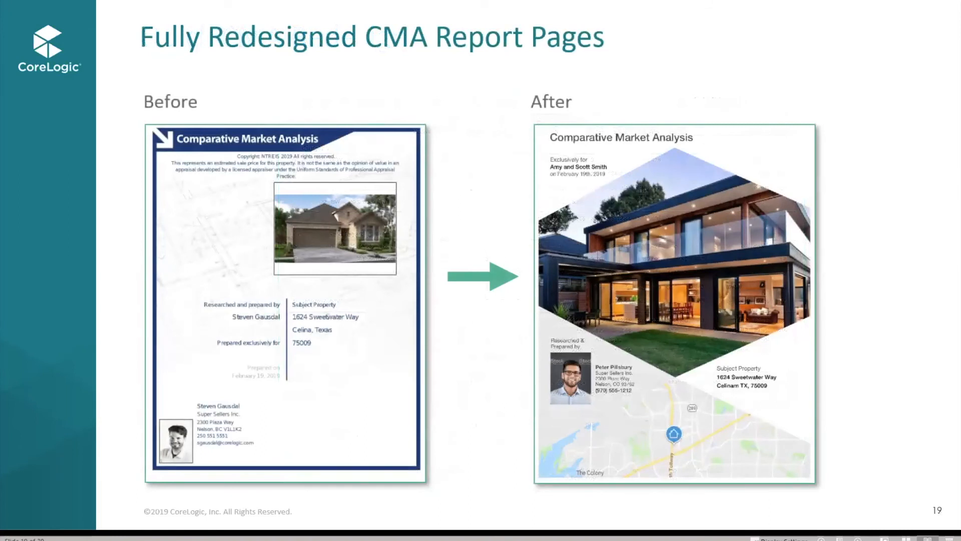
mouse_move(823, 367)
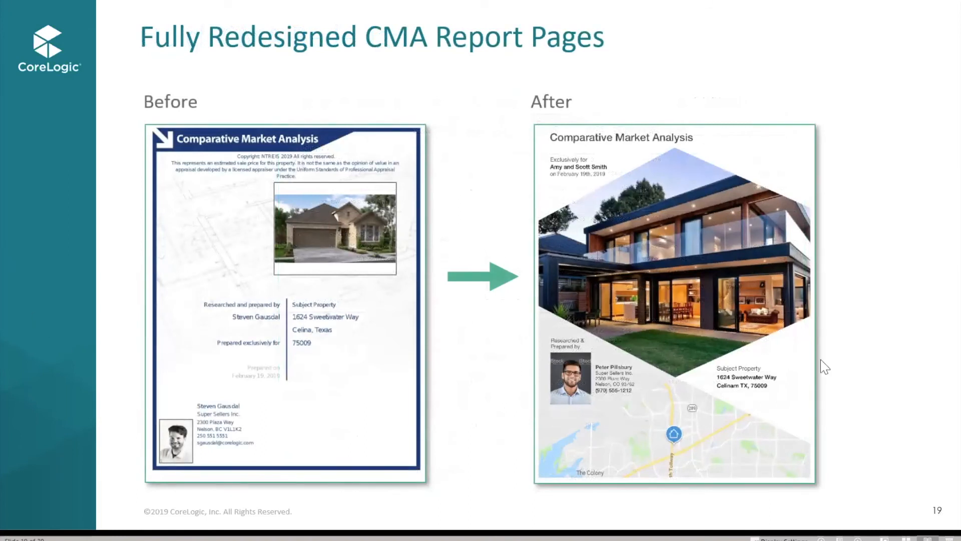
mouse_move(881, 336)
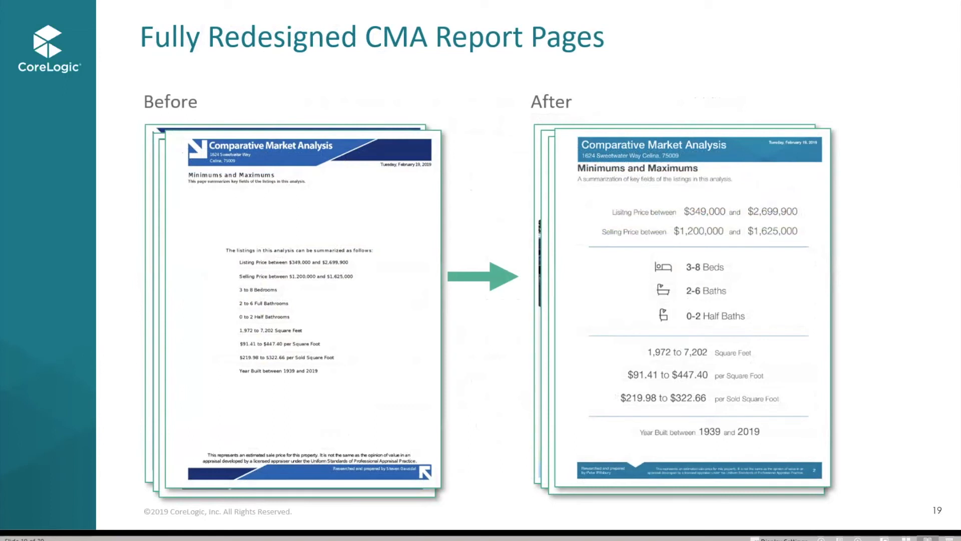
mouse_move(888, 312)
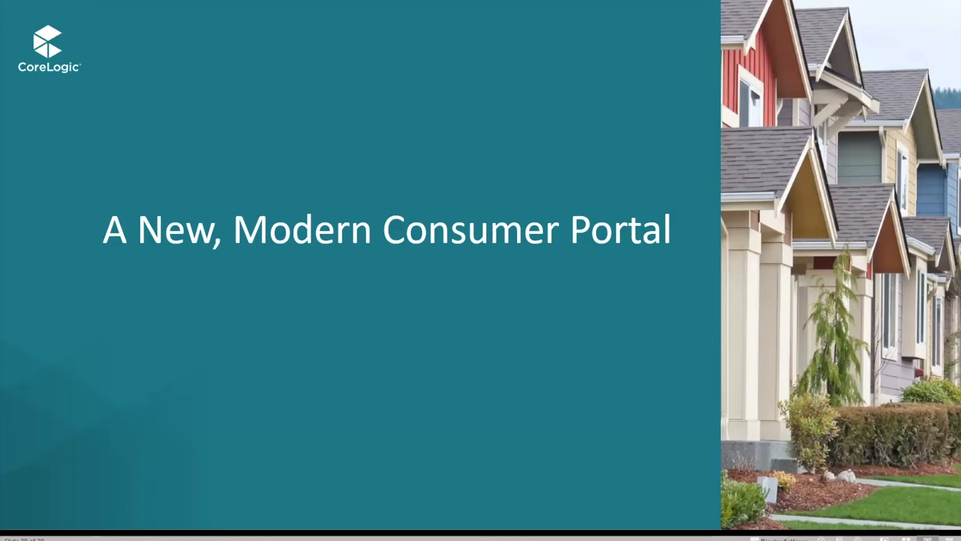
mouse_move(620, 356)
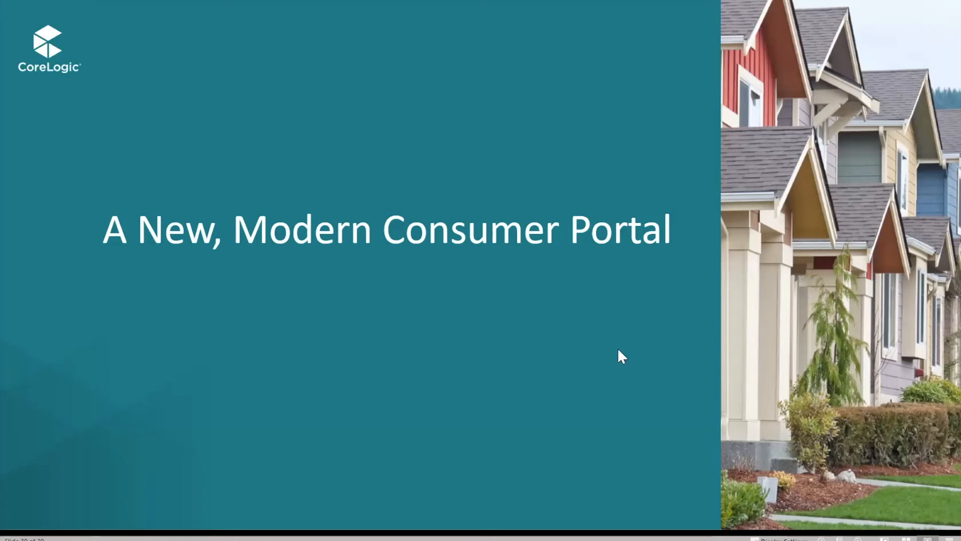
mouse_move(602, 378)
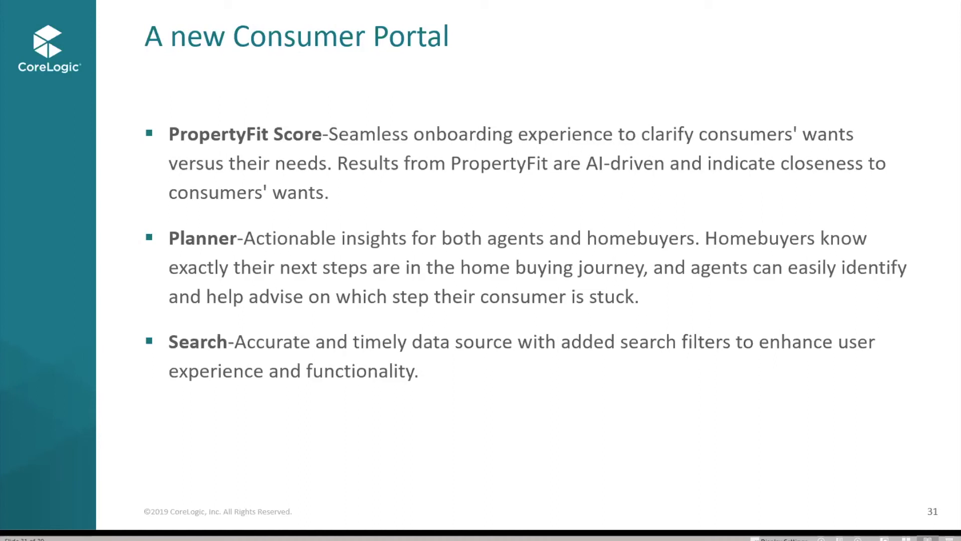
mouse_move(849, 387)
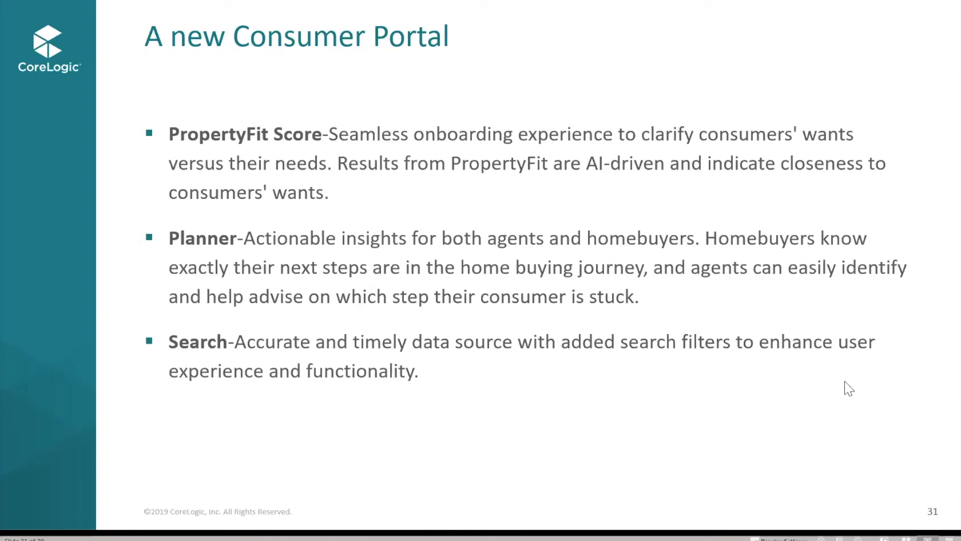
mouse_move(239, 260)
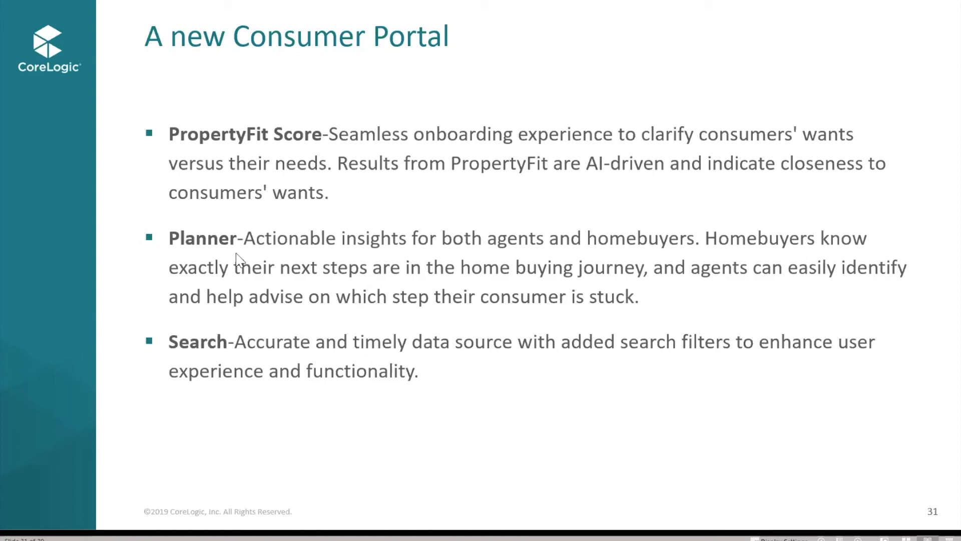
mouse_move(530, 261)
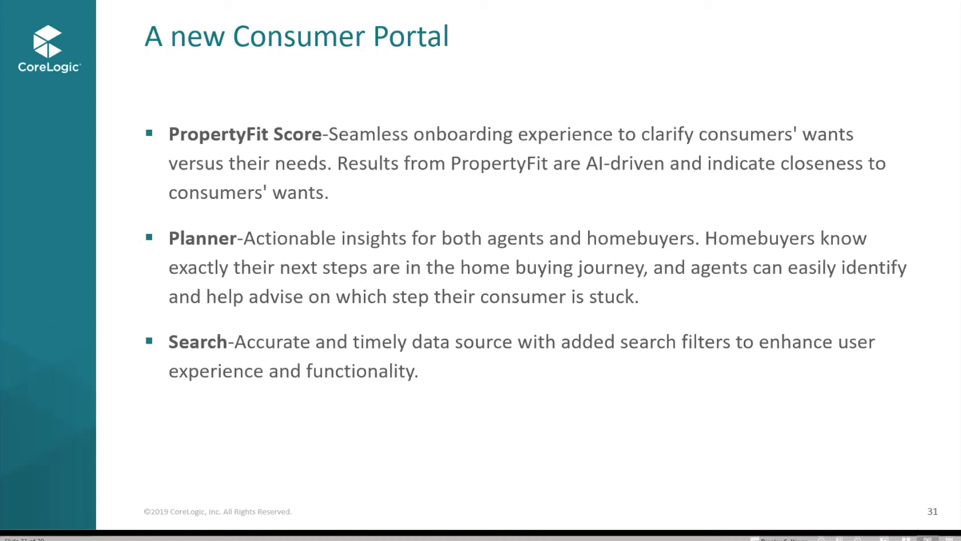
mouse_move(422, 189)
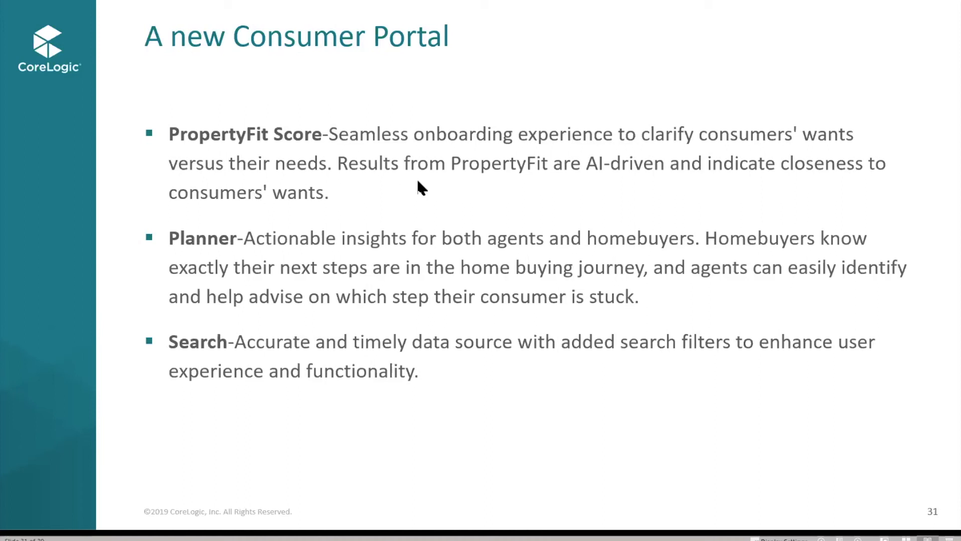
mouse_move(419, 187)
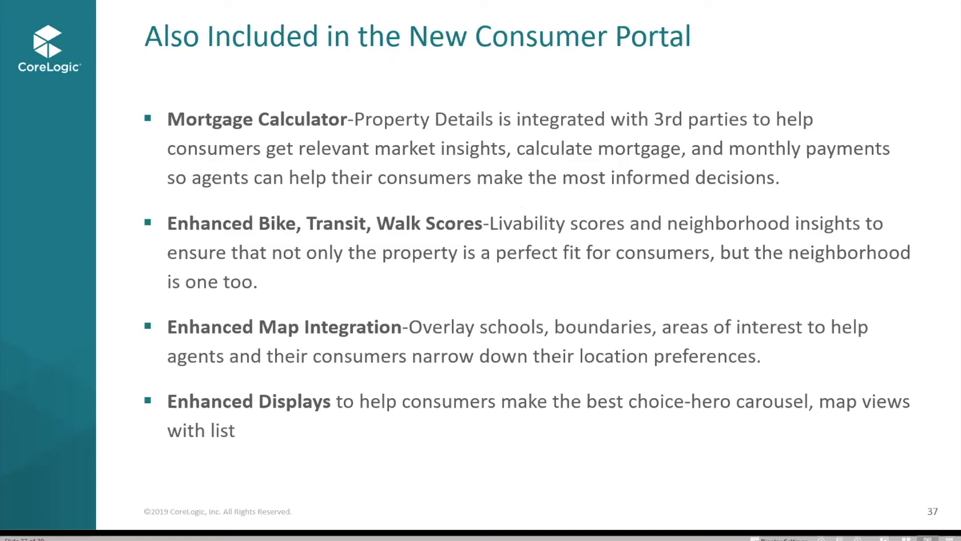
mouse_move(373, 230)
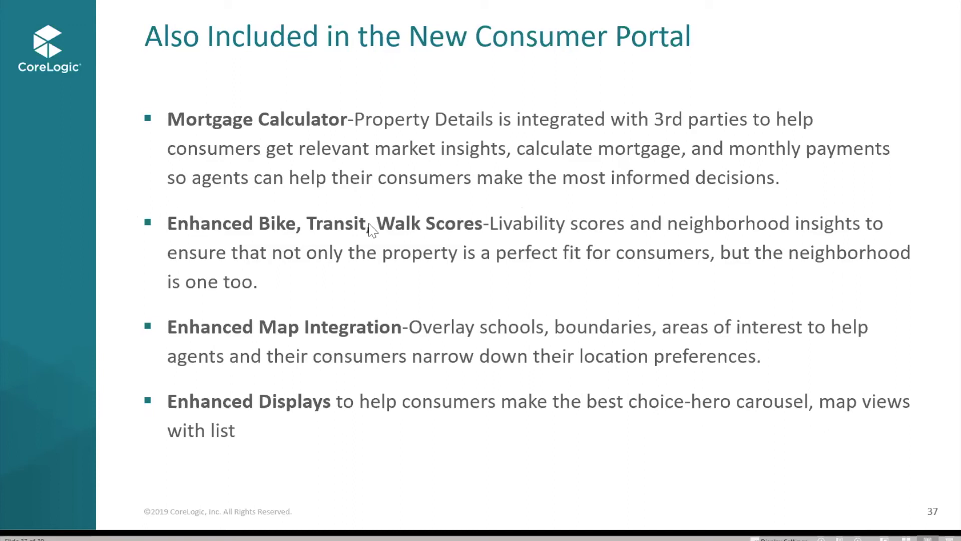
mouse_move(524, 277)
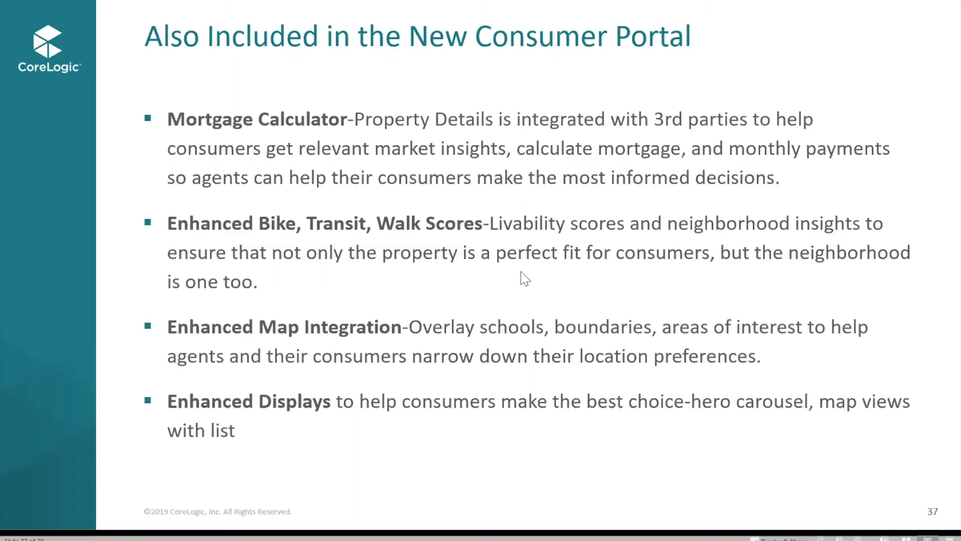
mouse_move(521, 361)
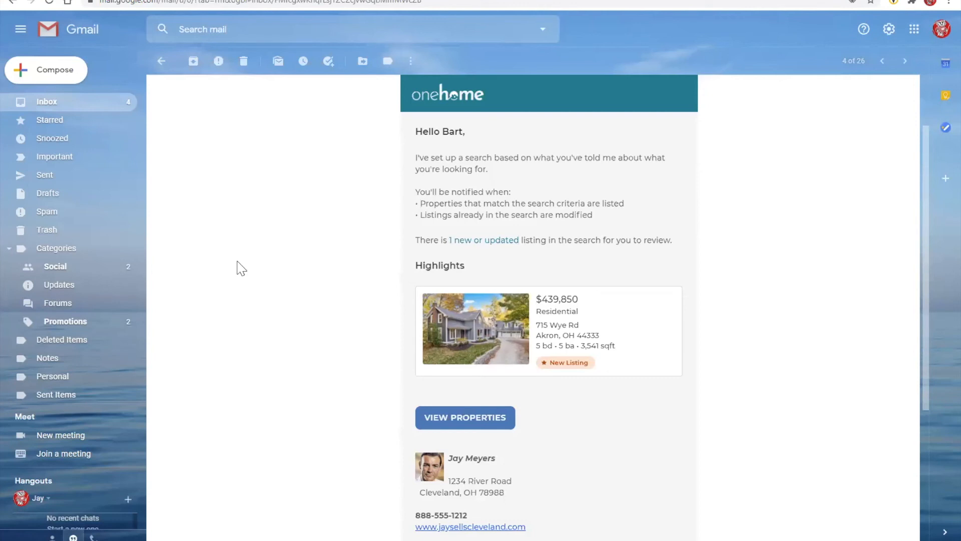
mouse_move(306, 235)
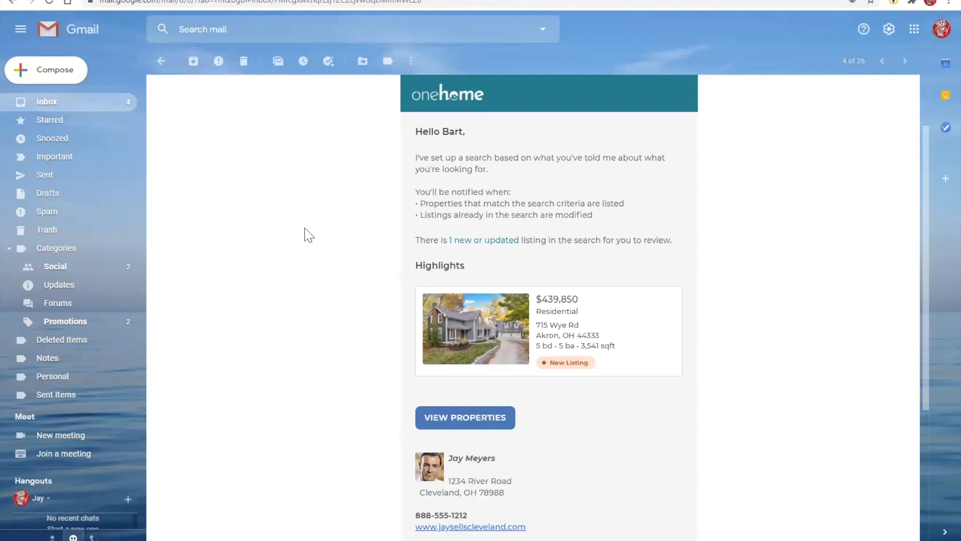
mouse_move(464, 417)
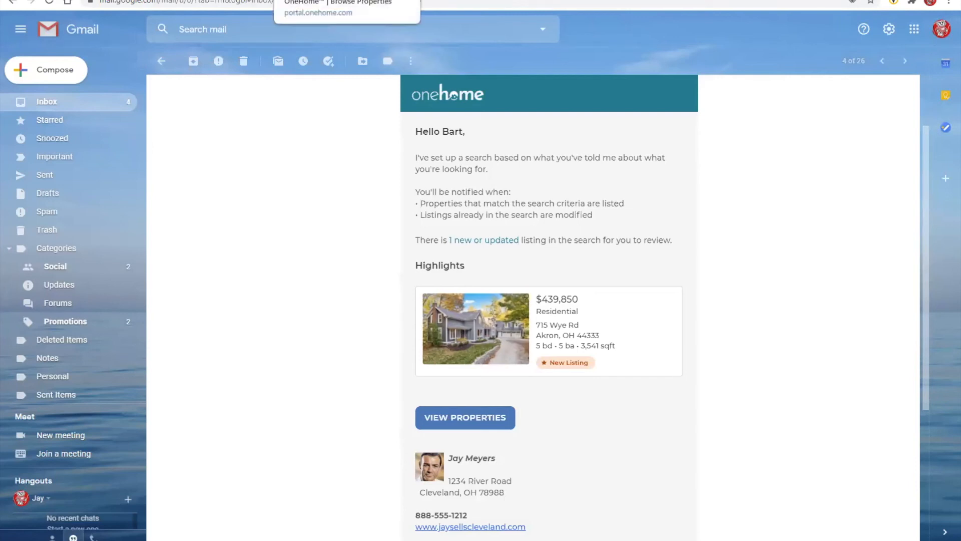
Step: Switch to the OneHome Browse Properties page showing New and Updated Listings on the map
left_click(464, 417)
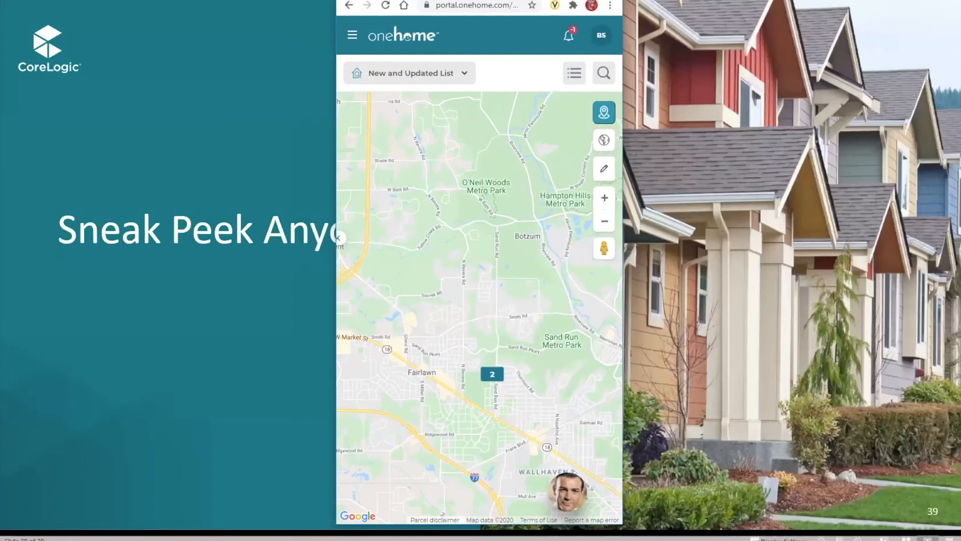
mouse_move(598, 4)
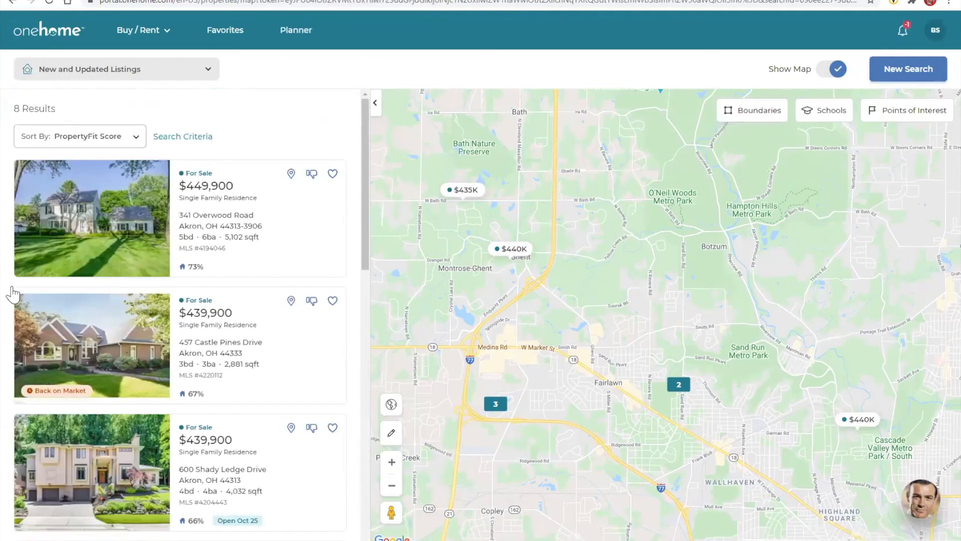
Step: Open the 457 Castle Pines Drive, Akron detail page listed at $439,900
left_click(91, 218)
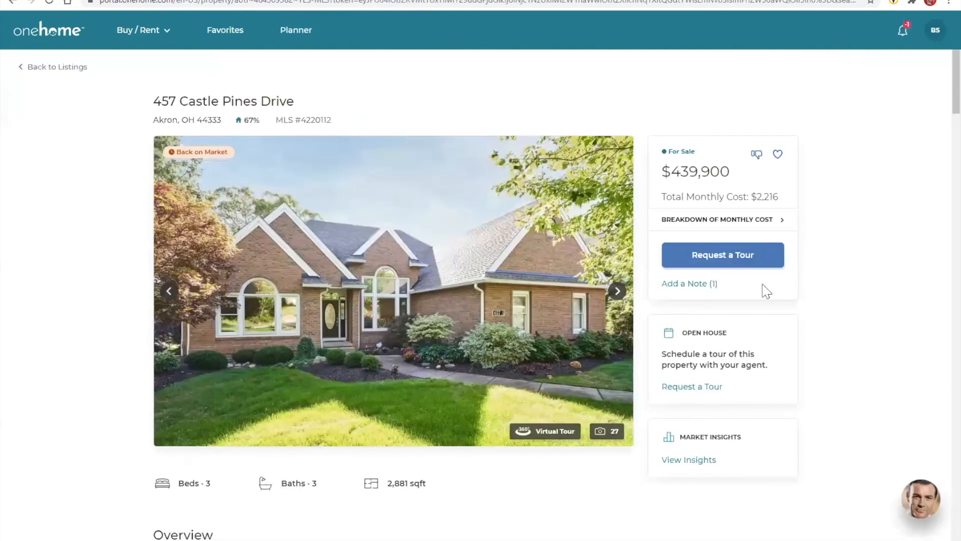
triple_click(223, 101)
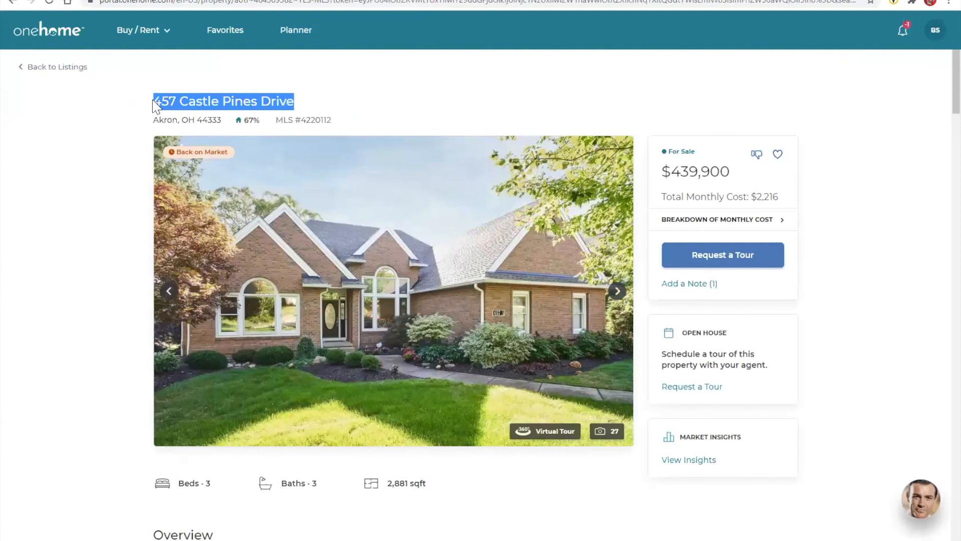
mouse_move(52, 263)
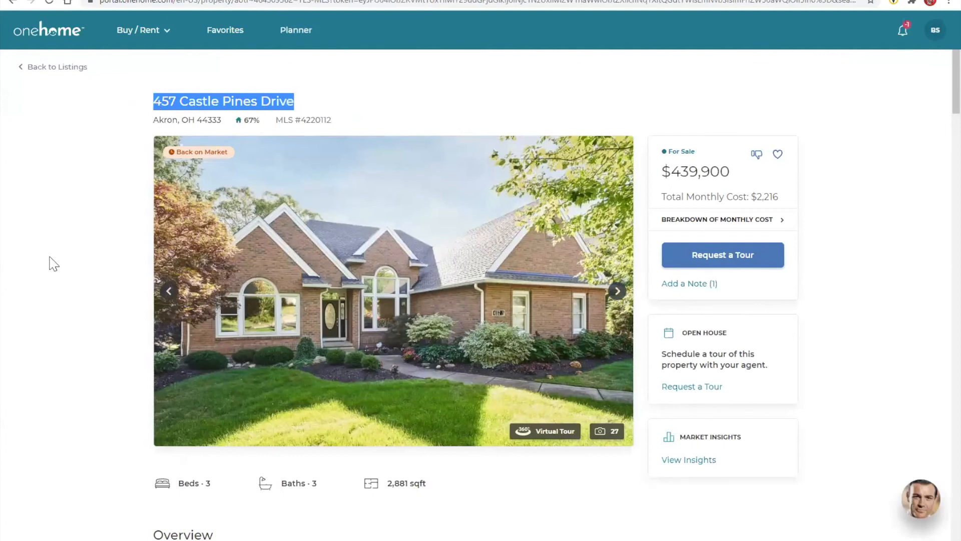
mouse_move(50, 291)
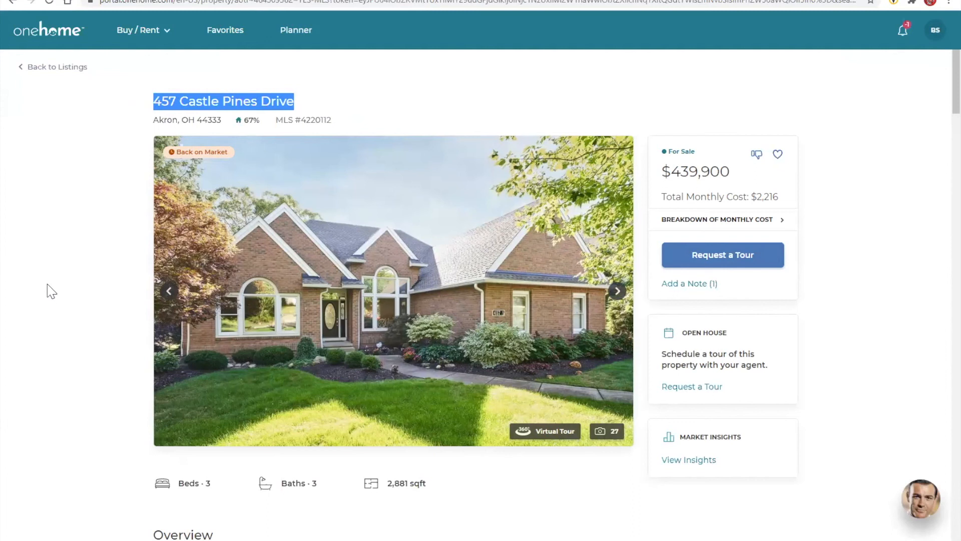
left_click(51, 290)
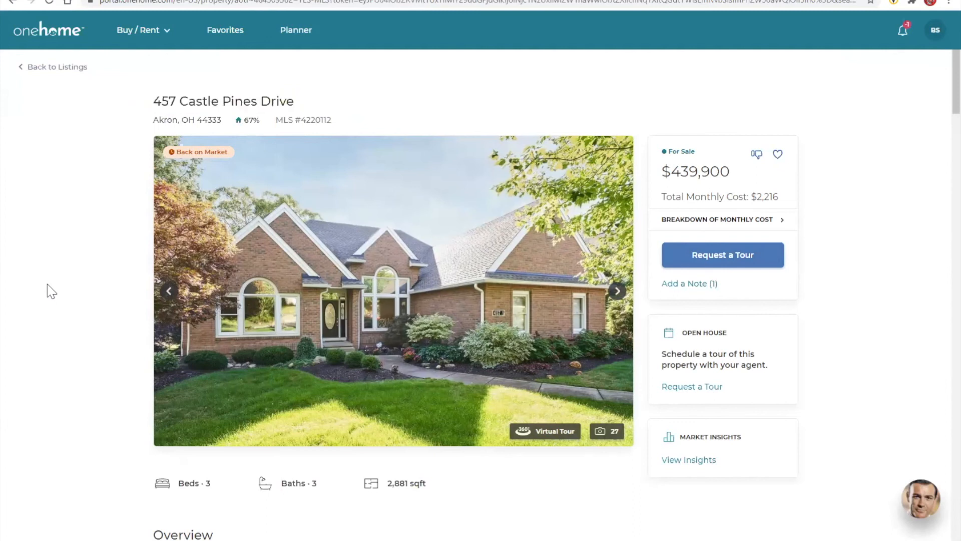
mouse_move(869, 289)
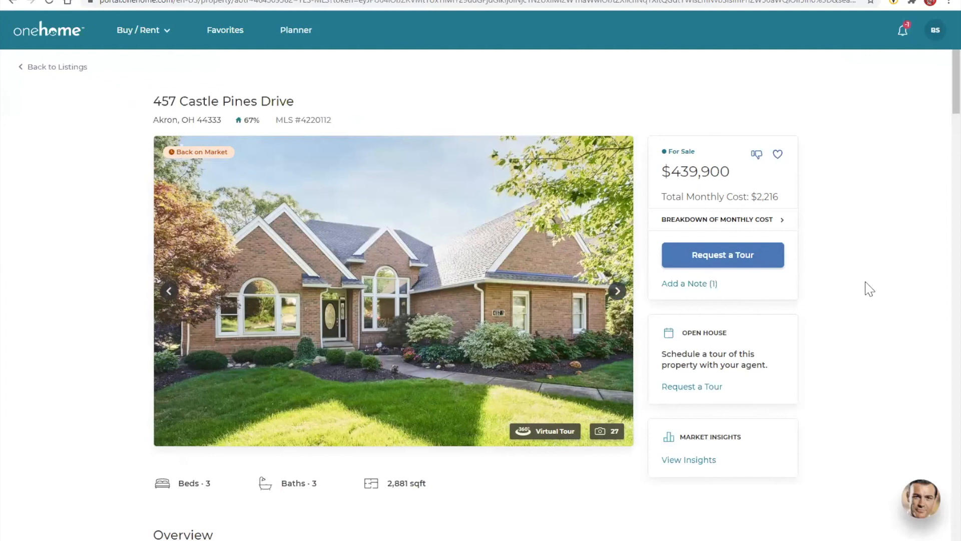
left_click(393, 291)
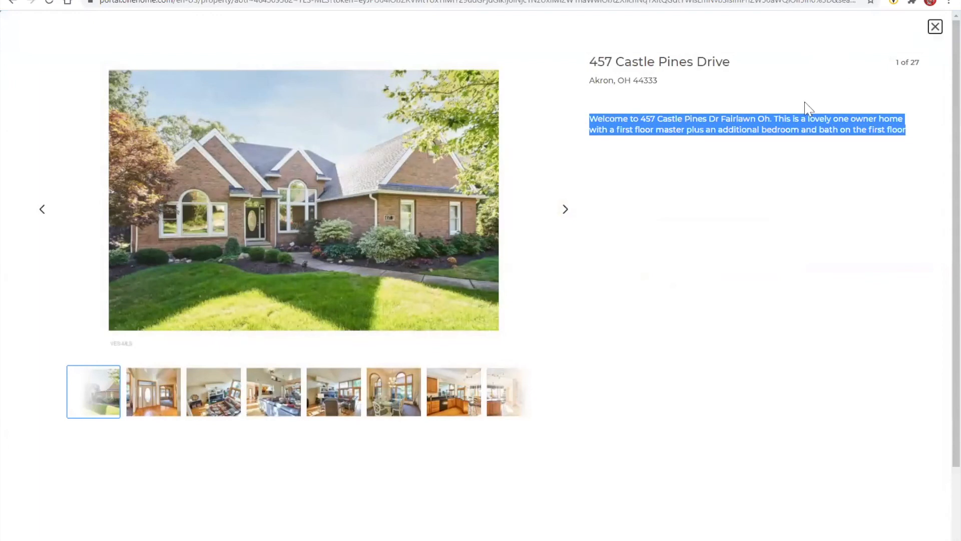
left_click(934, 26)
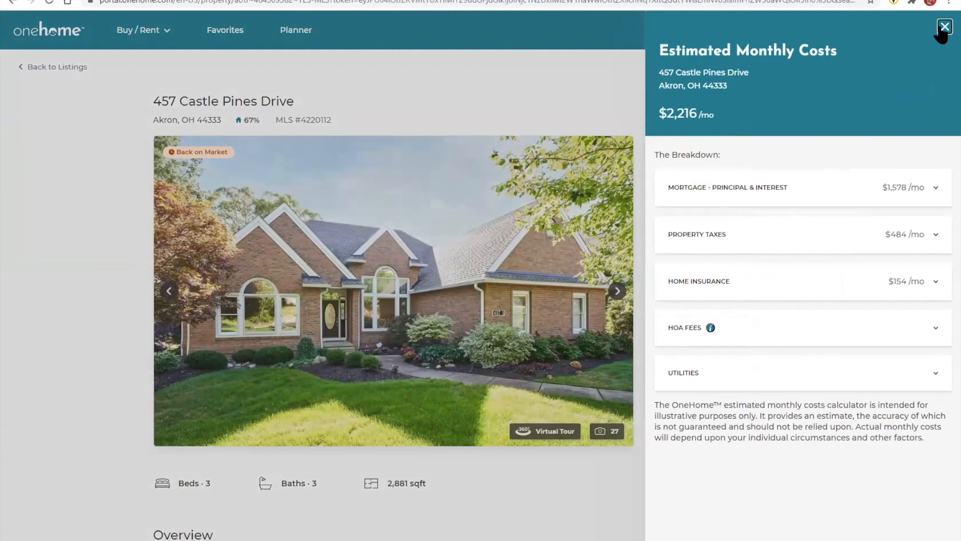
left_click(944, 26)
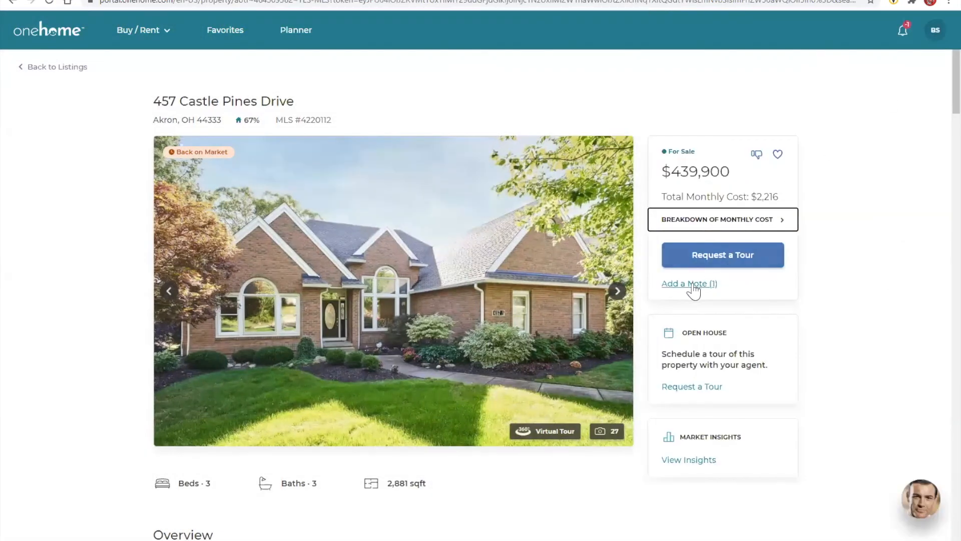
left_click(688, 284)
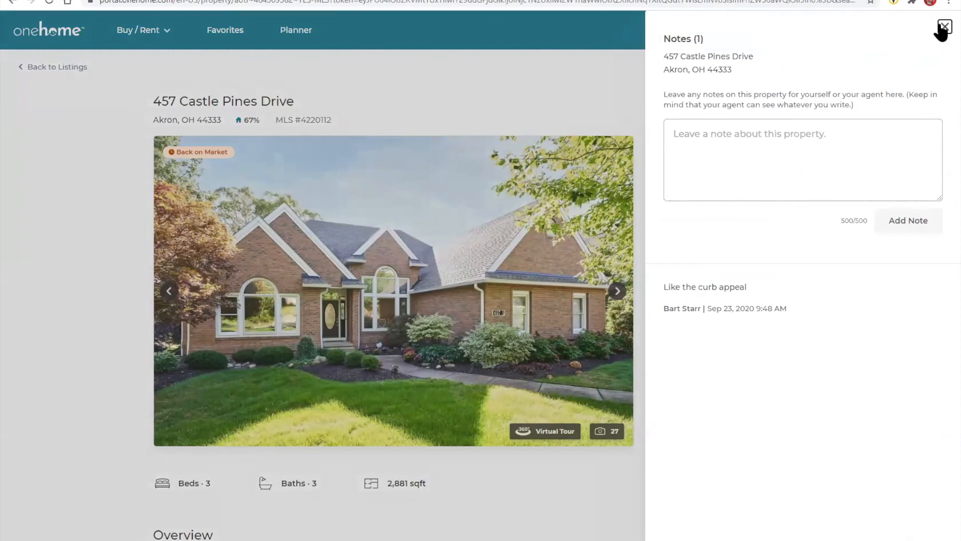
left_click(944, 27)
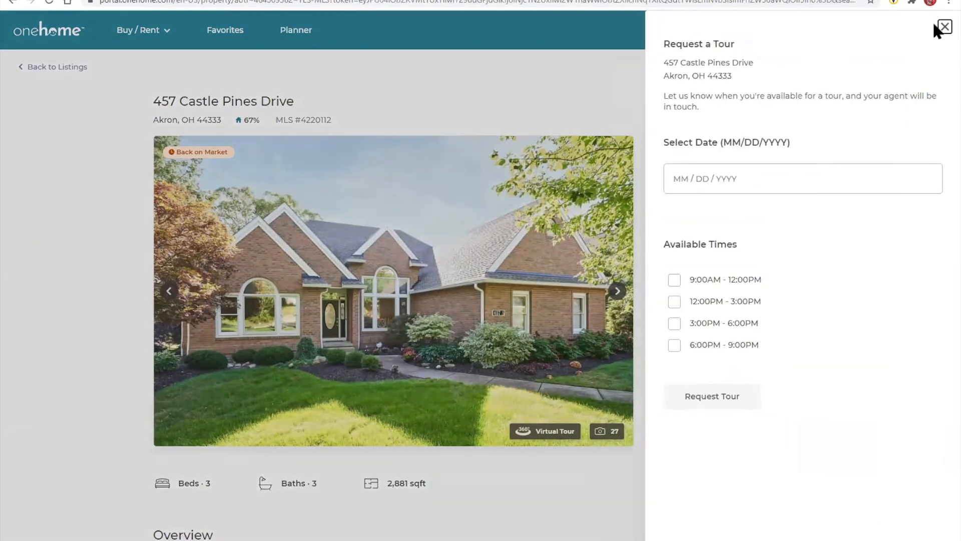
mouse_move(939, 32)
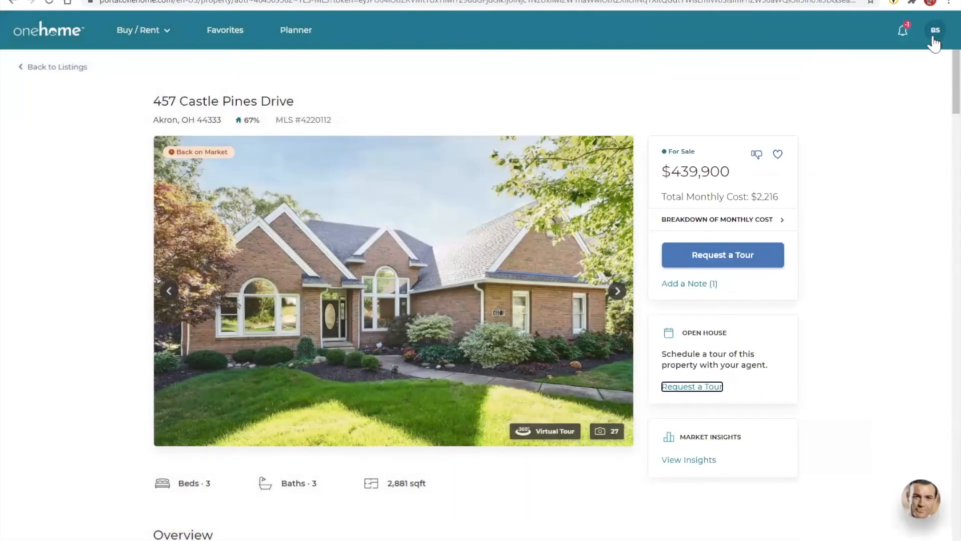
left_click(689, 460)
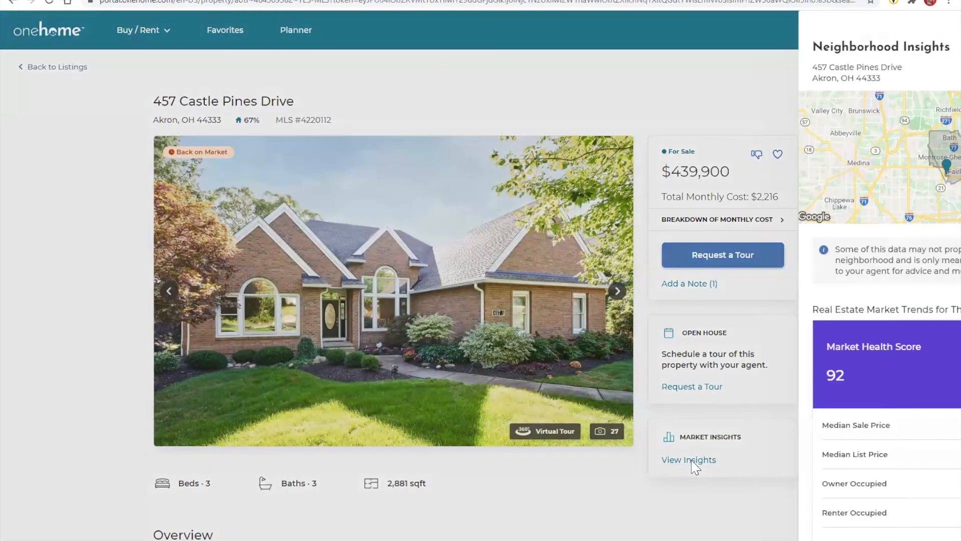
left_click(688, 459)
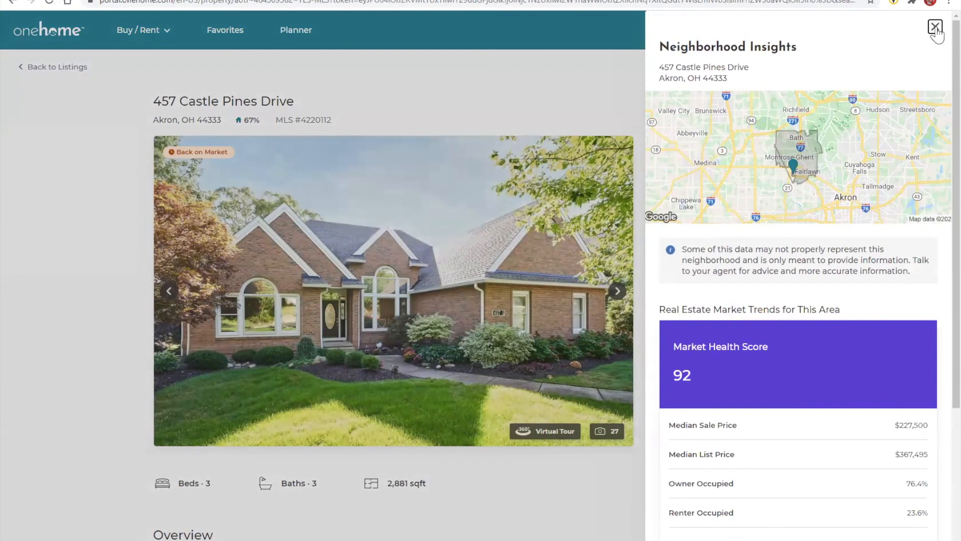
left_click(936, 25)
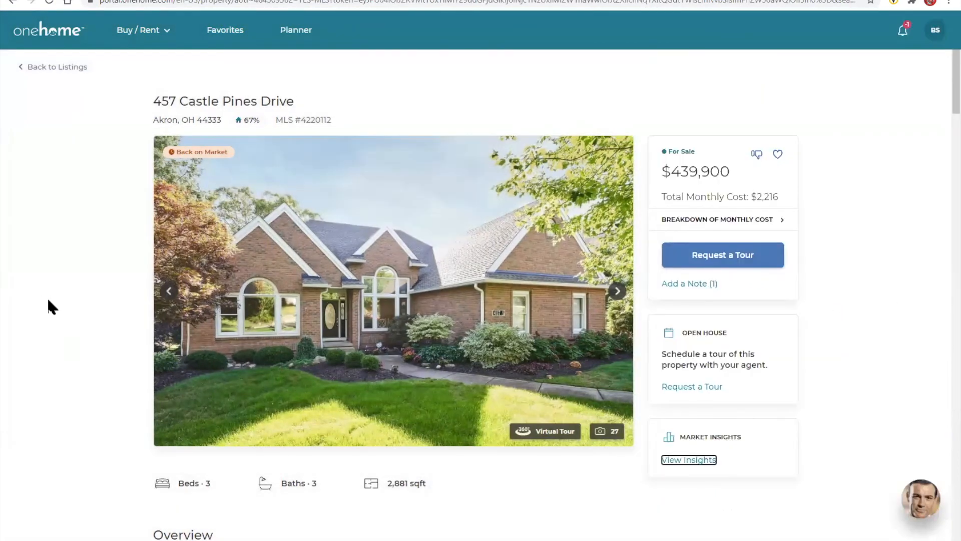
scroll("down", 3)
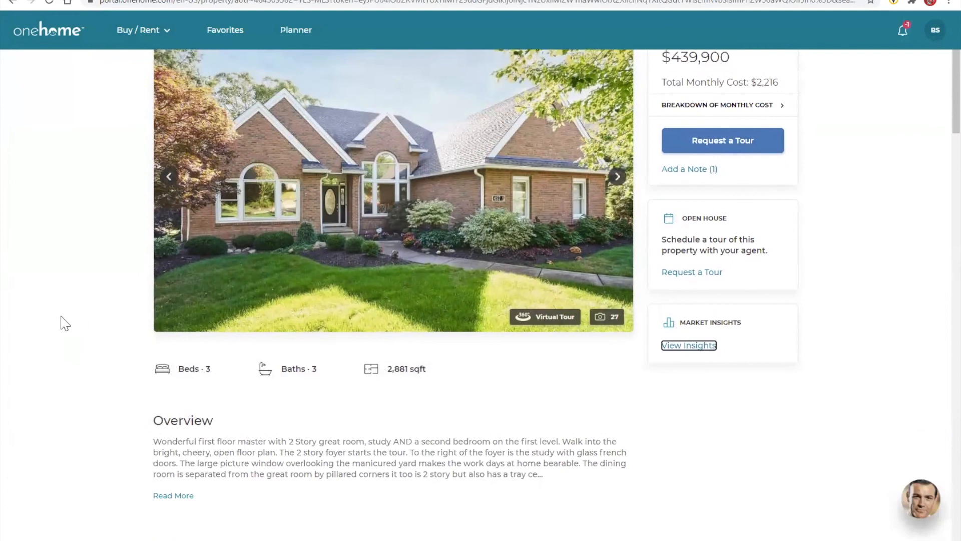
scroll("down", 3)
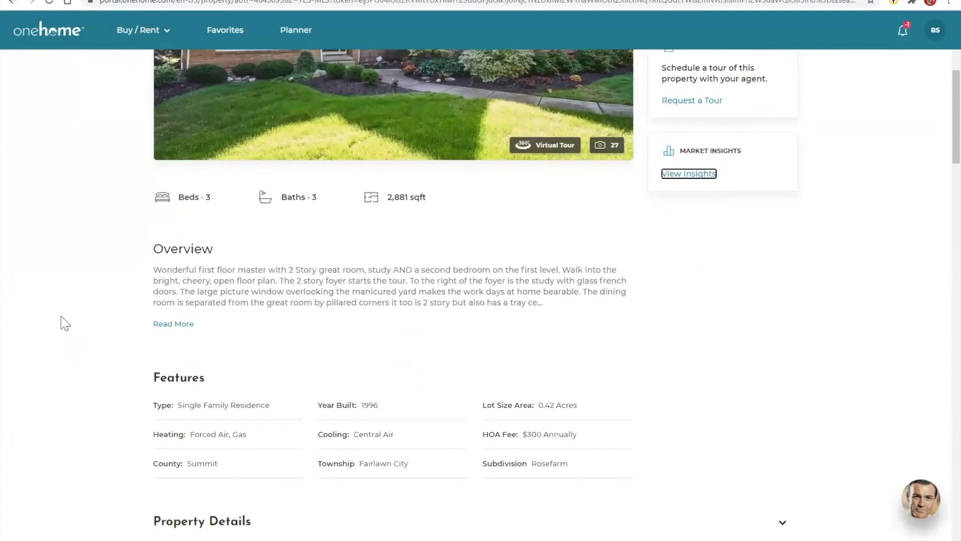
mouse_move(48, 318)
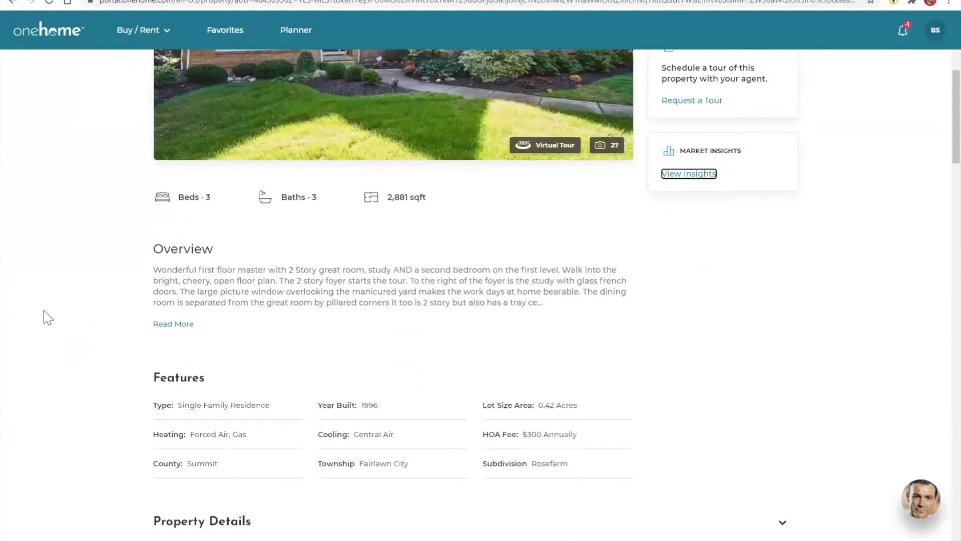
scroll("down", 3)
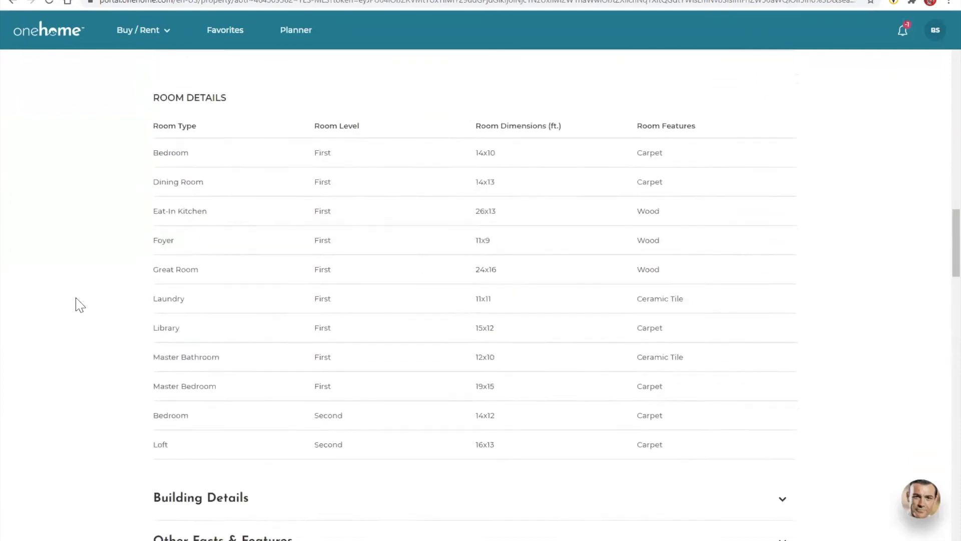
scroll("down", 3)
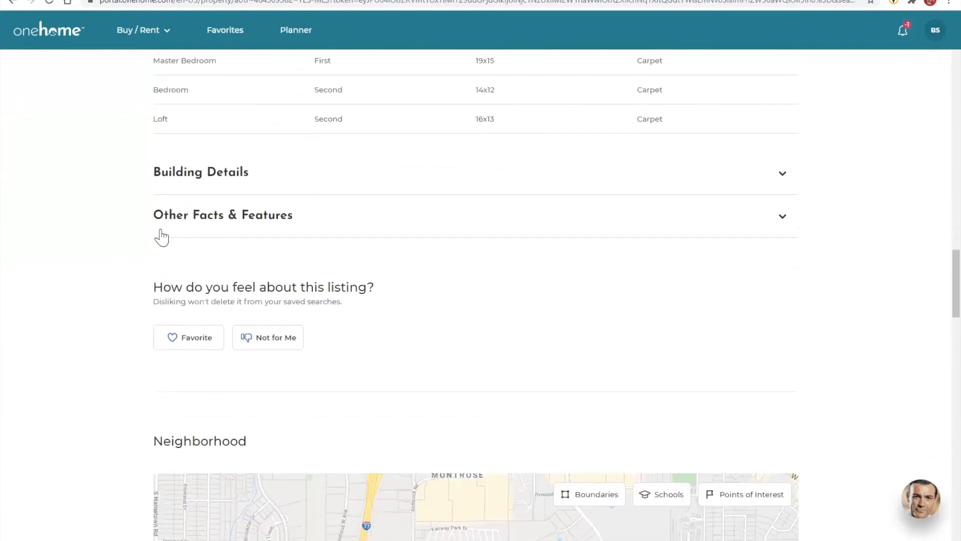
scroll("down", 3)
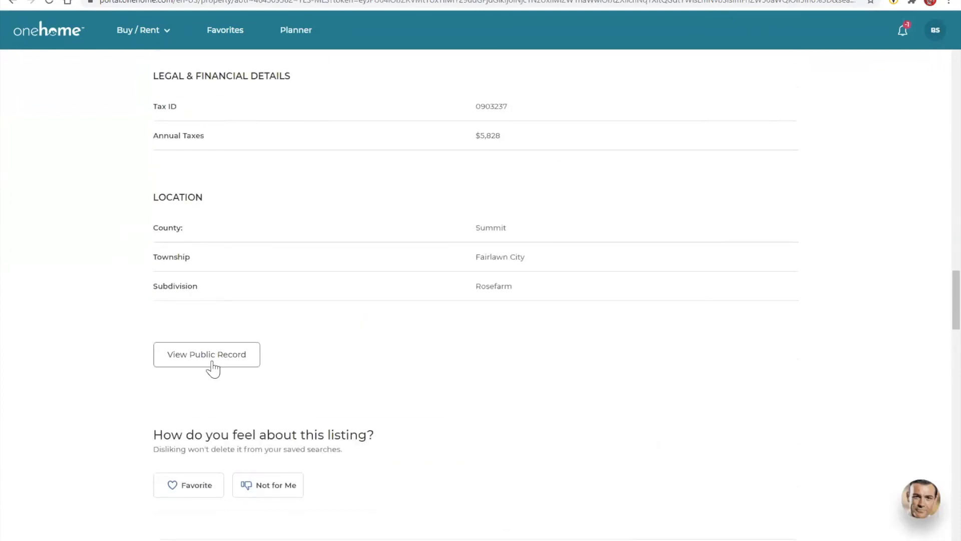
left_click(206, 354)
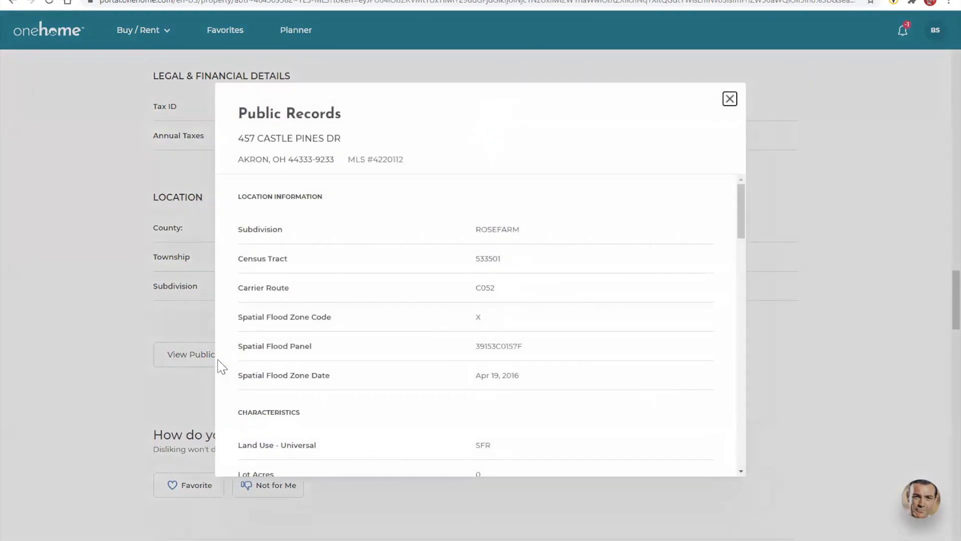
mouse_move(748, 222)
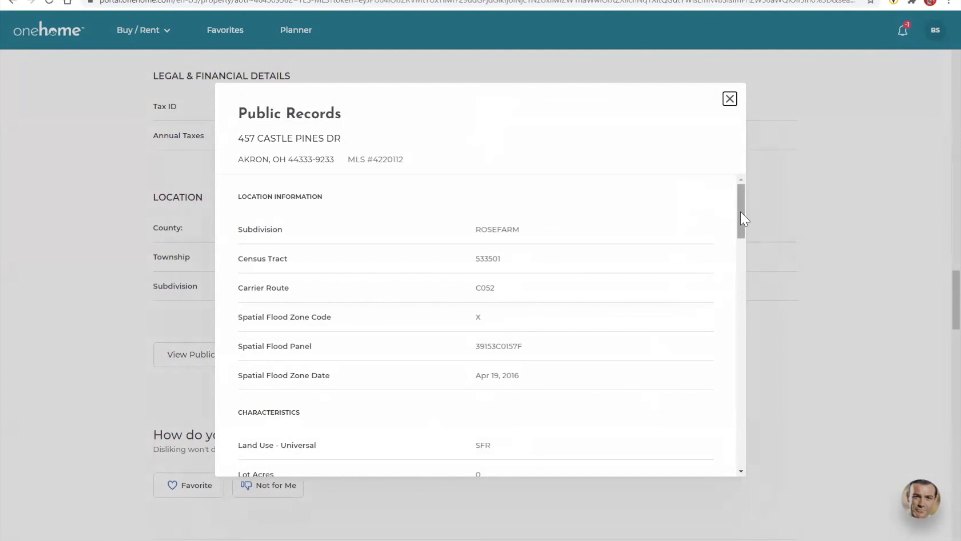
scroll("down", 3)
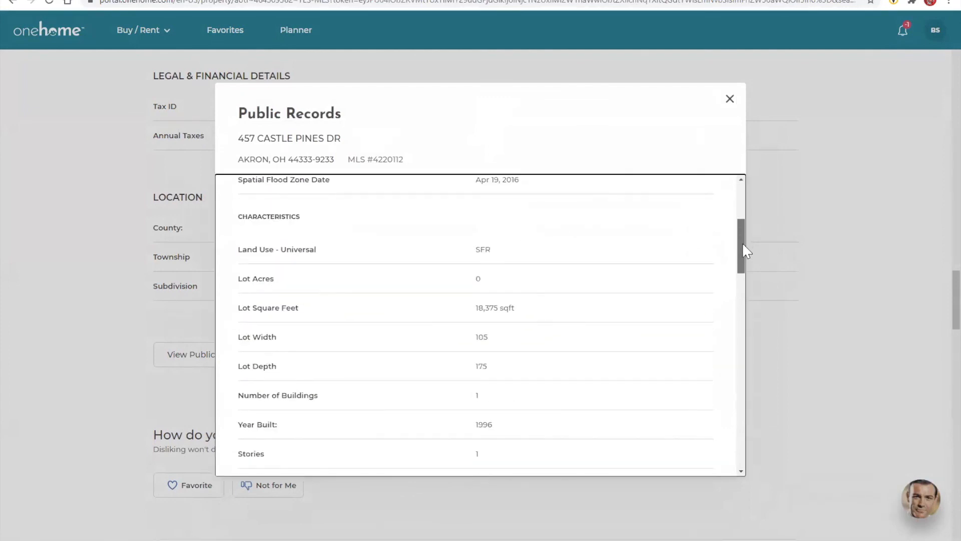
left_click(730, 98)
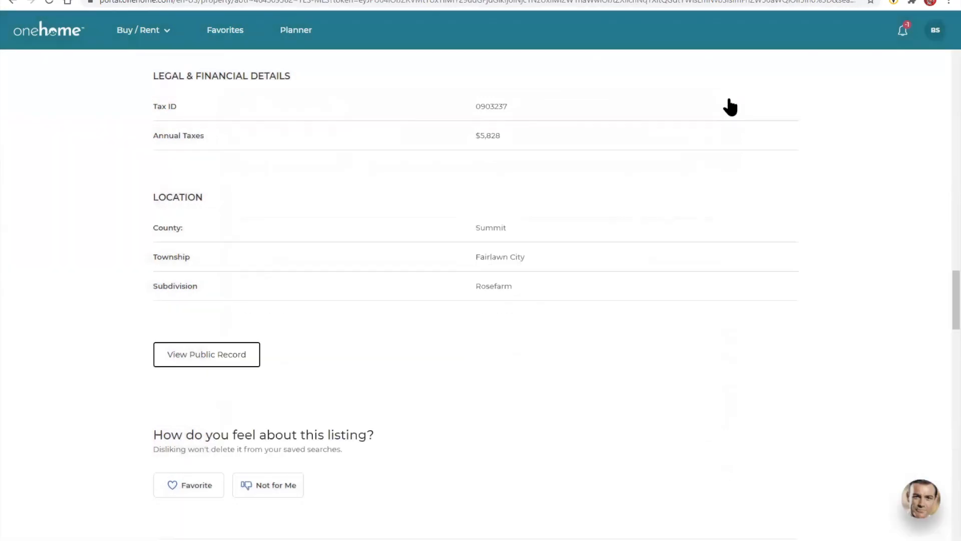
double_click(264, 434)
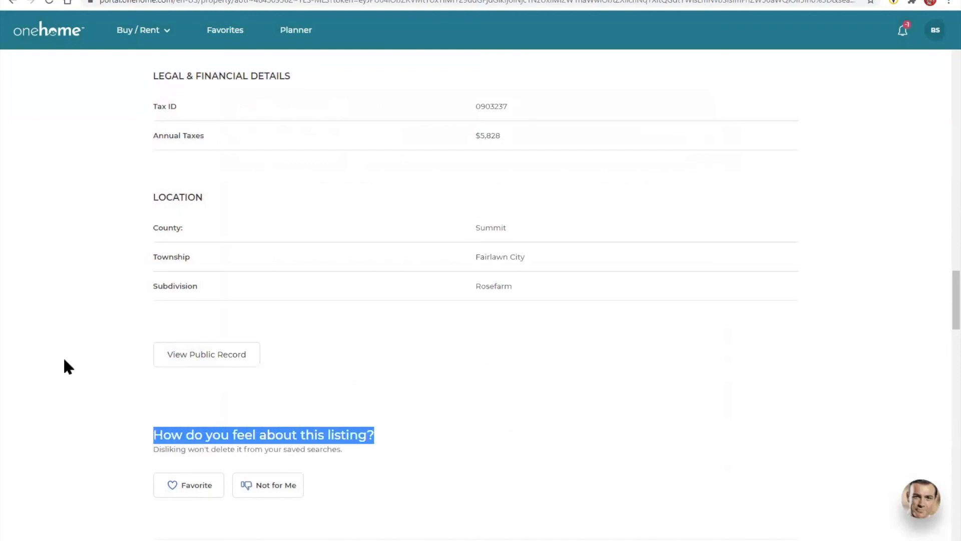
scroll("down", 3)
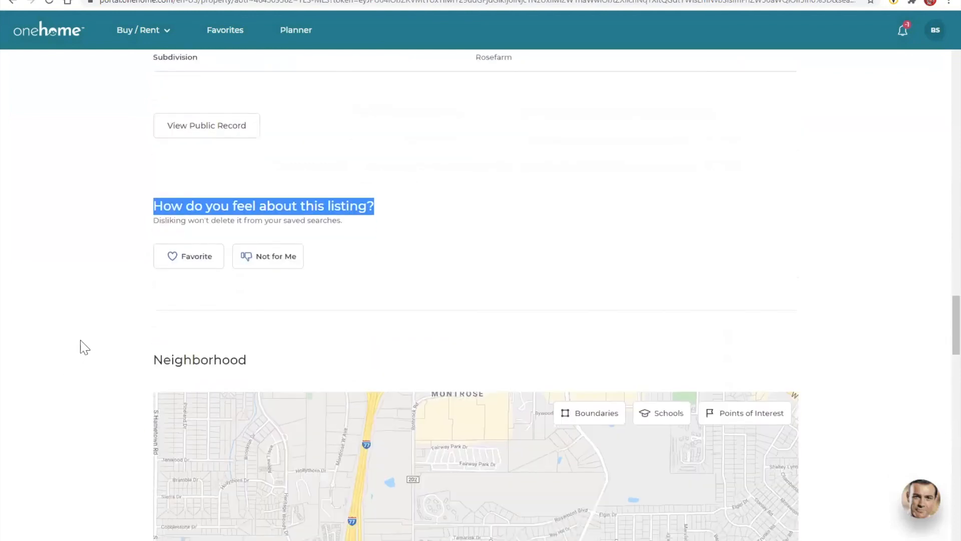
scroll("down", 3)
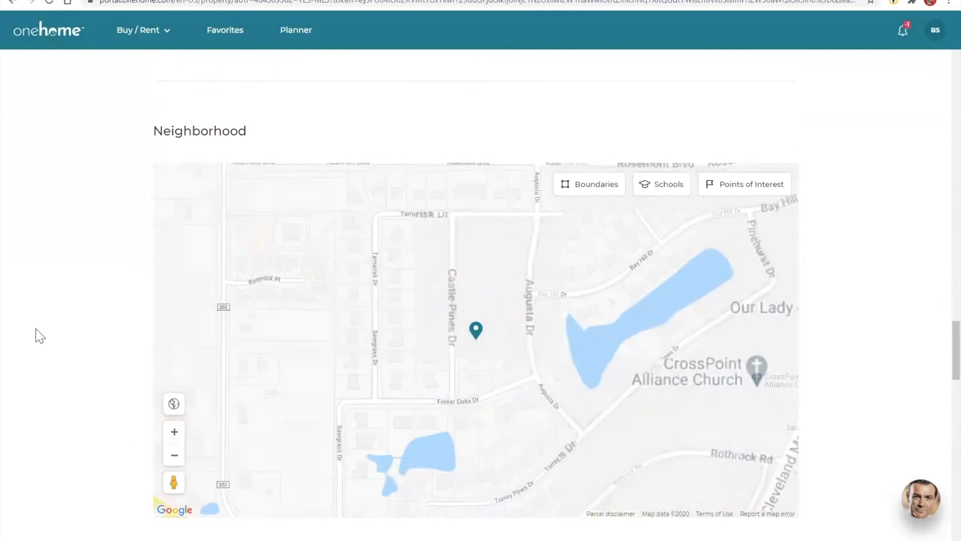
scroll("down", 3)
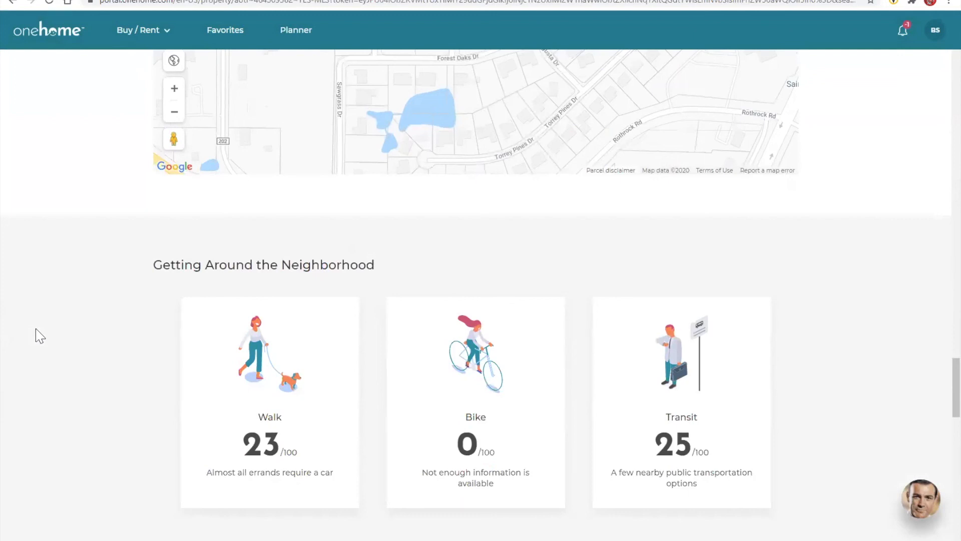
scroll("down", 3)
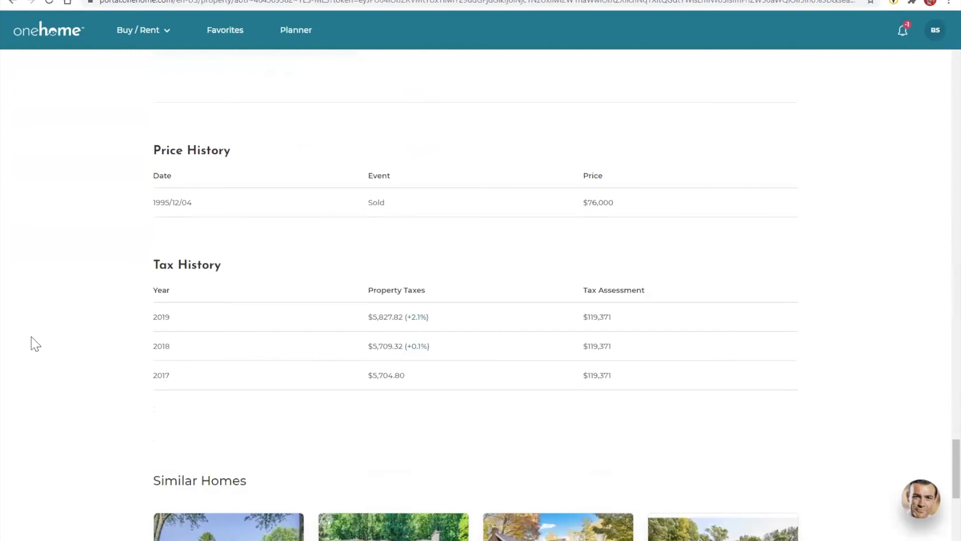
scroll("down", 3)
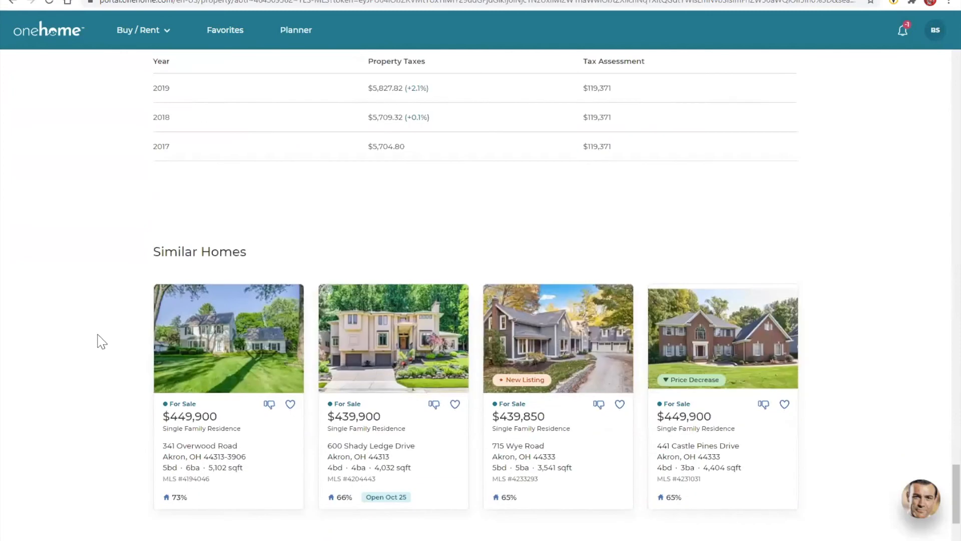
mouse_move(288, 348)
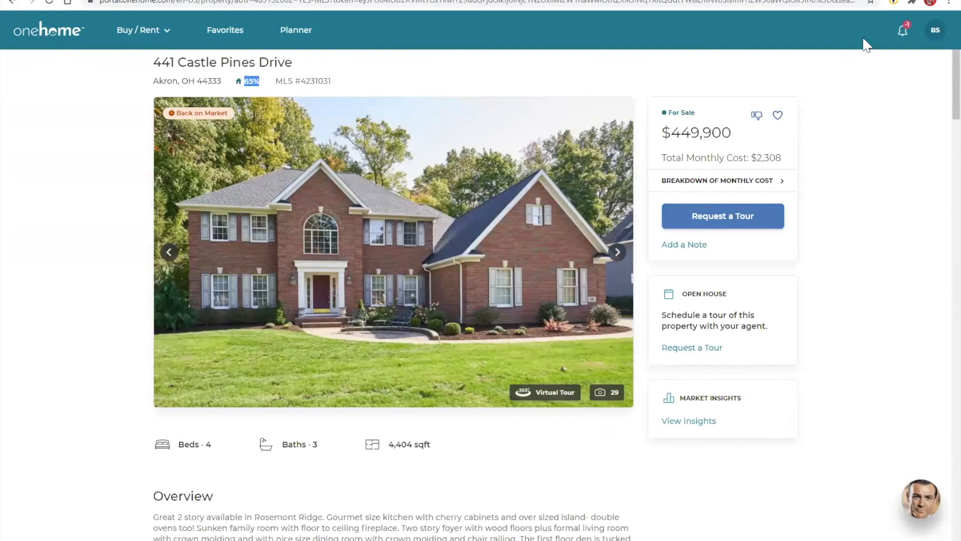
Step: From the profile avatar, view the buyer's seven PropertyFit preferences and six top features
left_click(935, 29)
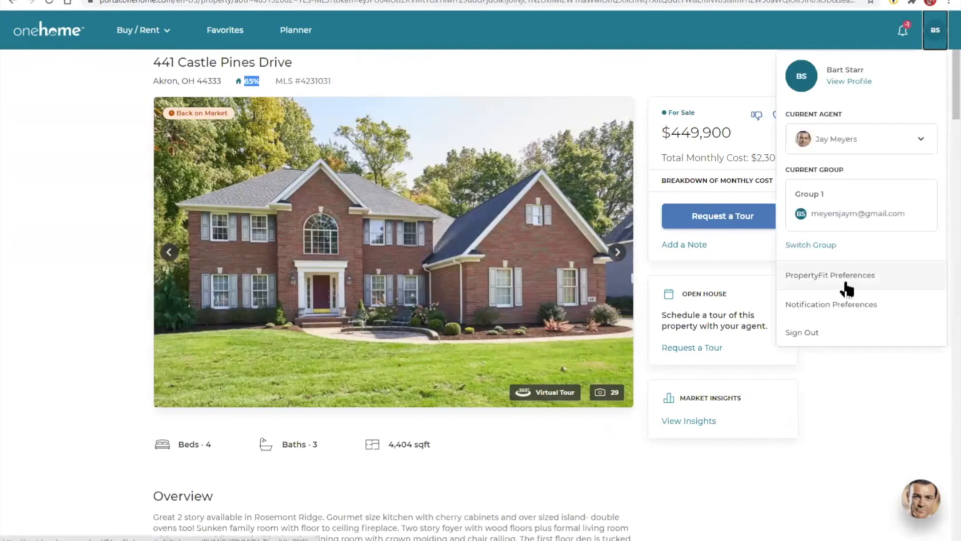
left_click(830, 275)
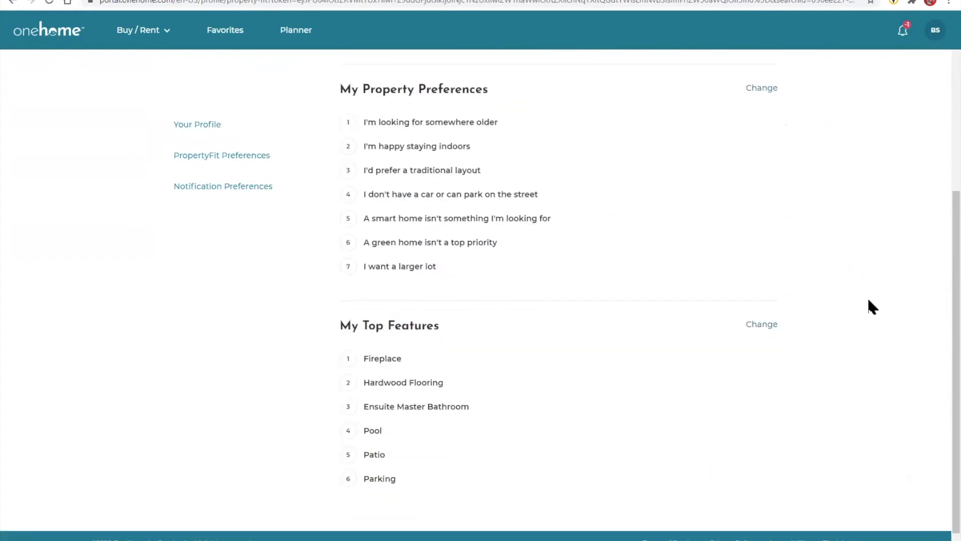
mouse_move(162, 126)
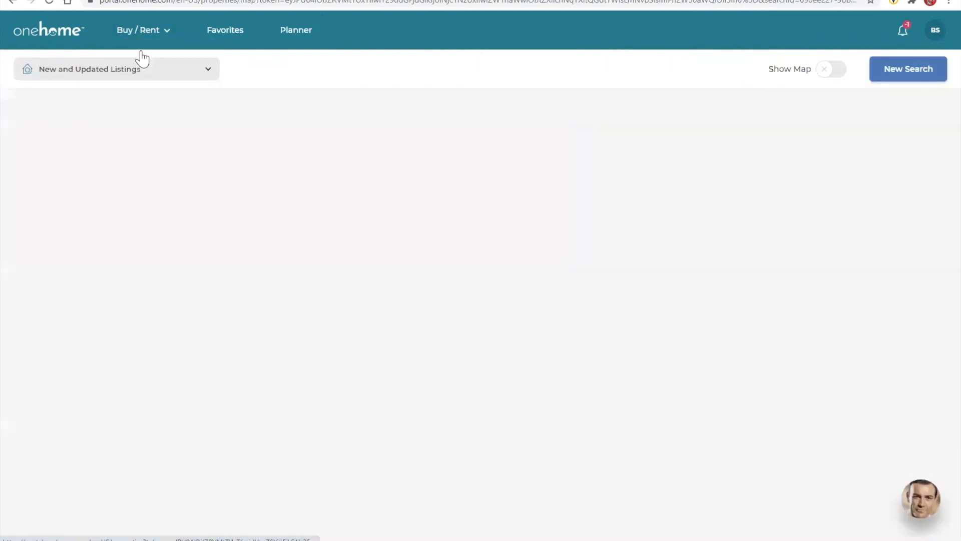
Step: Start and discard a new search, review saved searches, then land on the Planner's Get Ready tasks
left_click(831, 69)
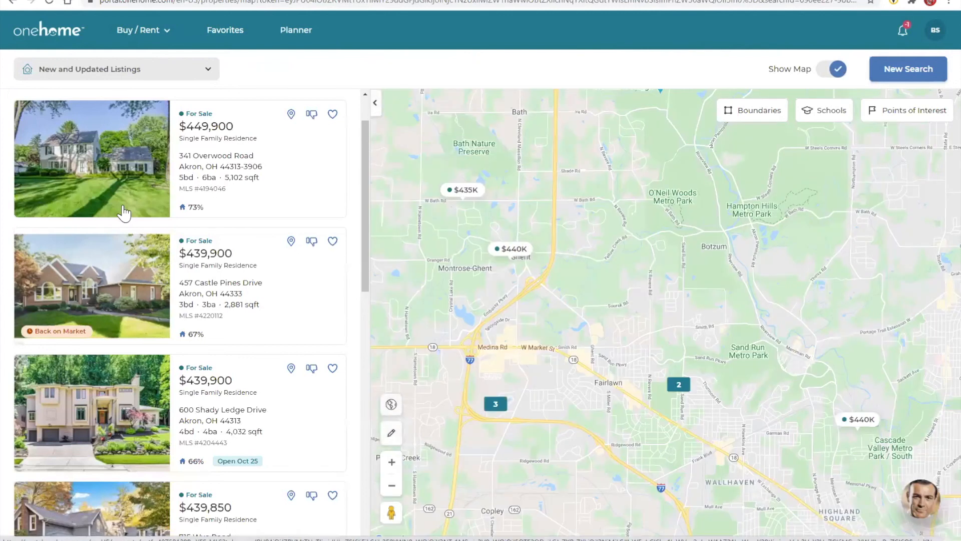
mouse_move(887, 48)
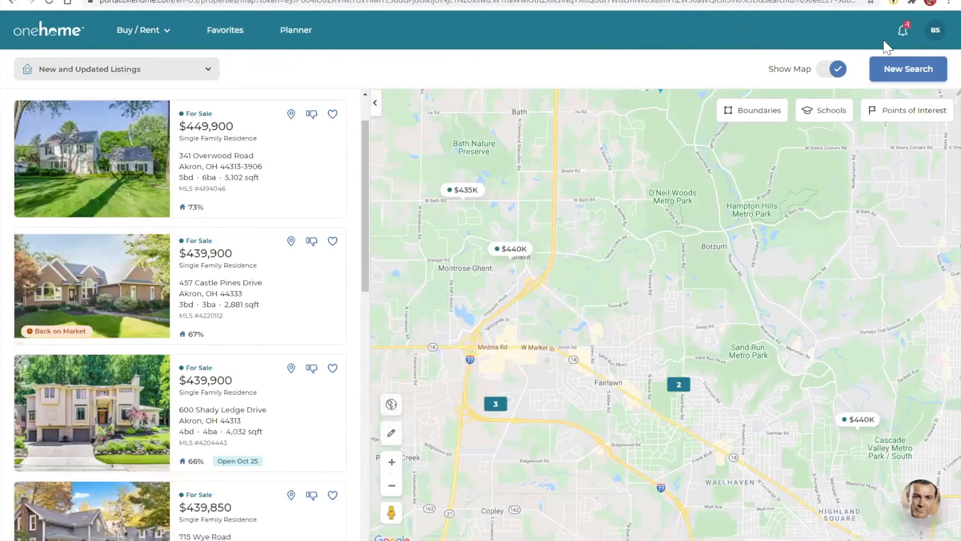
left_click(908, 69)
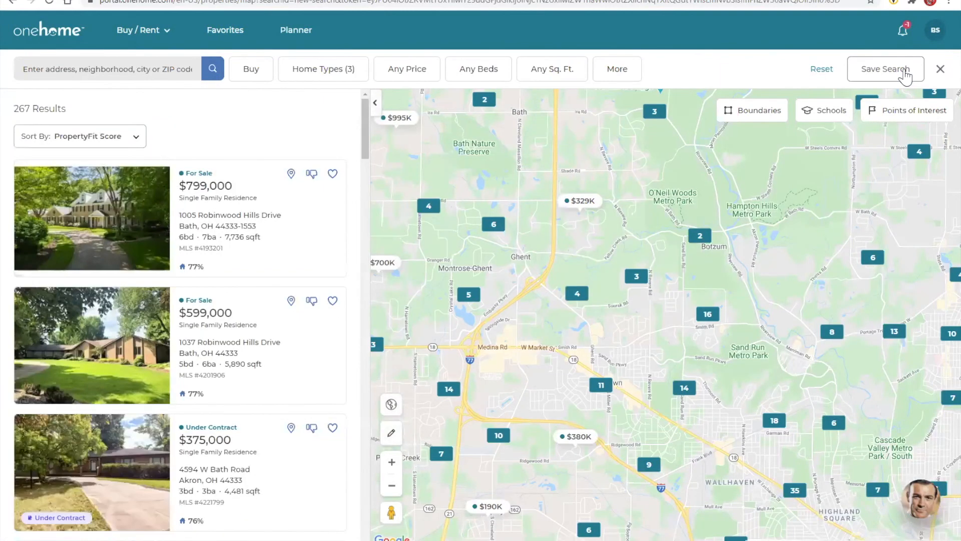
mouse_move(728, 80)
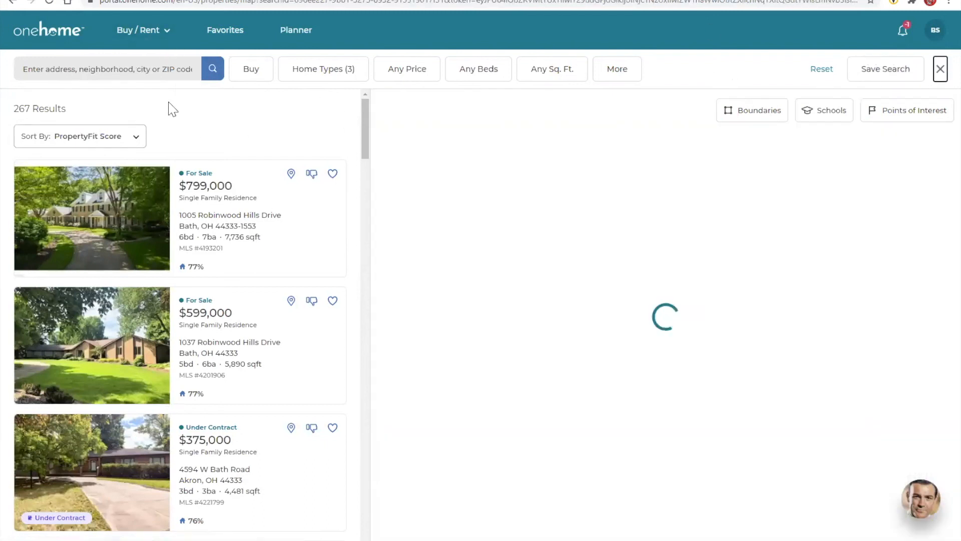
left_click(107, 69)
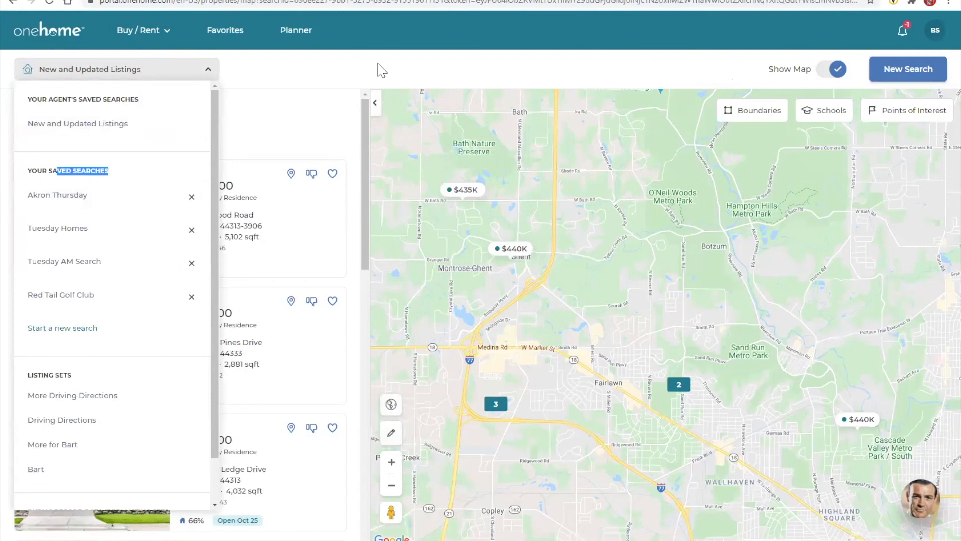
left_click(295, 29)
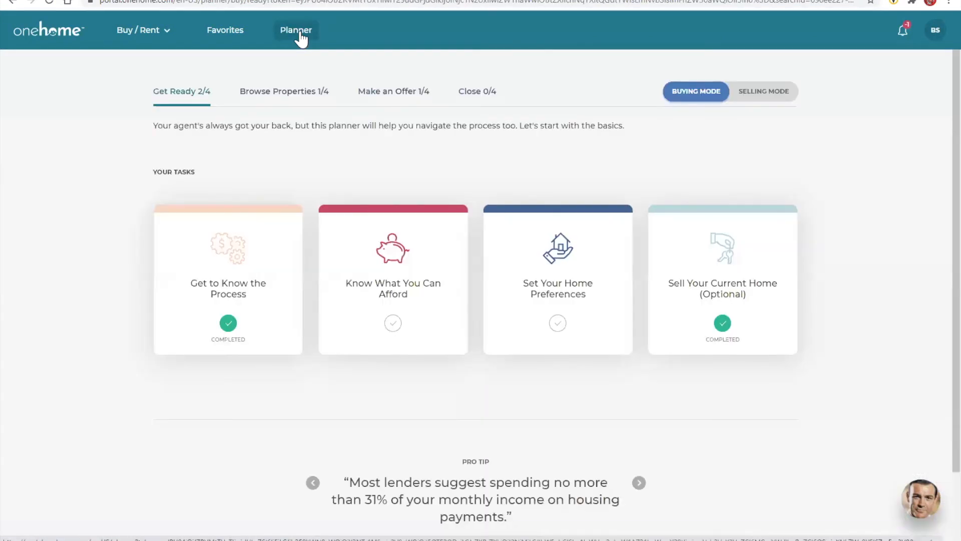
Step: Show the Make an Offer stage and review its Prepare for the Unexpected task
left_click(392, 91)
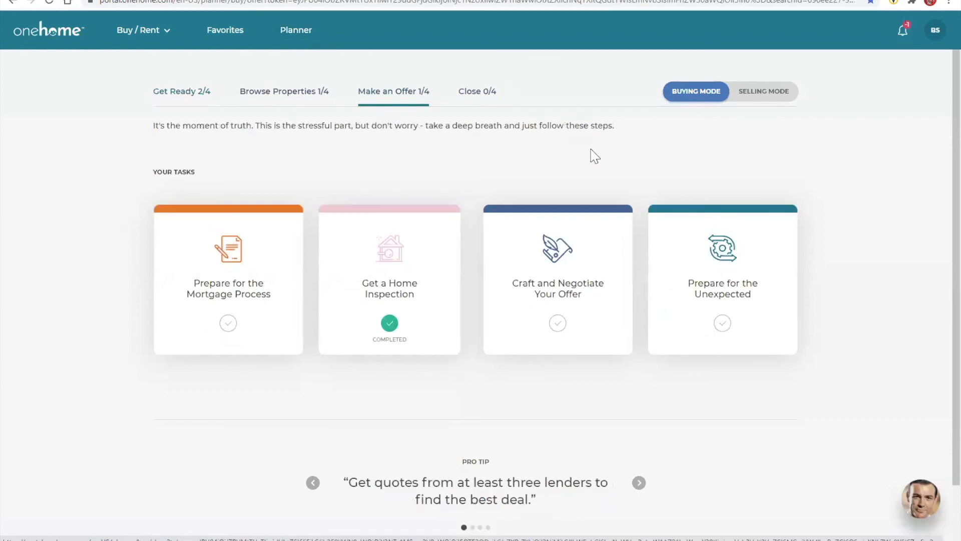
left_click(721, 279)
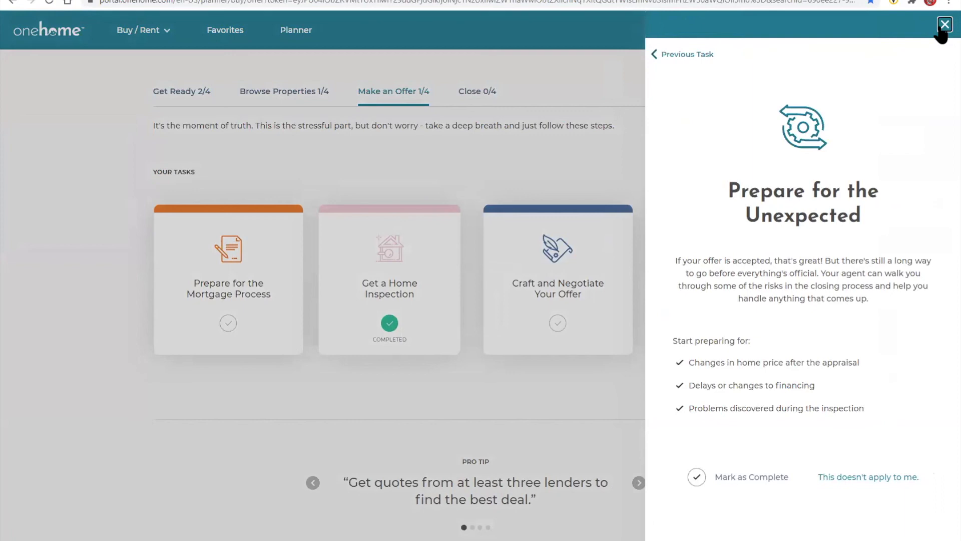
left_click(944, 24)
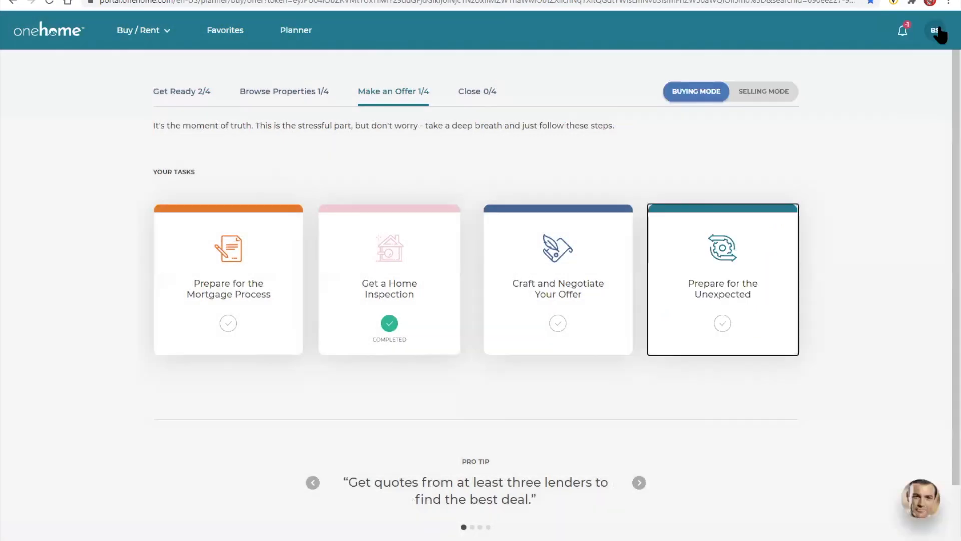
mouse_move(913, 249)
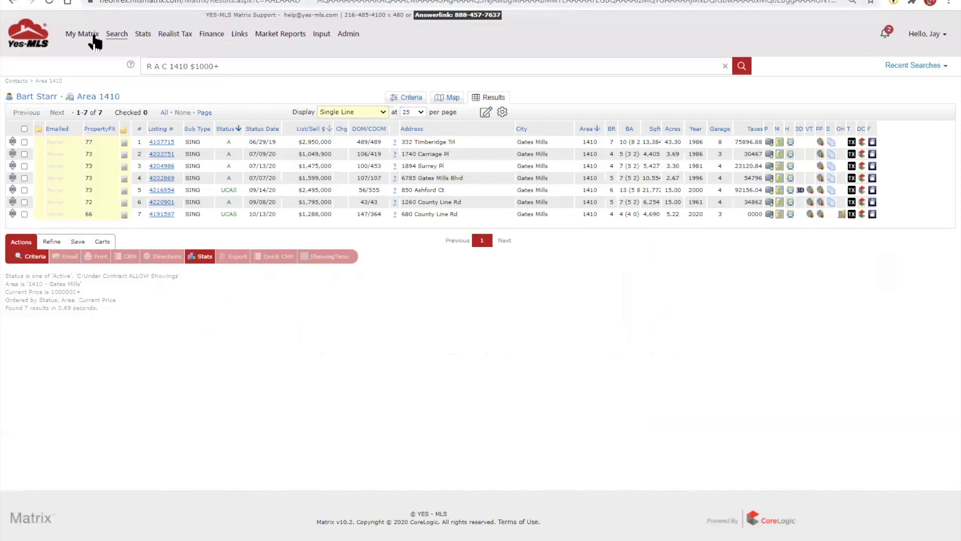
Step: Via My Matrix > Contacts, bring up Bart Starr's buyer contact record
left_click(81, 33)
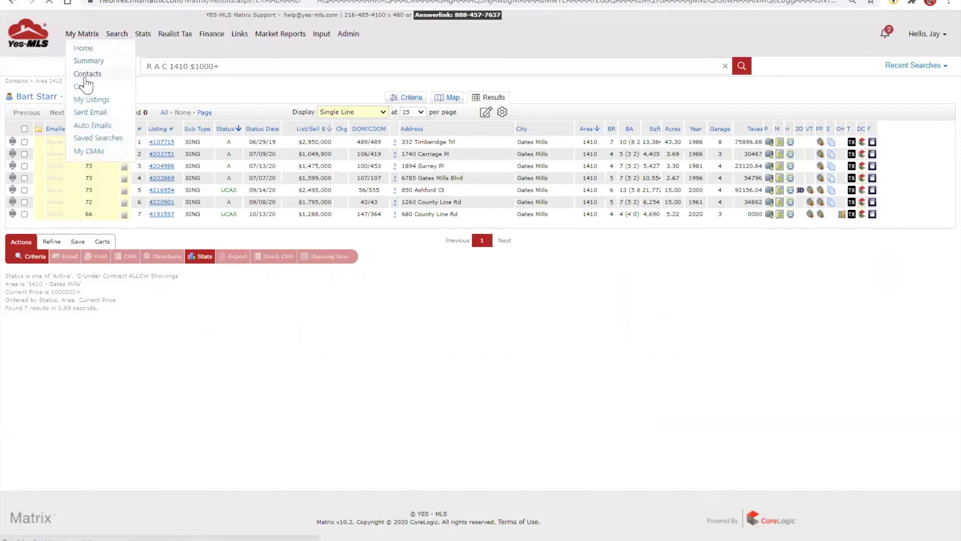
left_click(87, 73)
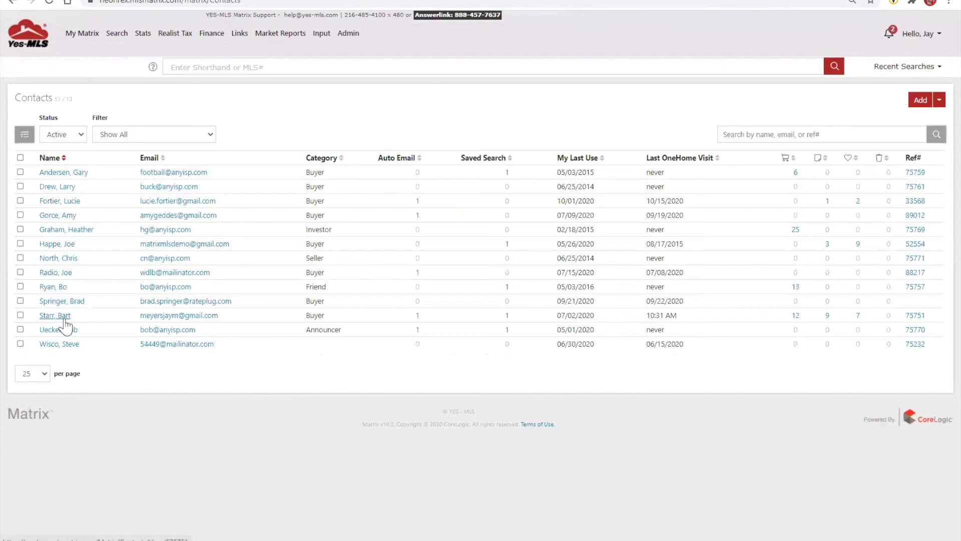
left_click(54, 315)
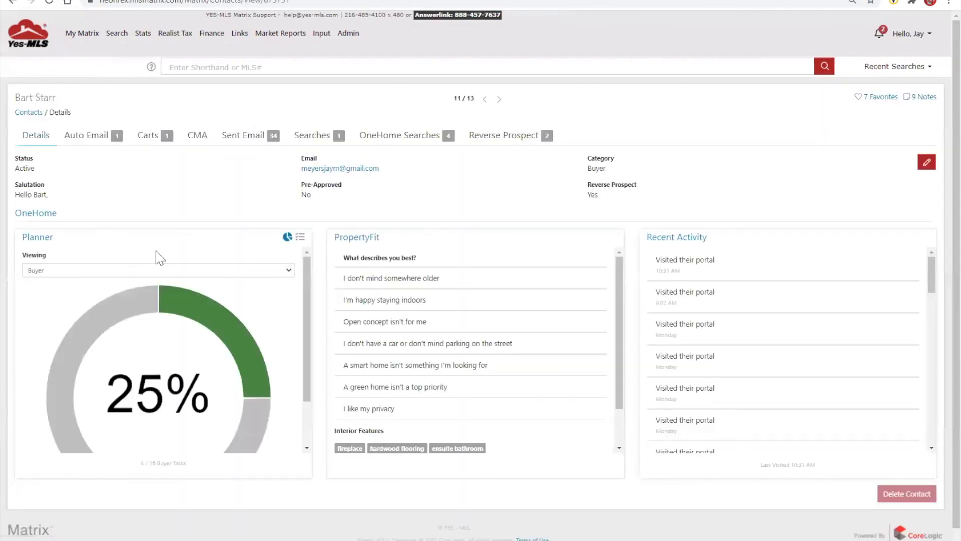
Step: Toggle the OneHome Planner widget between the task checklist and the 25% progress chart
left_click(299, 237)
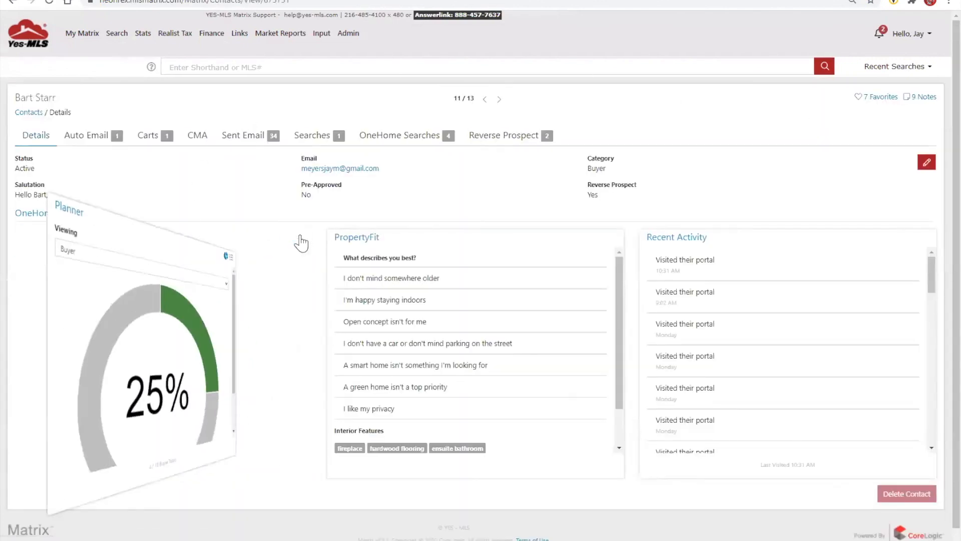
left_click(299, 237)
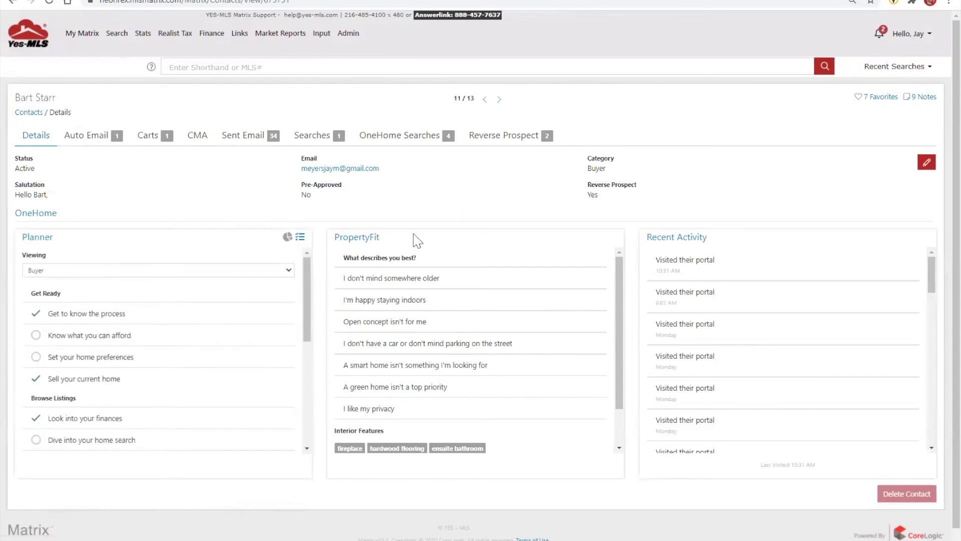
double_click(356, 237)
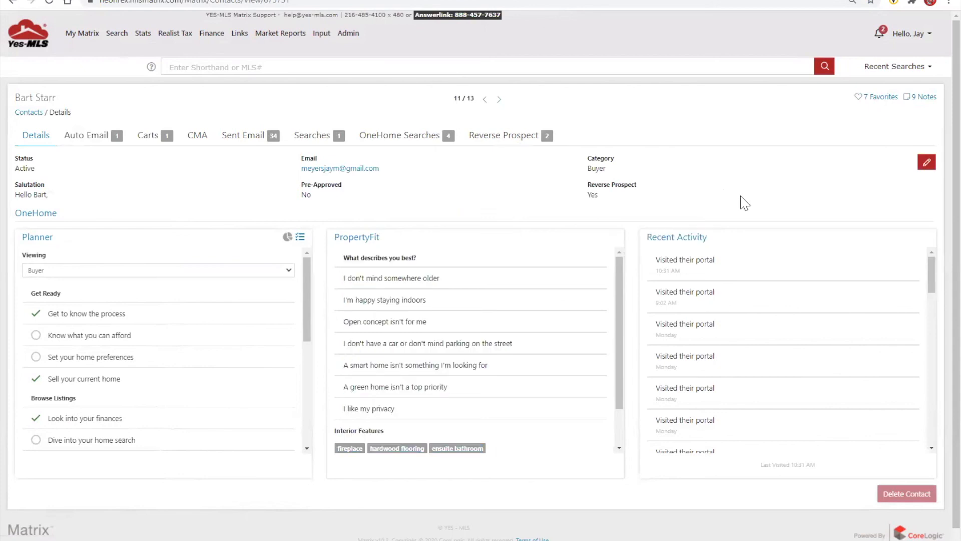
mouse_move(287, 244)
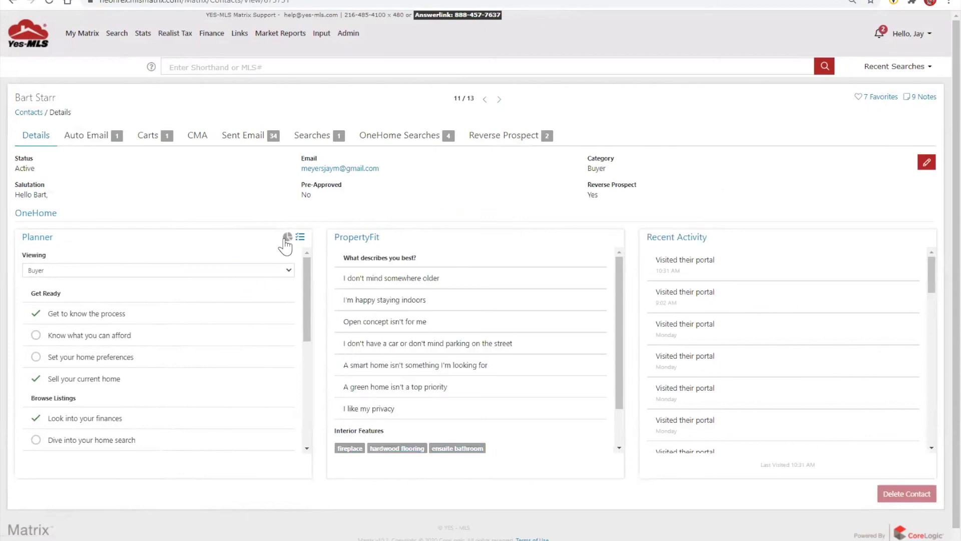
left_click(287, 237)
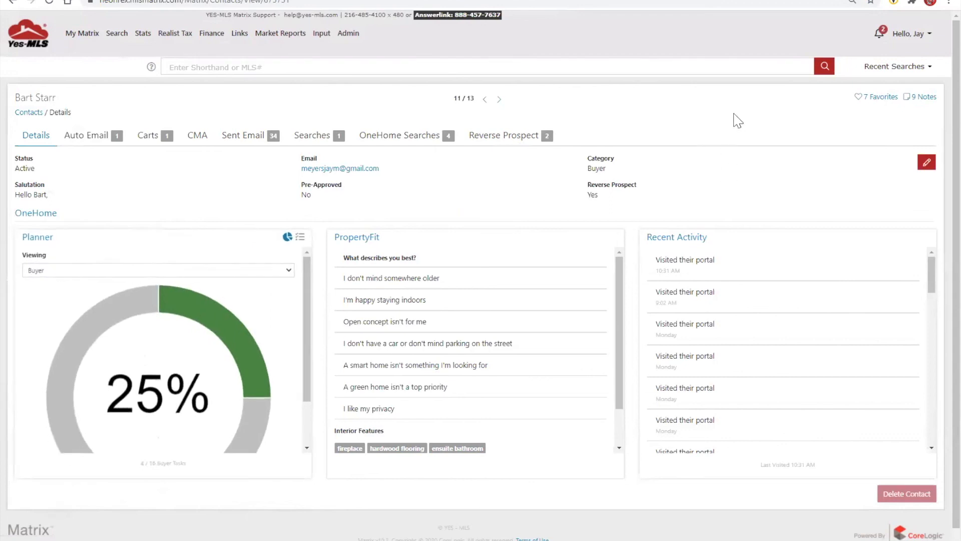
left_click(36, 212)
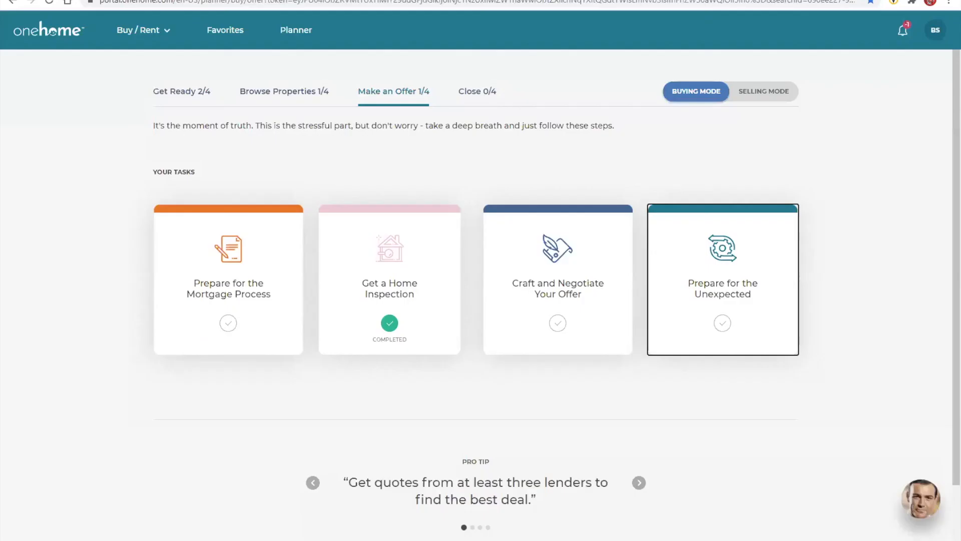